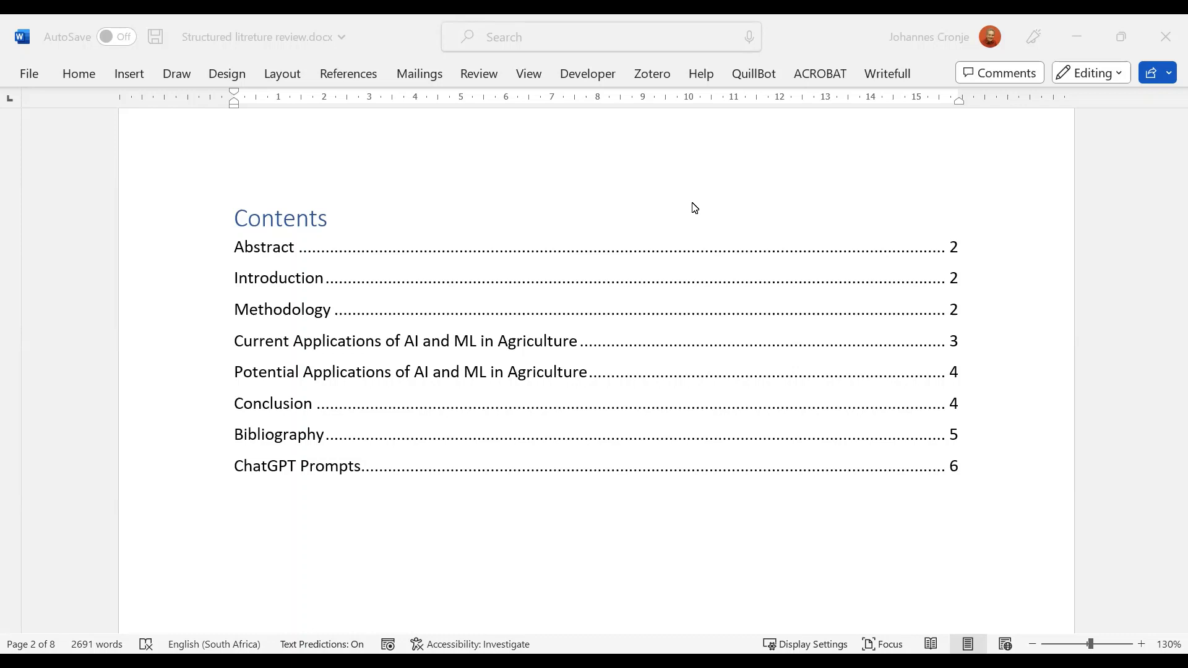
mouse_move(529, 214)
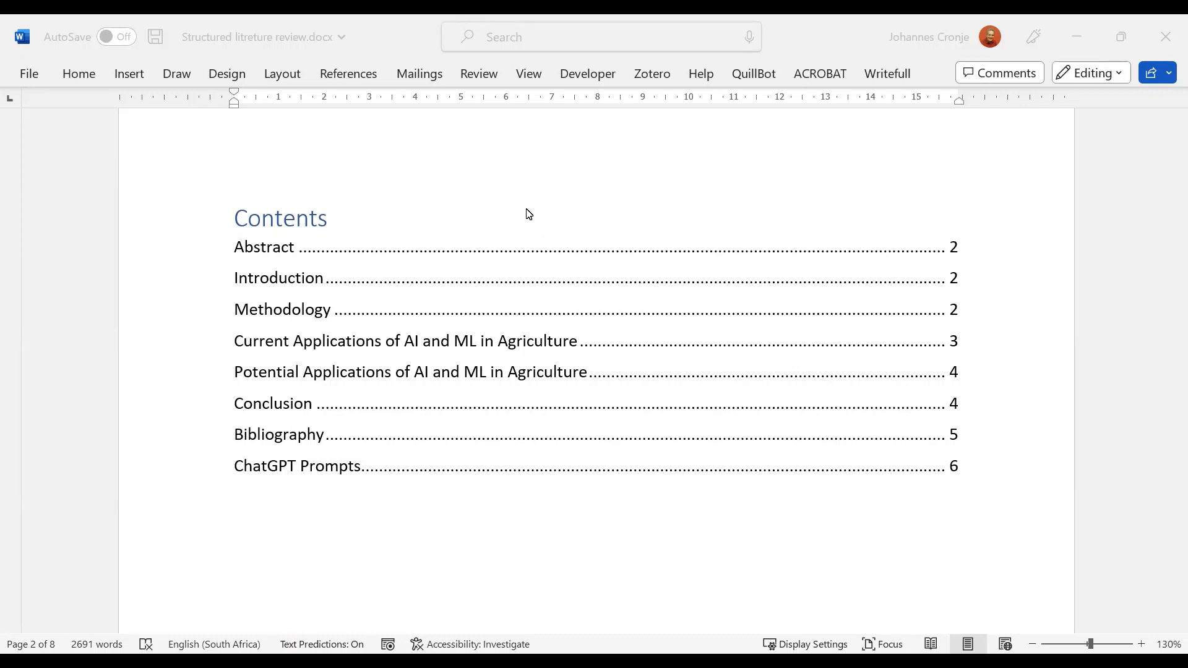
mouse_move(348, 228)
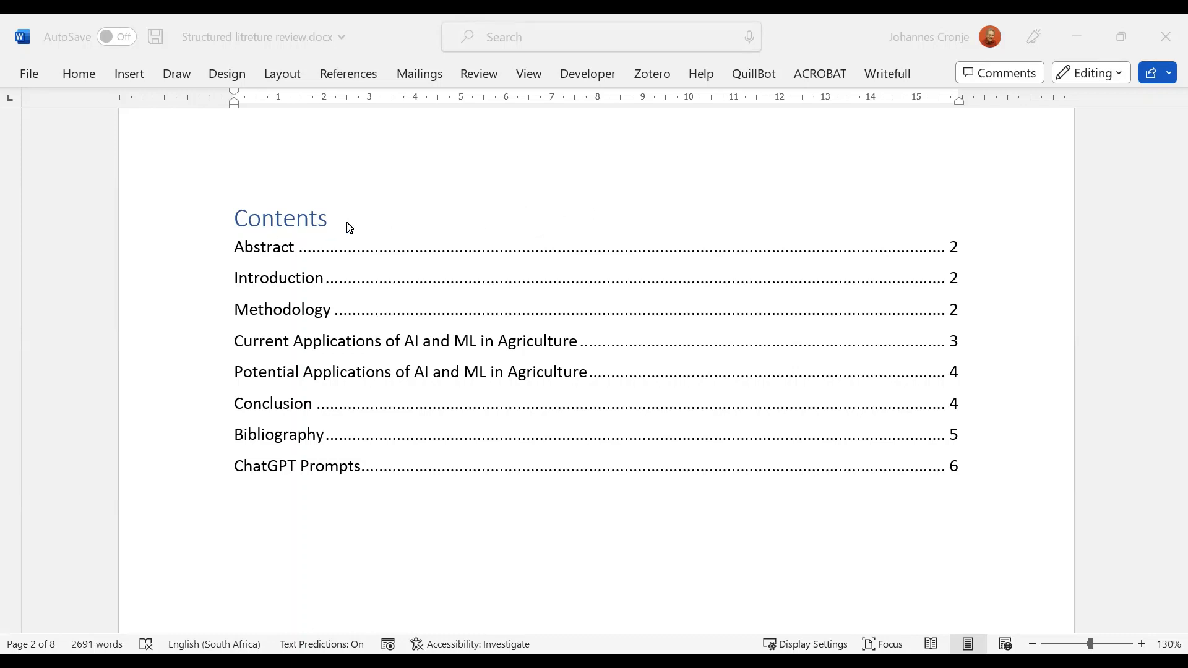
mouse_move(407, 217)
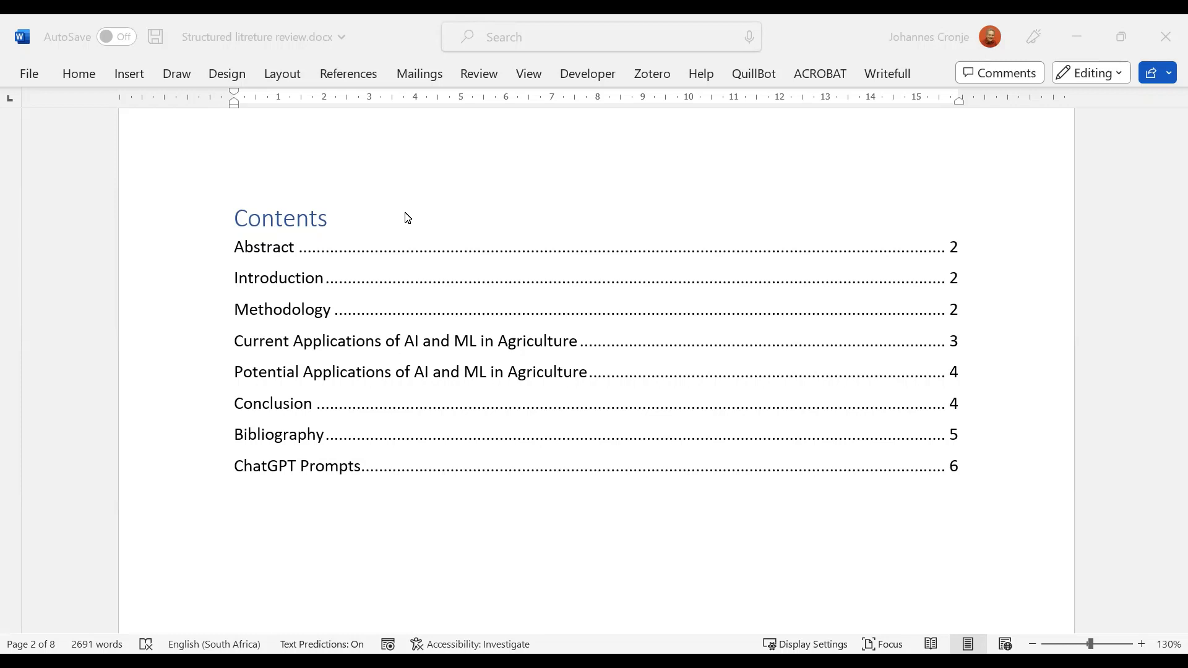
mouse_move(295, 252)
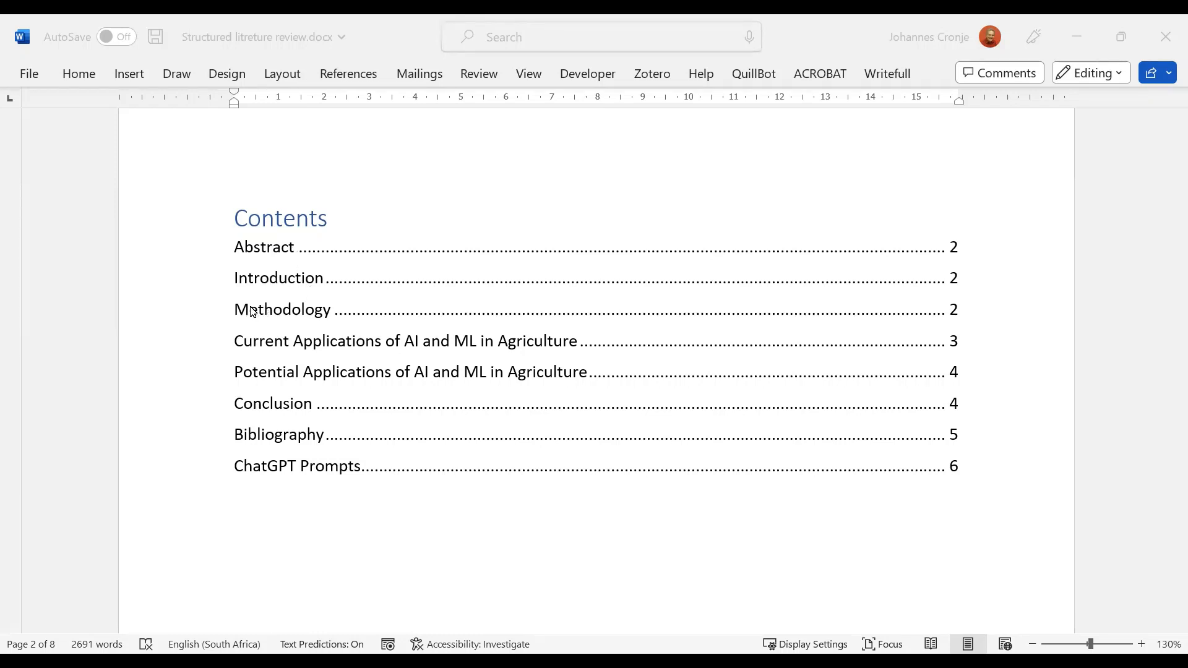
mouse_move(256, 352)
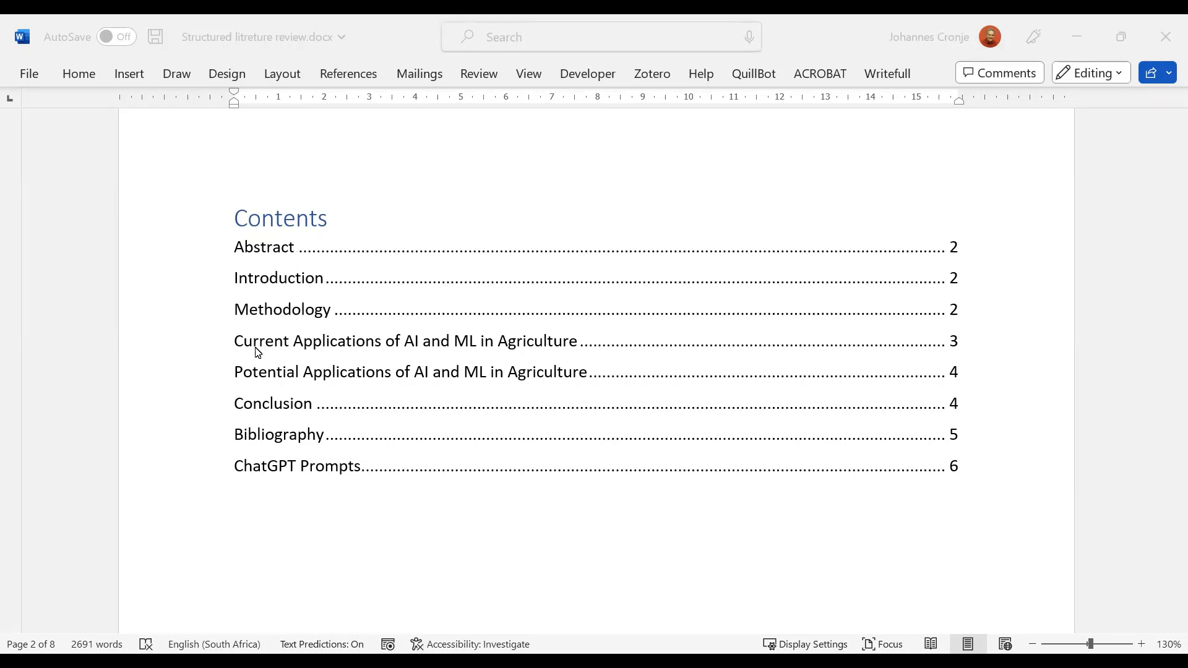
mouse_move(330, 348)
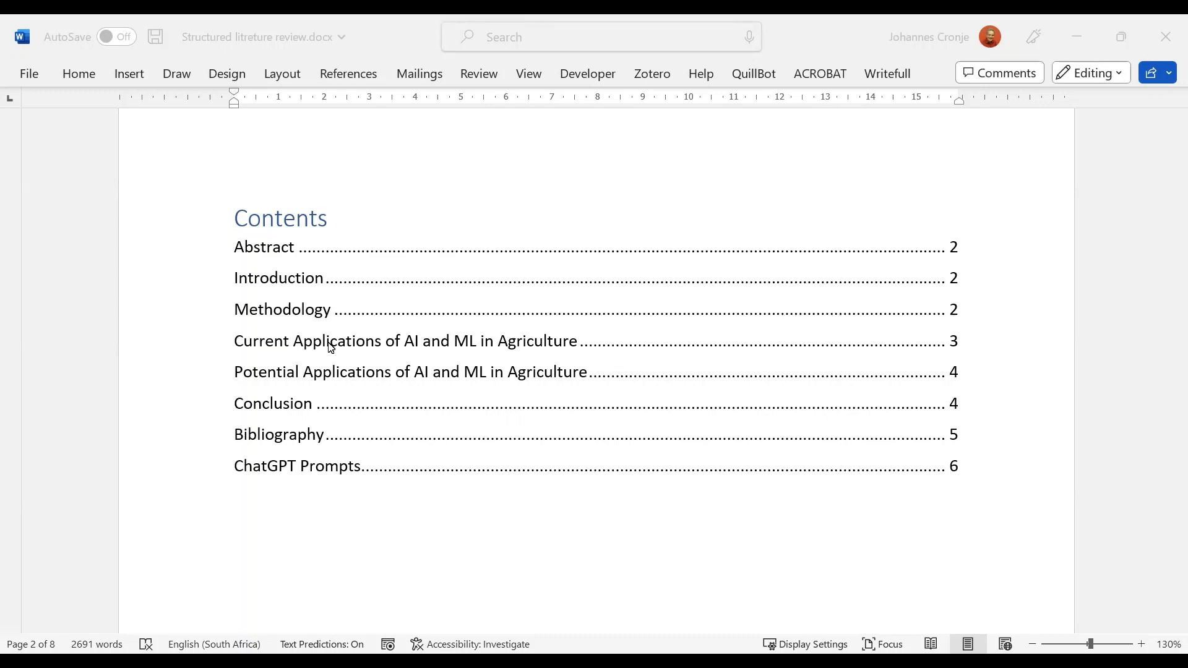
mouse_move(349, 372)
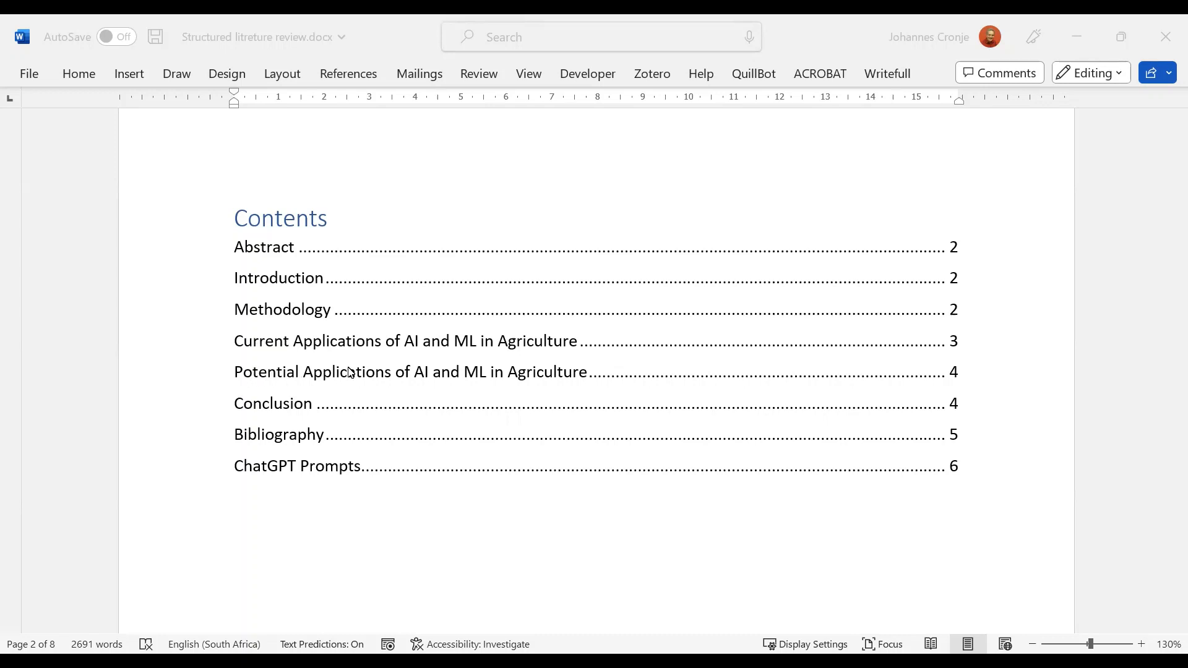
mouse_move(332, 402)
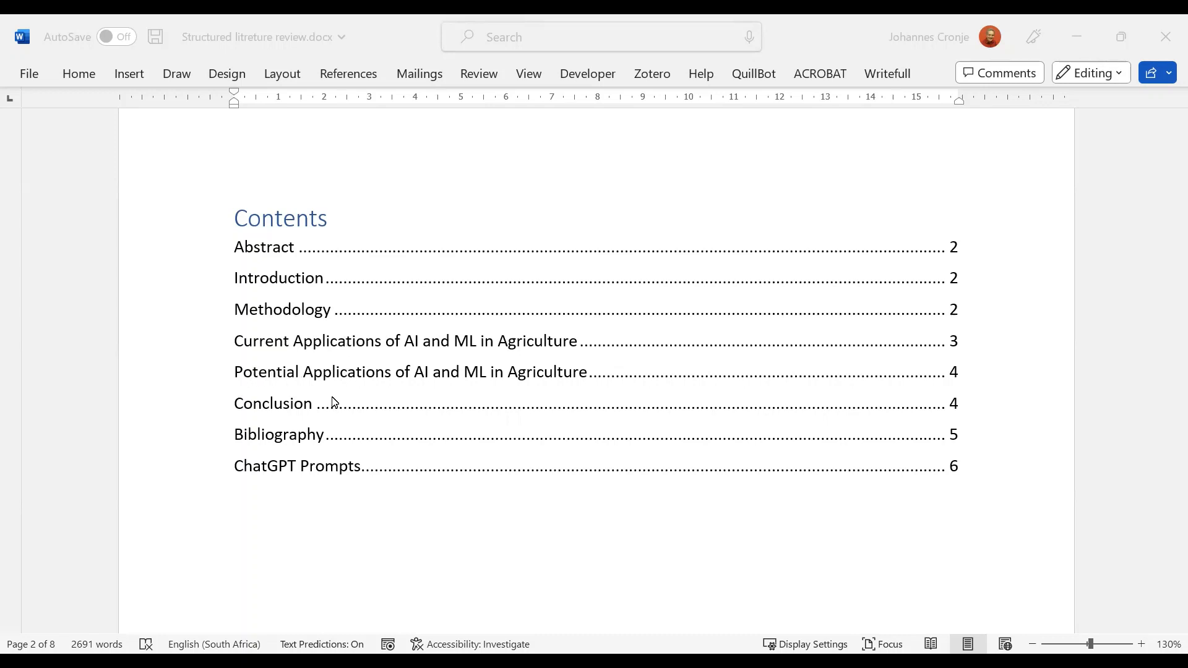
mouse_move(339, 434)
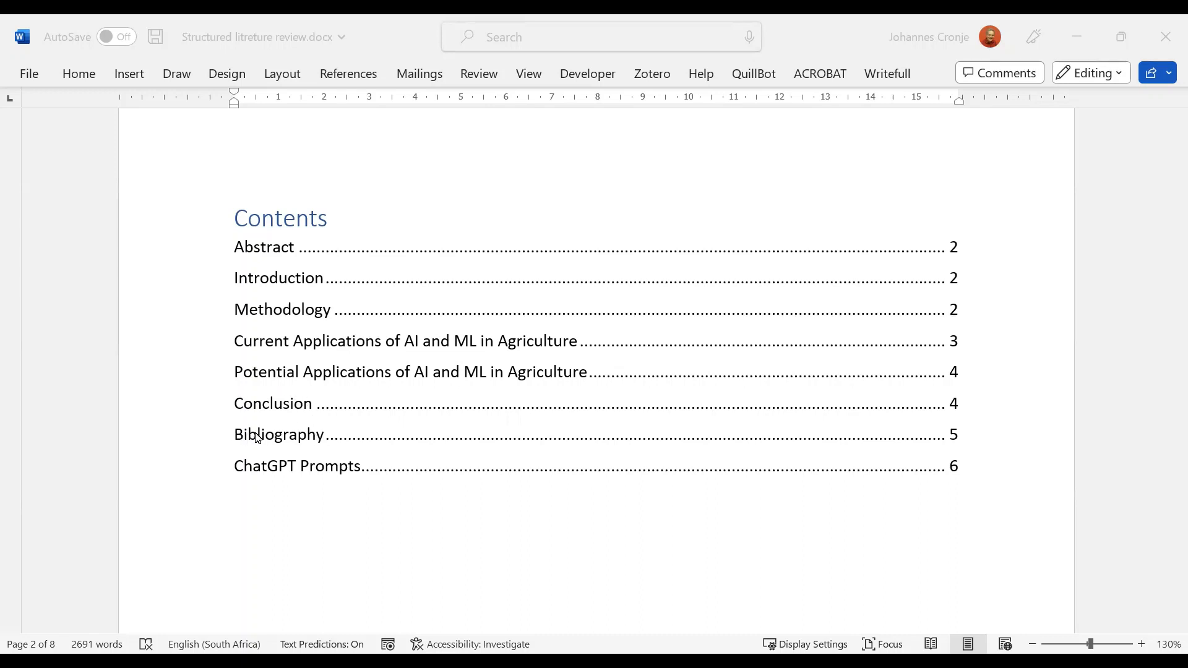
mouse_move(229, 467)
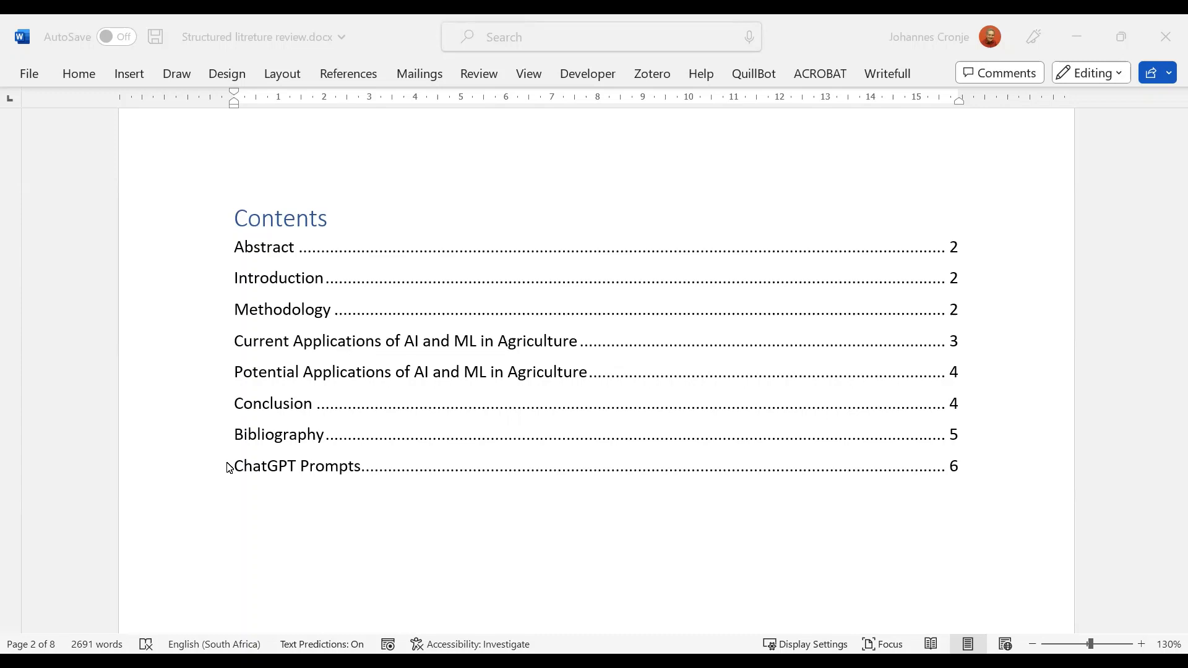
mouse_move(402, 498)
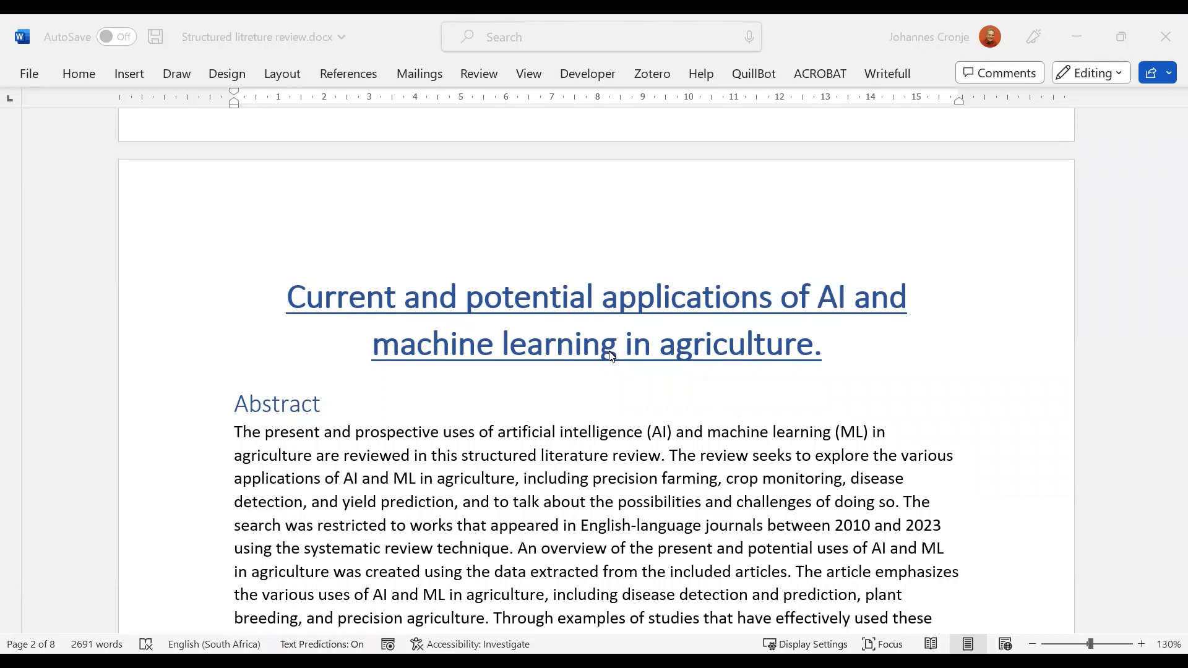
mouse_move(603, 385)
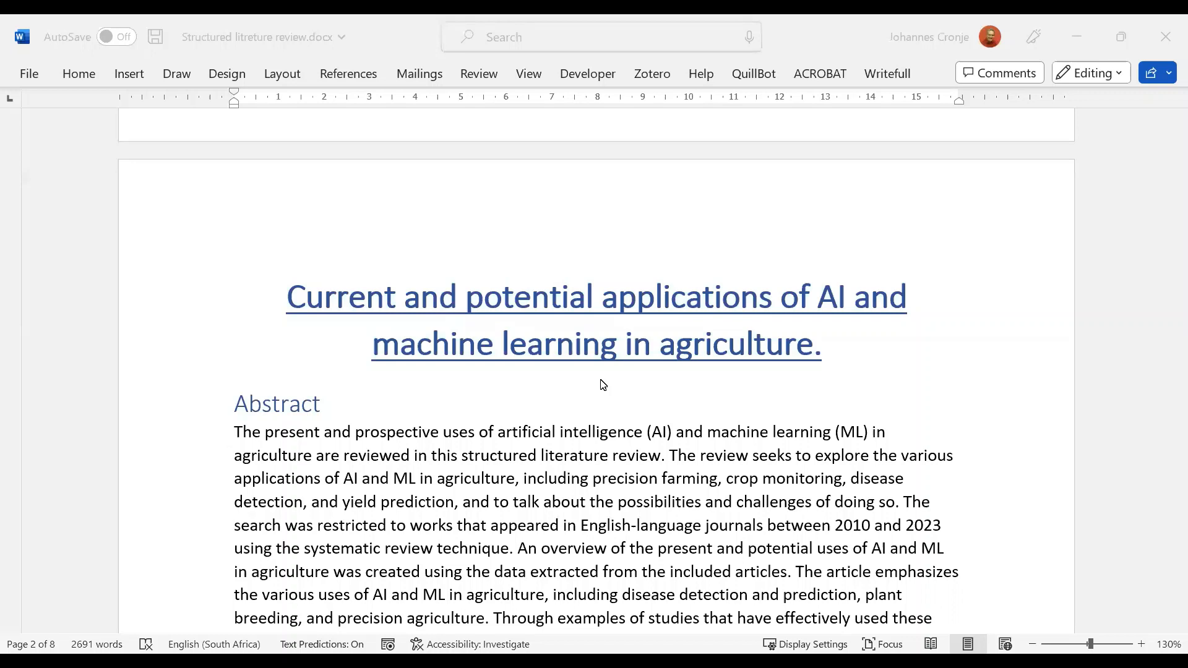
mouse_move(797, 309)
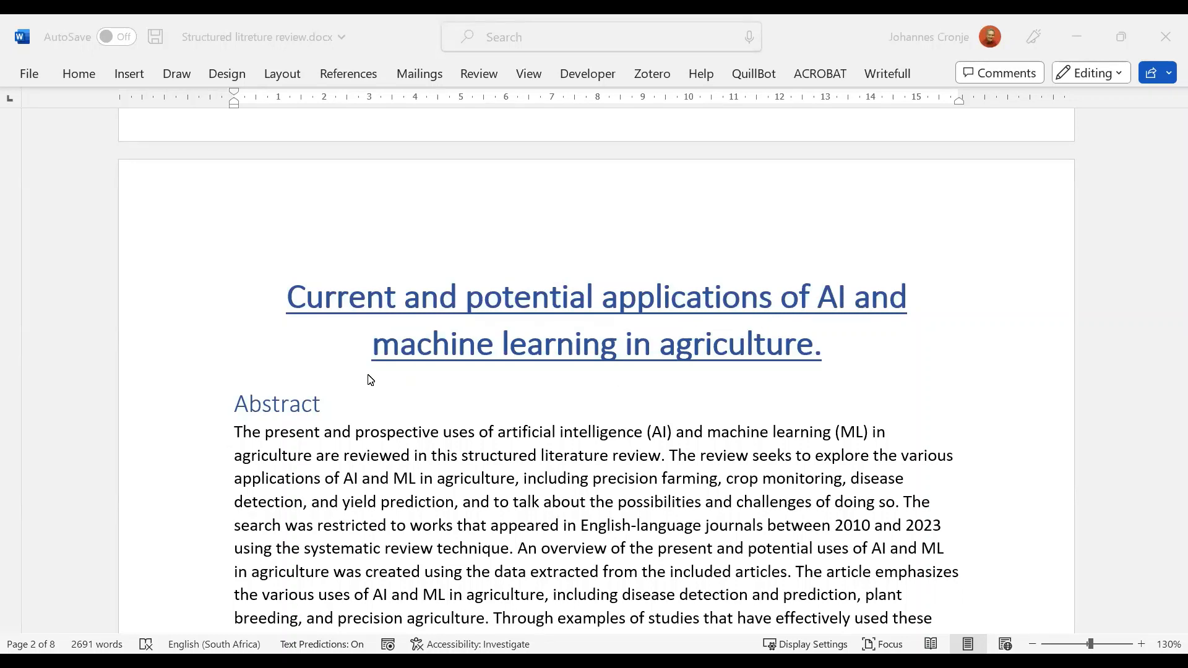
mouse_move(591, 363)
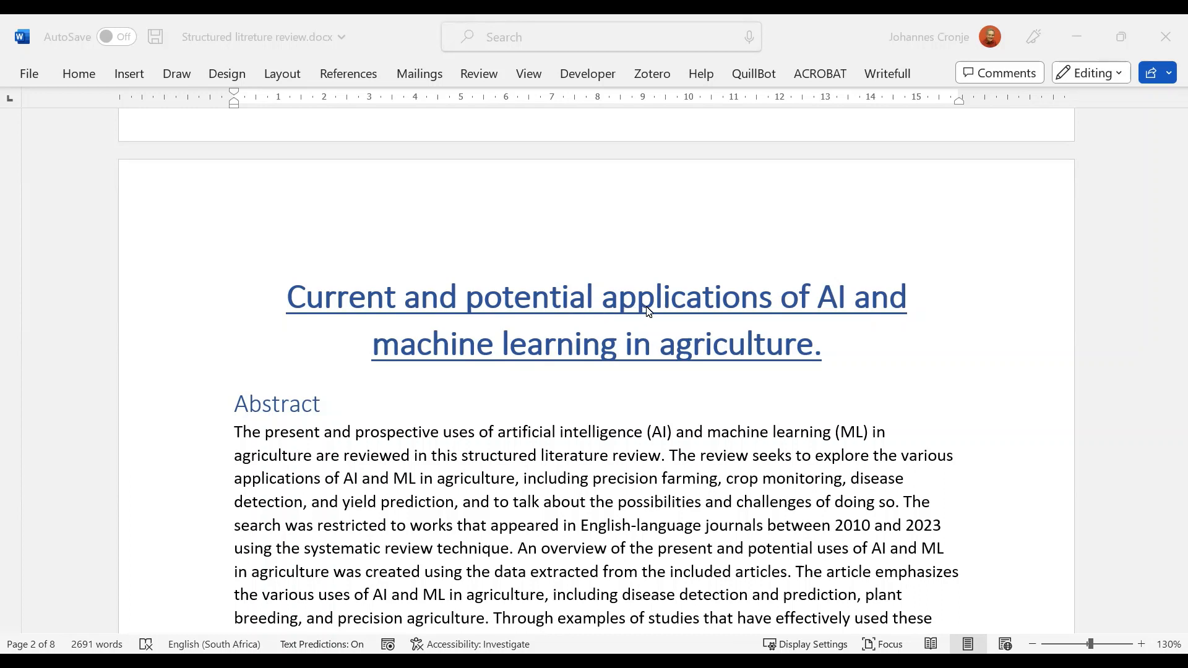
mouse_move(735, 214)
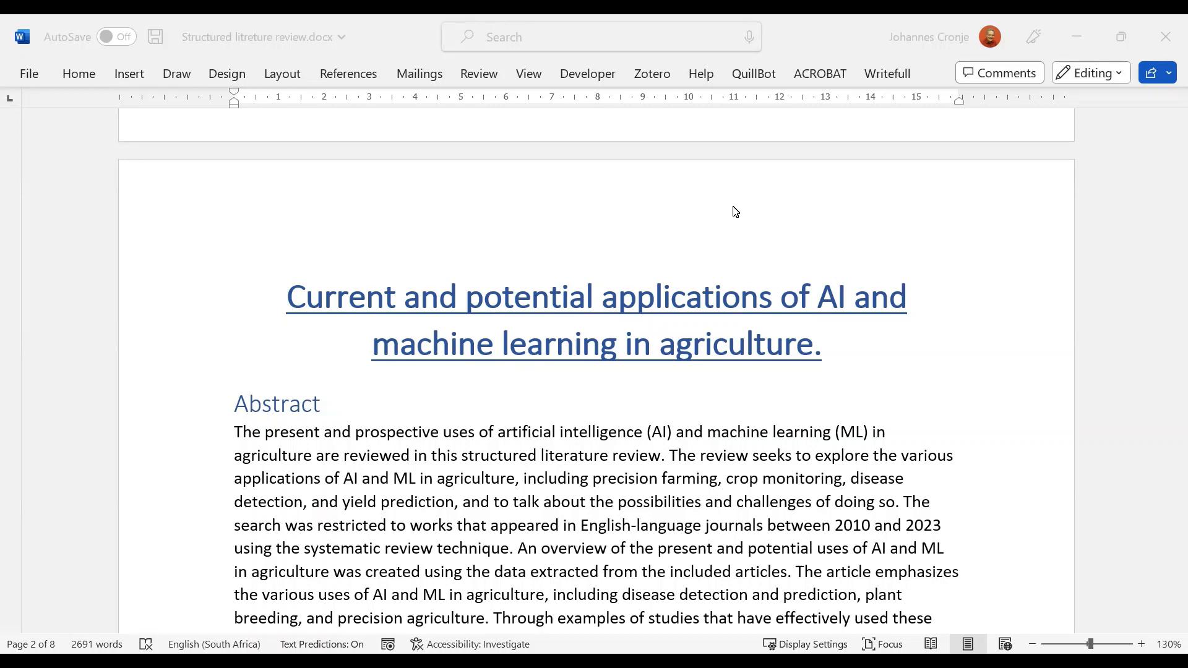
Scroll past the table of contents to the title page and start of the Abstract
scroll("down", 3)
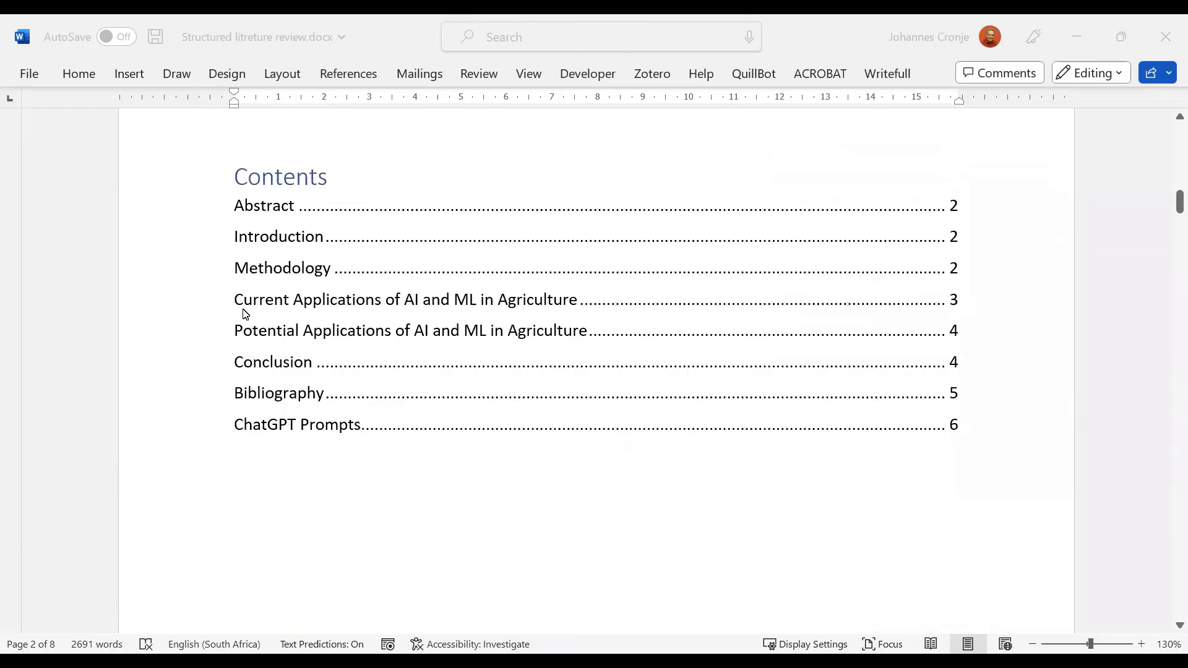
mouse_move(318, 324)
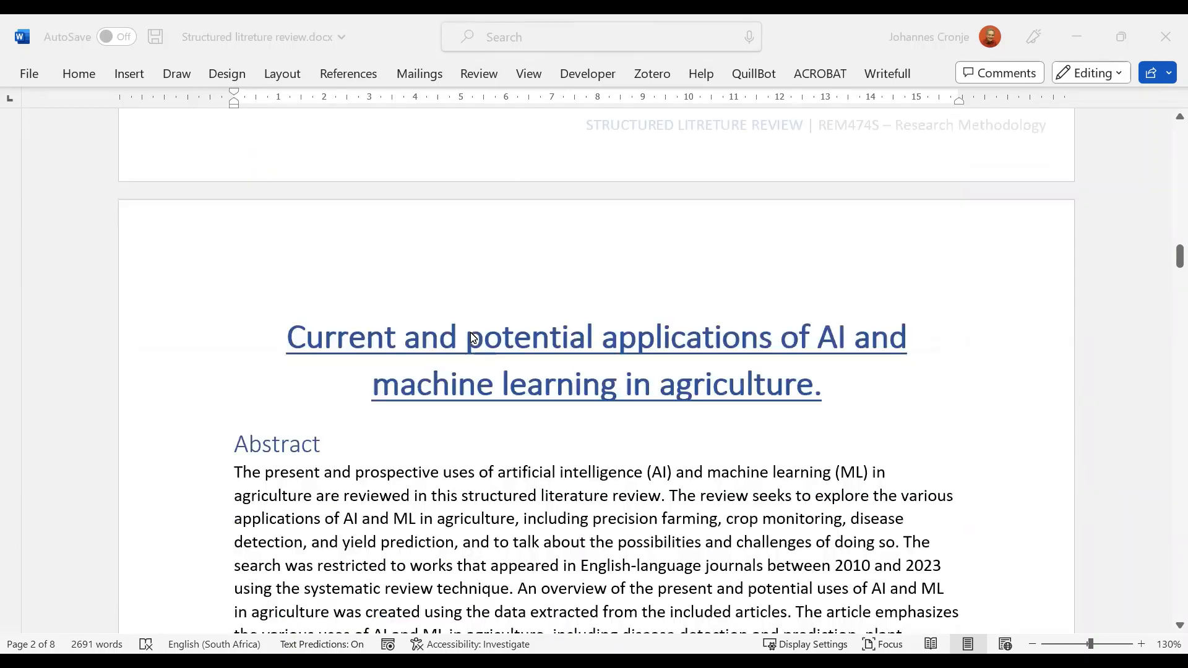
scroll("down", 3)
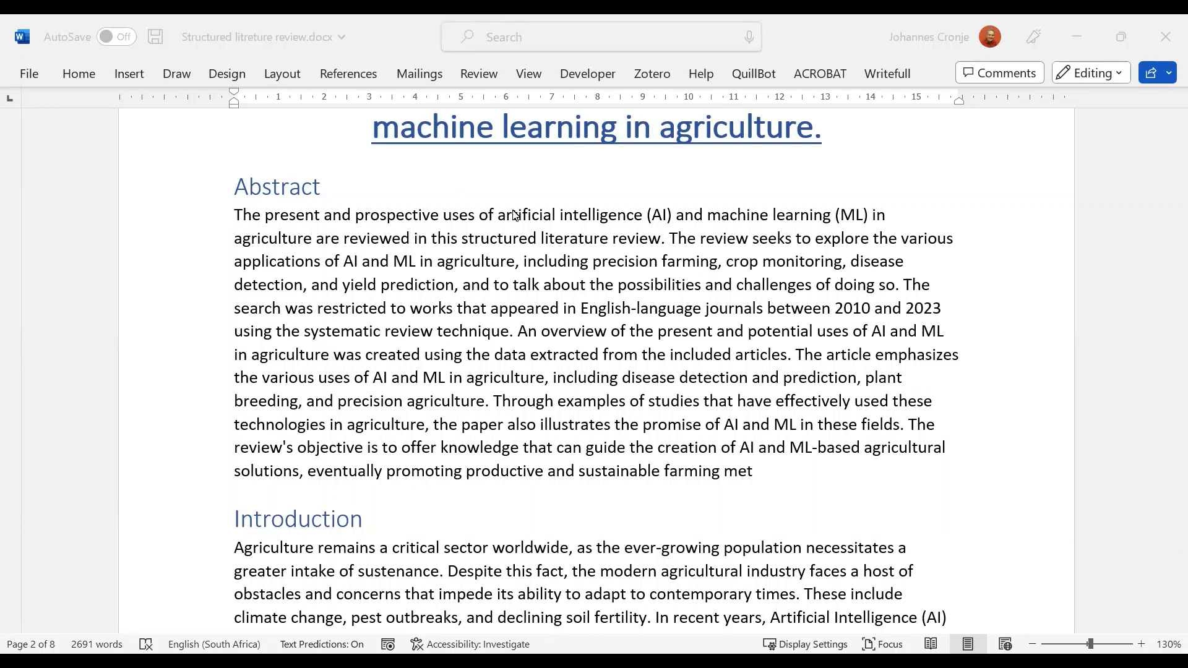
mouse_move(601, 221)
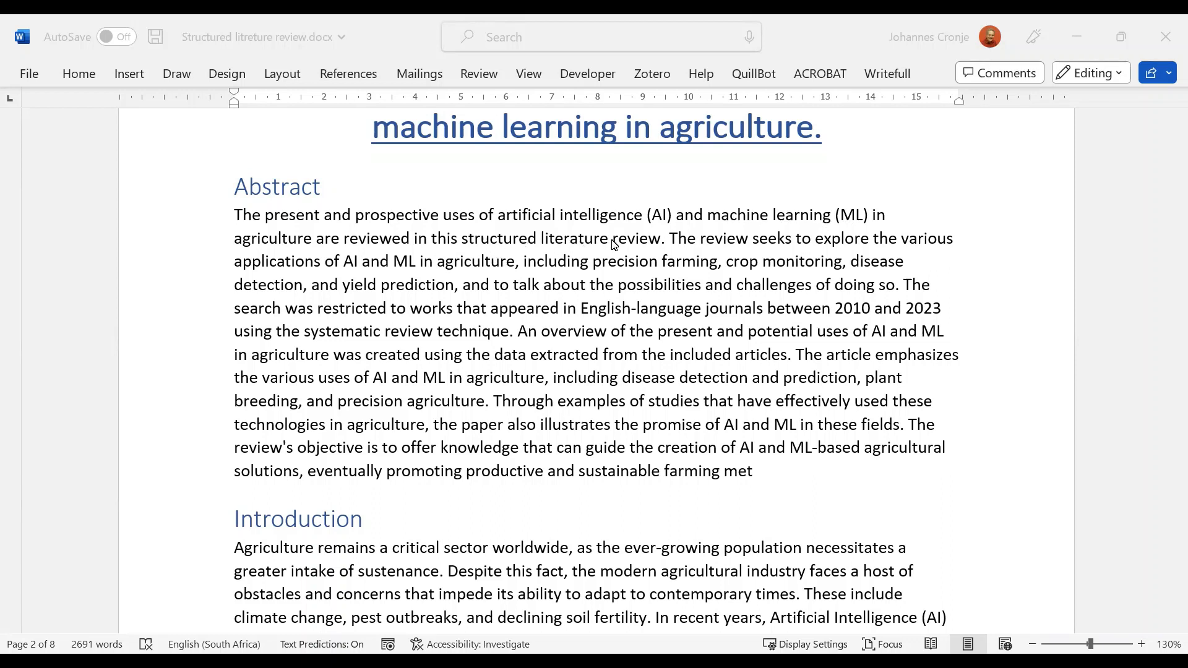
mouse_move(702, 249)
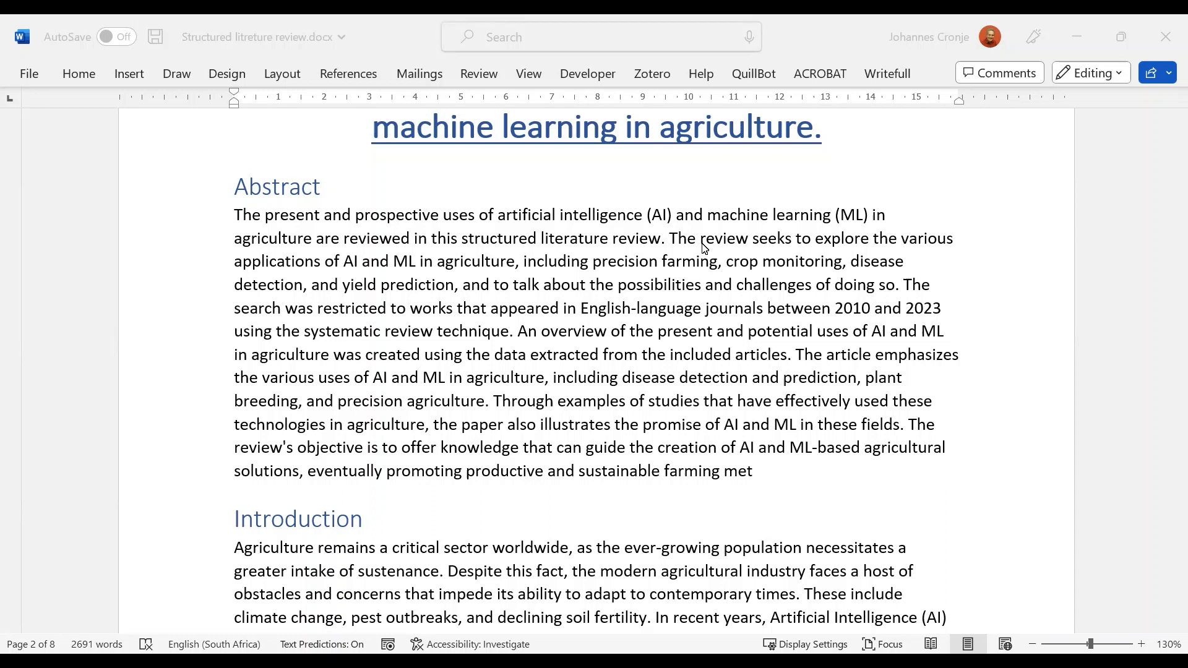
mouse_move(540, 272)
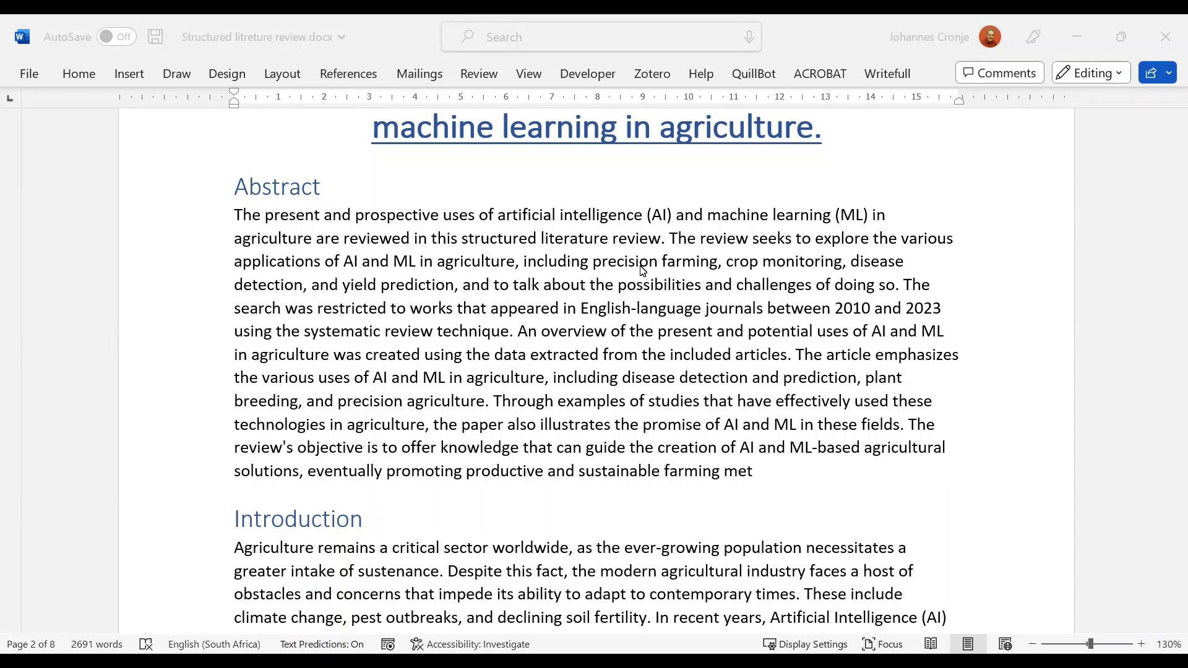
mouse_move(433, 292)
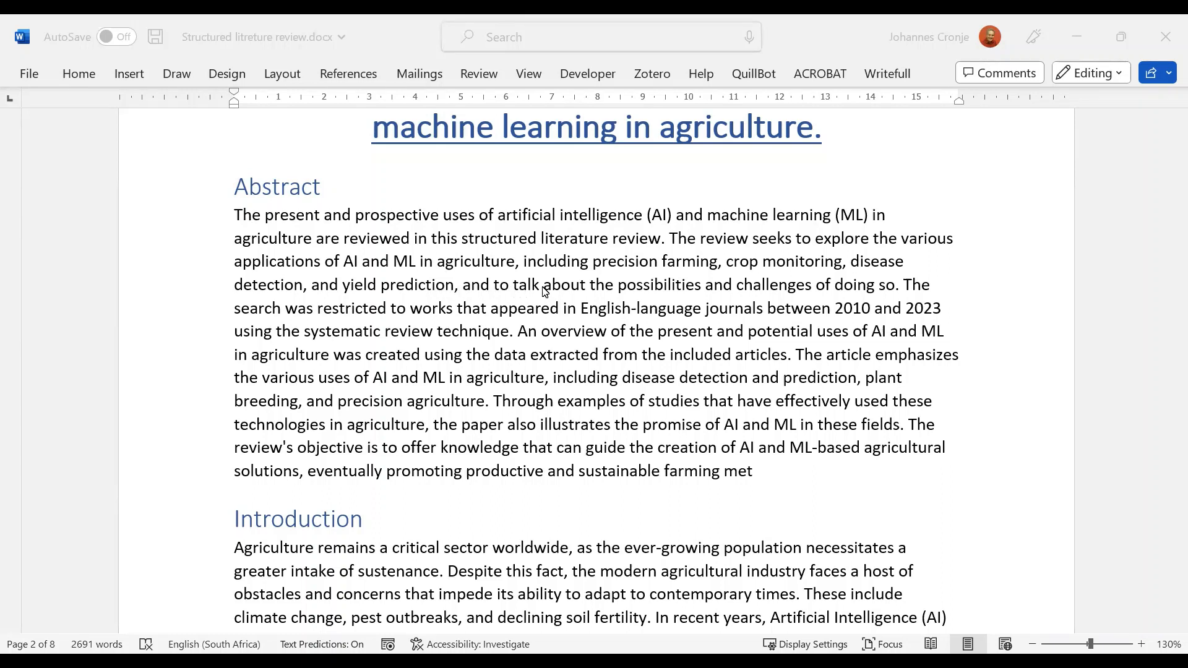
mouse_move(495, 346)
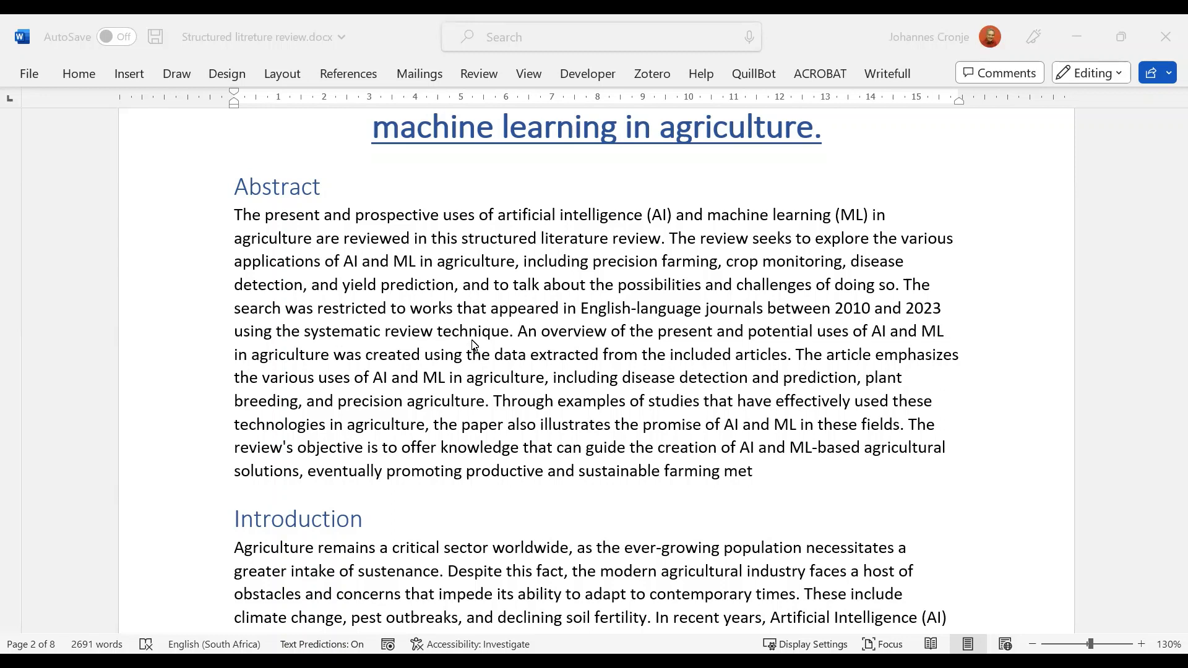
mouse_move(808, 341)
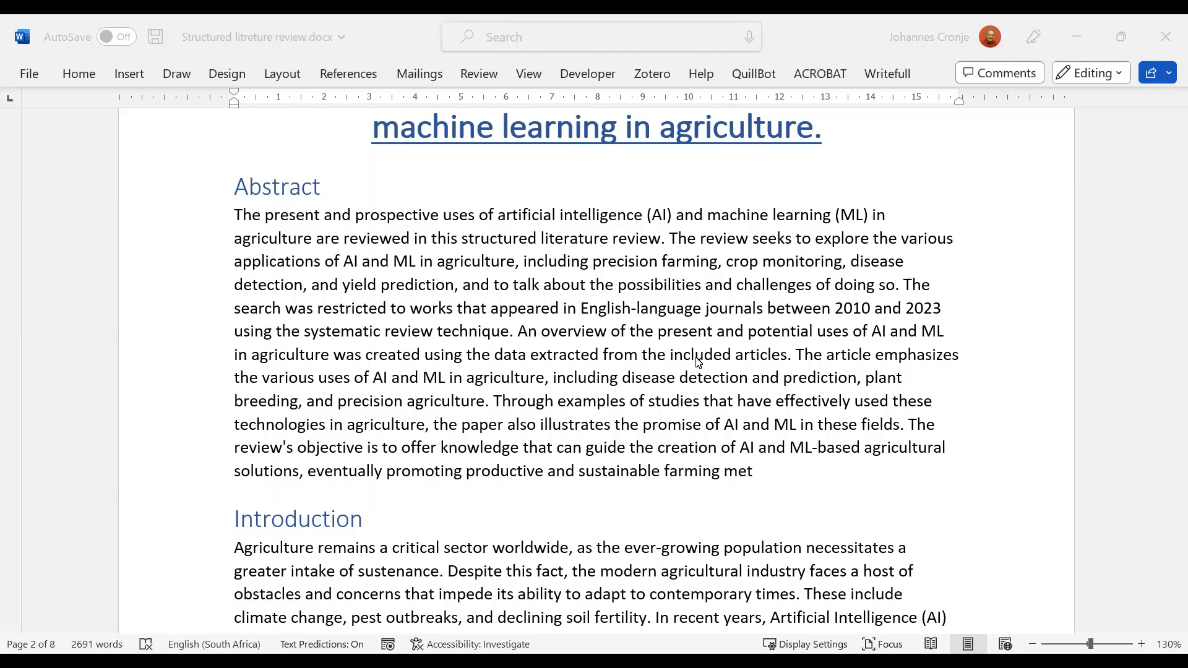
mouse_move(843, 363)
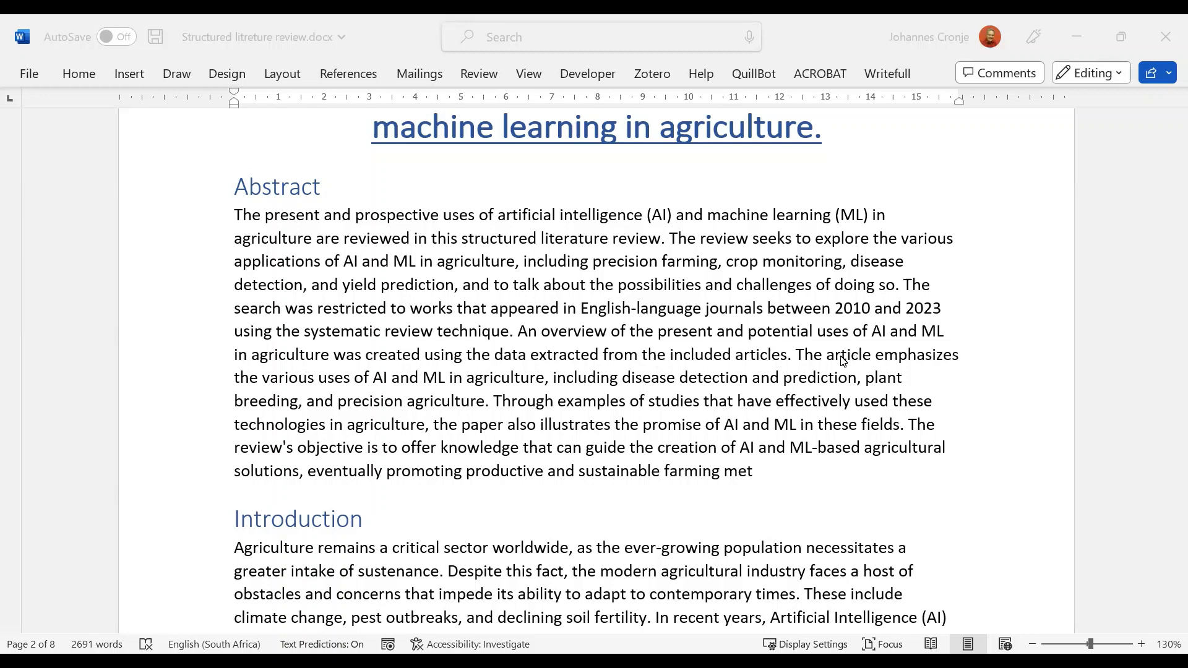
mouse_move(641, 384)
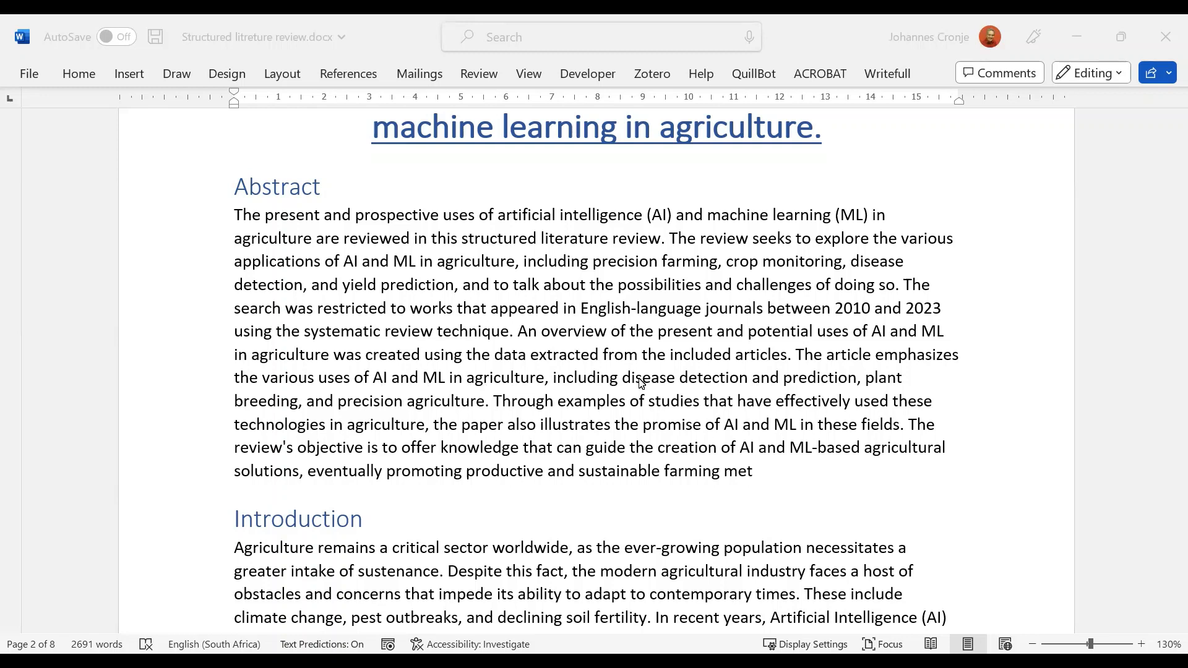
mouse_move(716, 386)
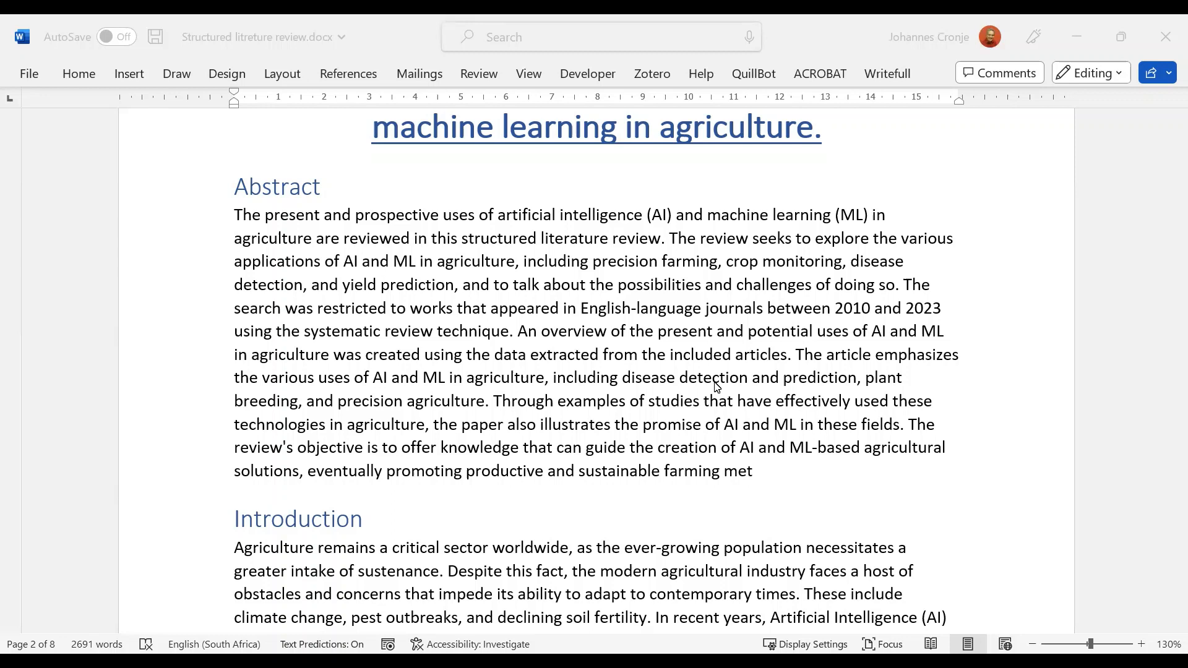
mouse_move(379, 400)
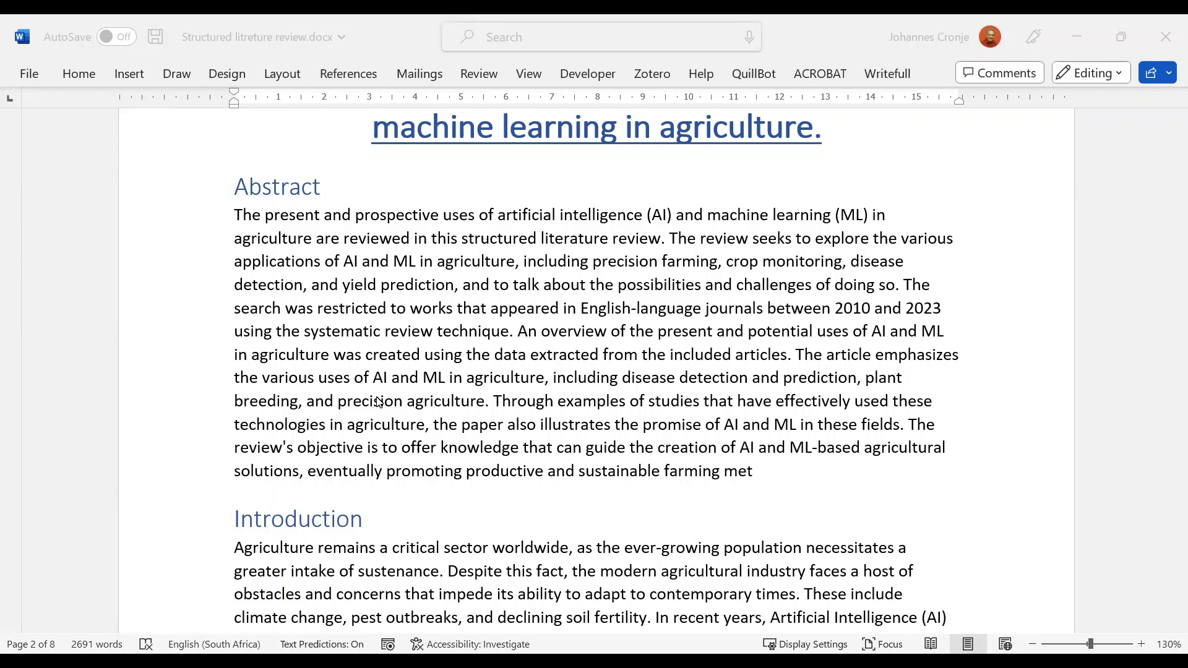
mouse_move(621, 277)
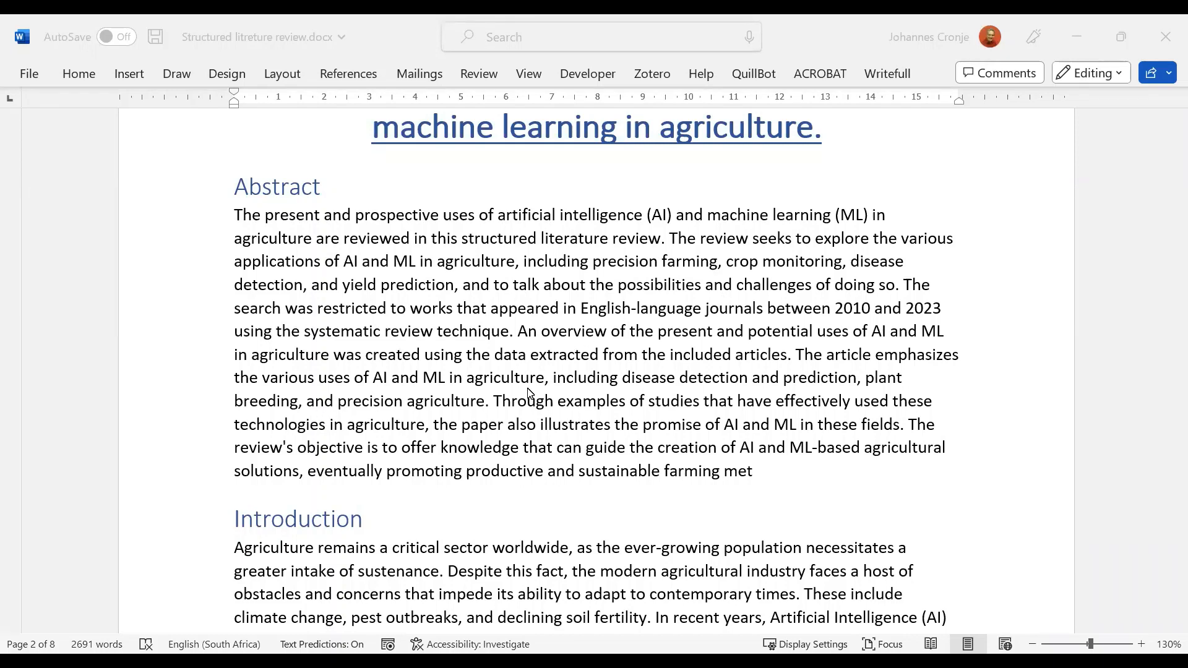
mouse_move(620, 390)
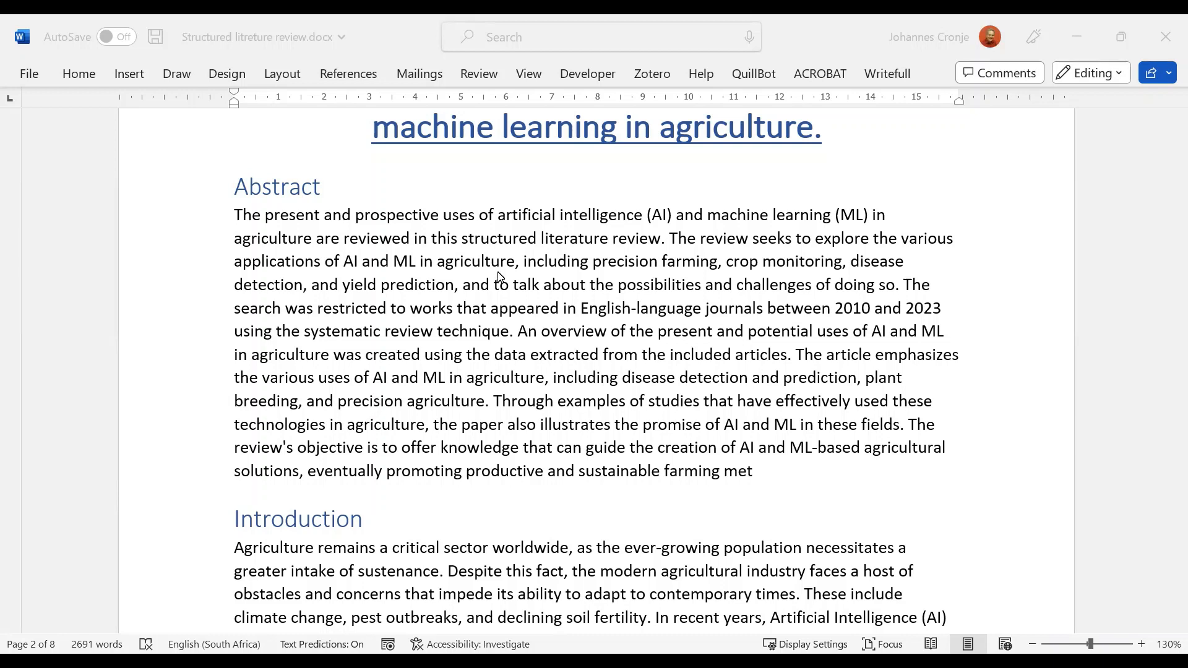
mouse_move(435, 294)
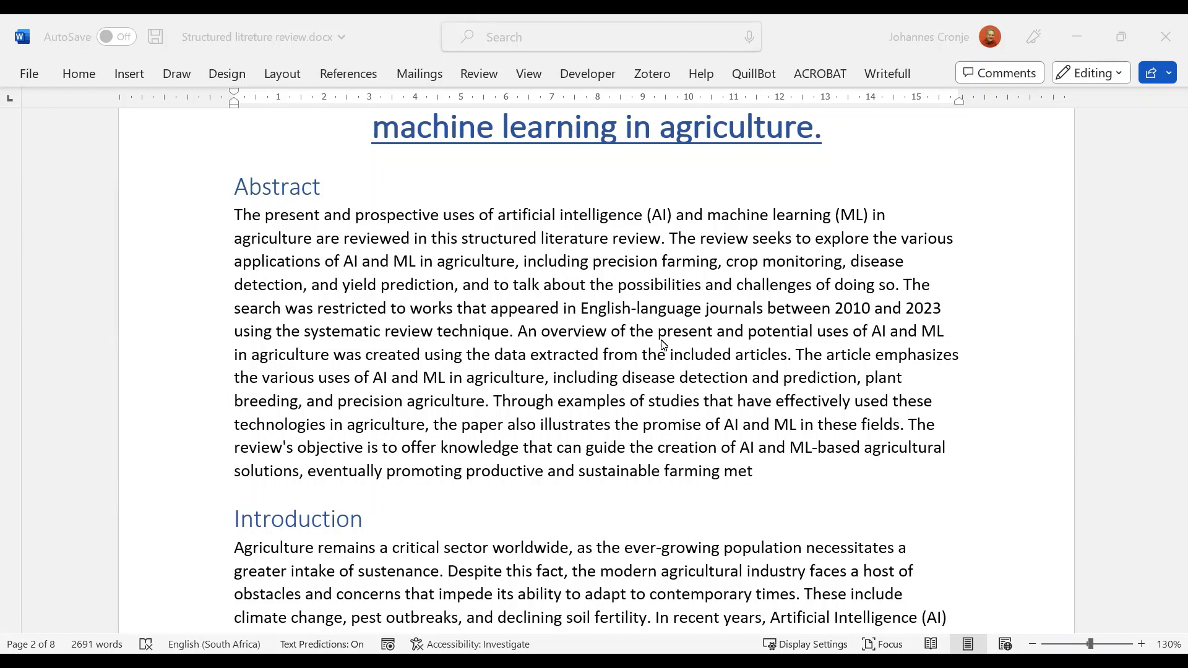
mouse_move(519, 392)
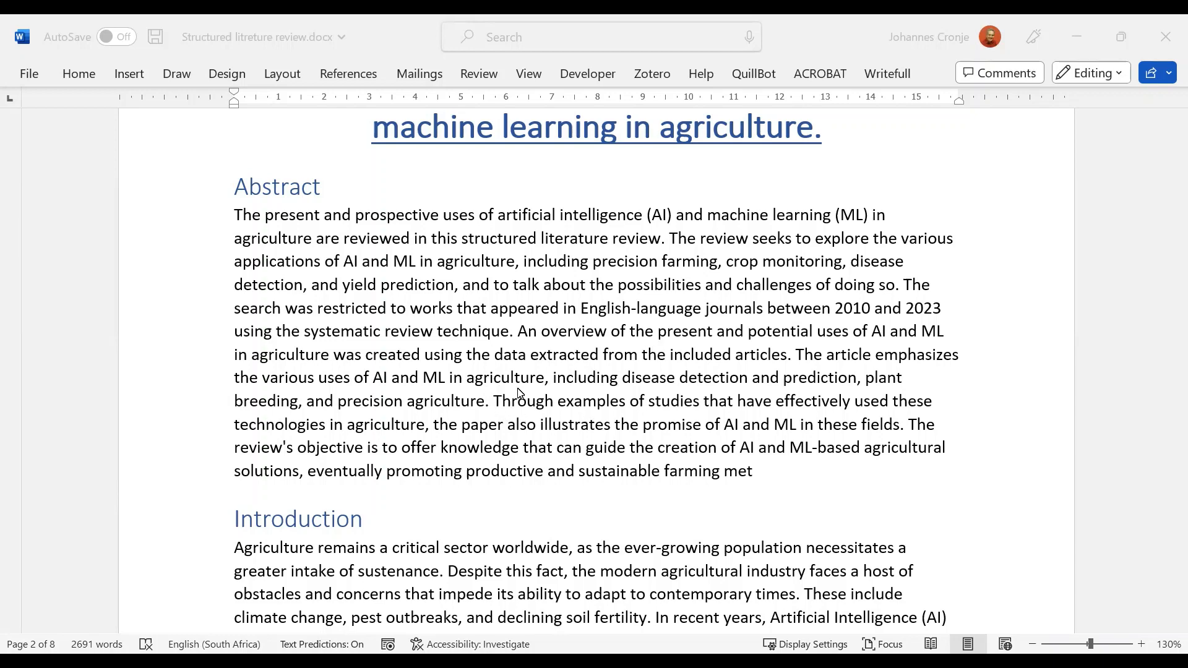
mouse_move(561, 411)
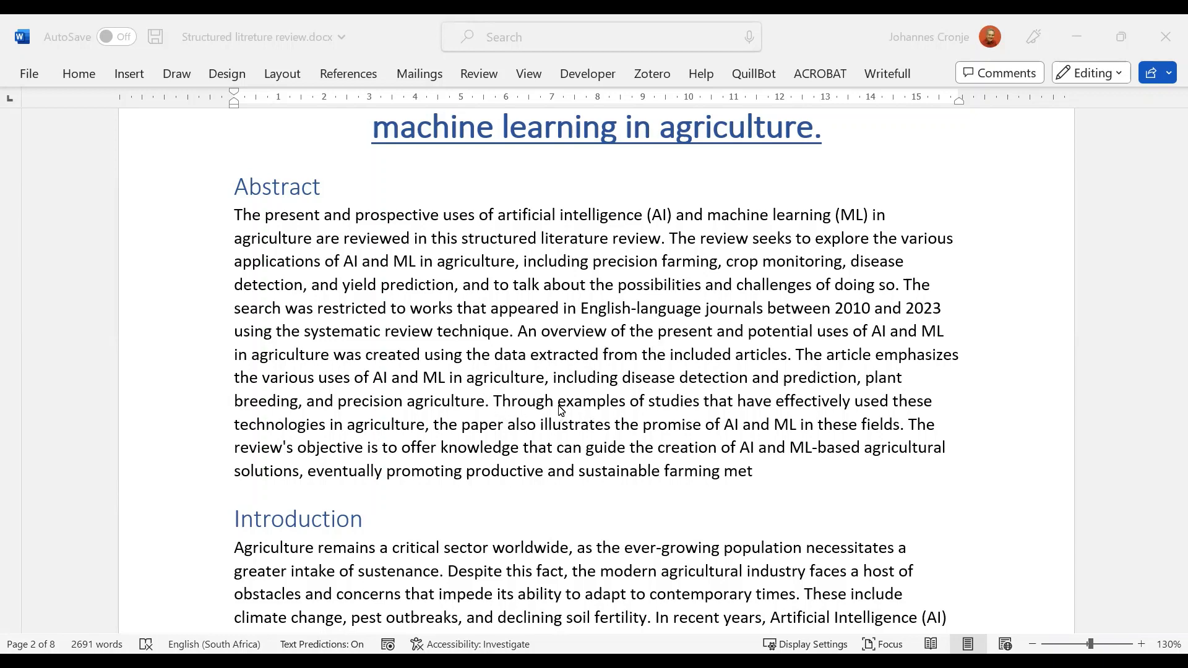
Scroll past the Abstract to the Introduction heading and its first paragraph
scroll("down", 3)
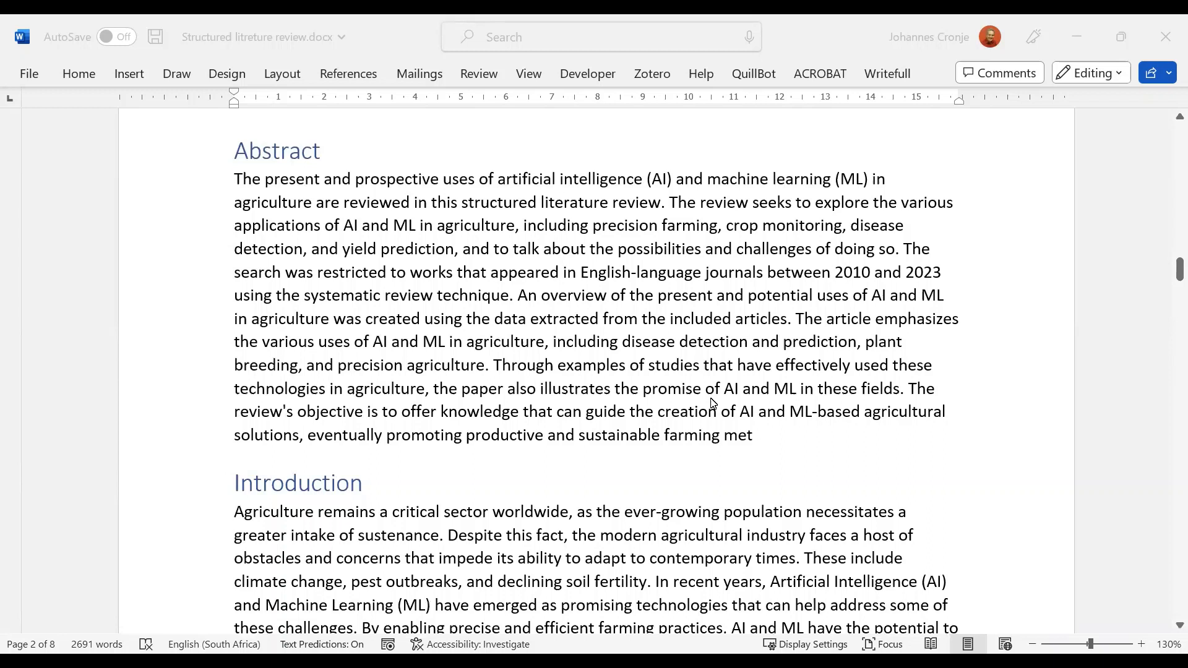
mouse_move(807, 383)
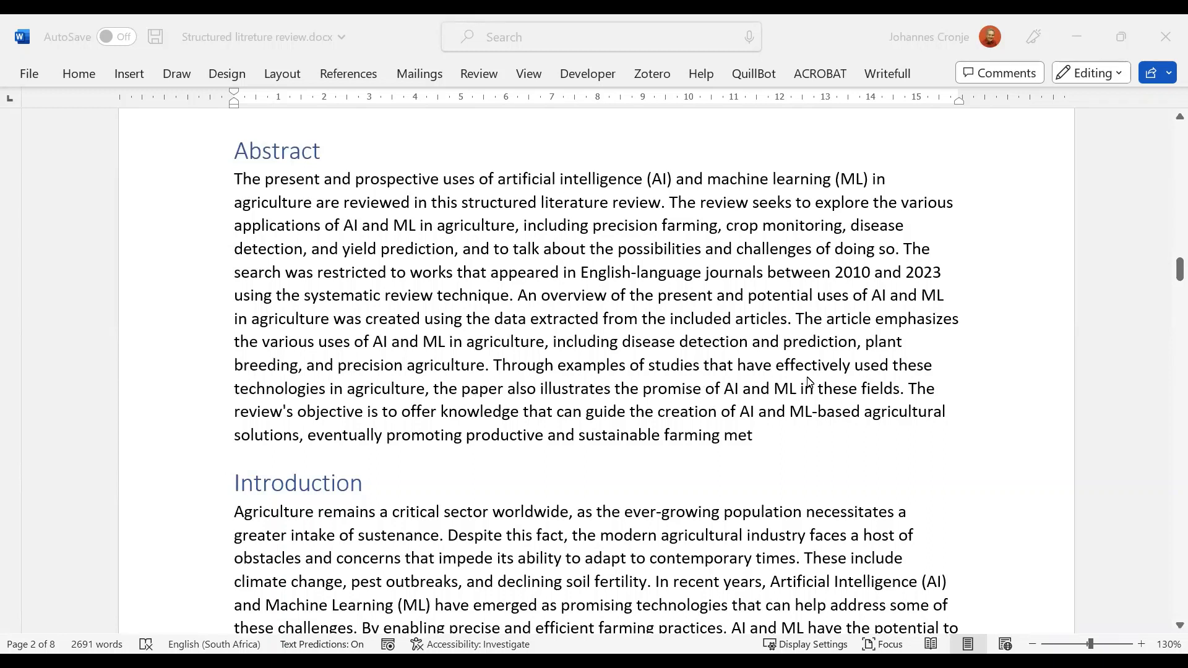
mouse_move(498, 418)
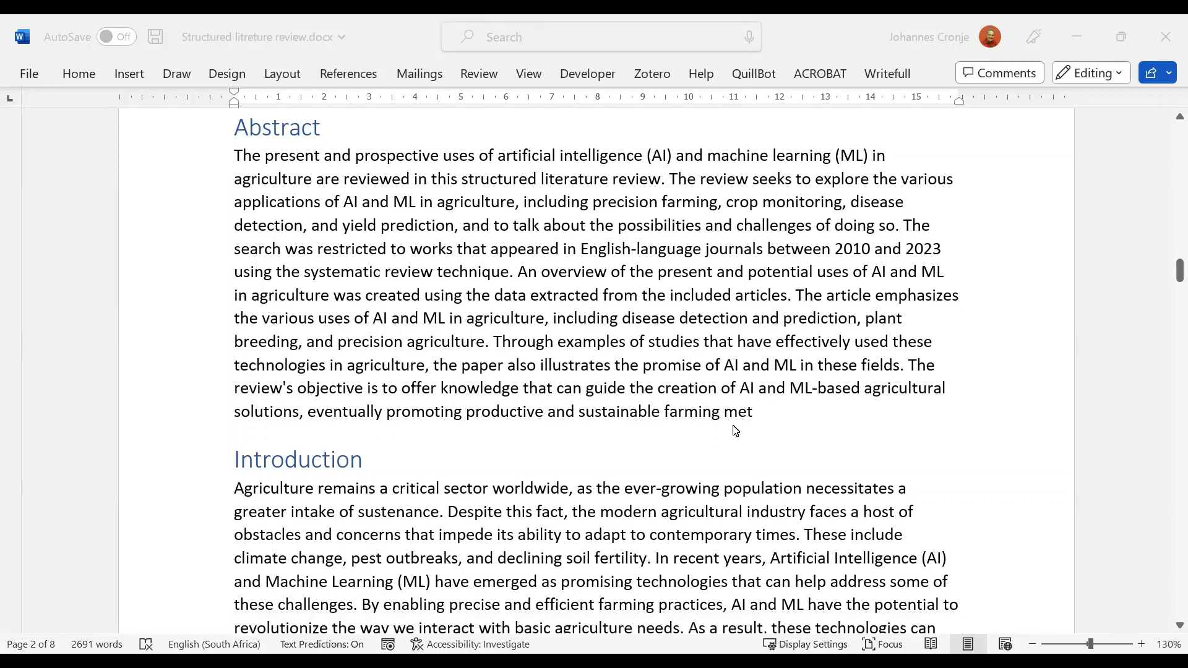
mouse_move(725, 409)
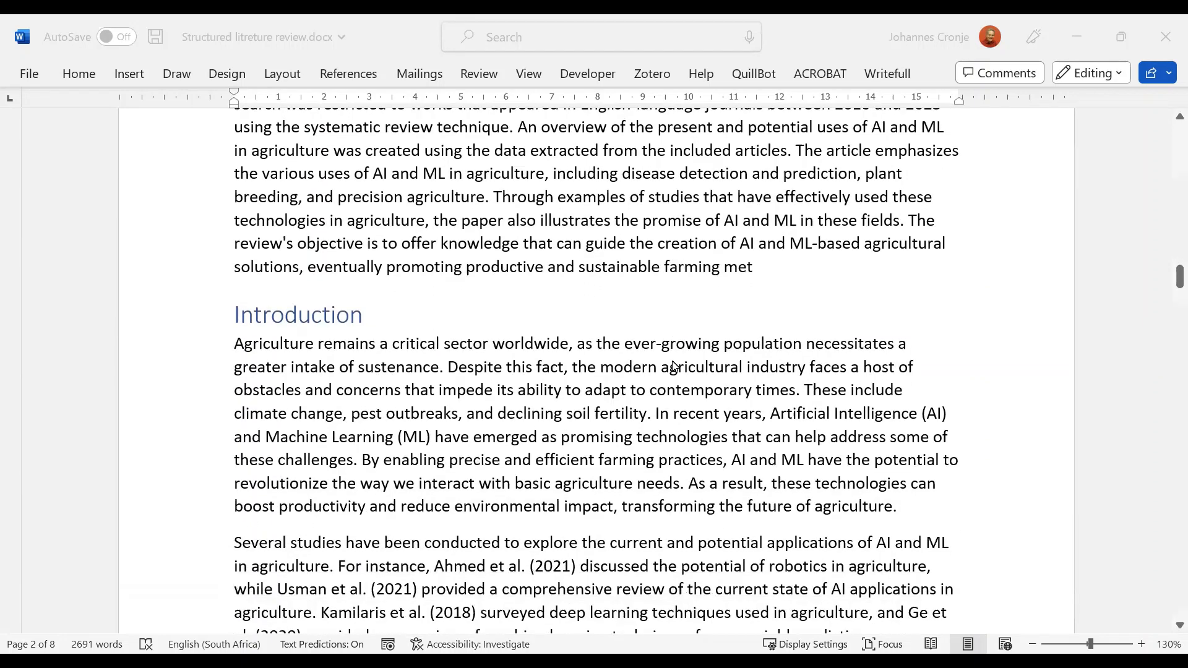
mouse_move(666, 378)
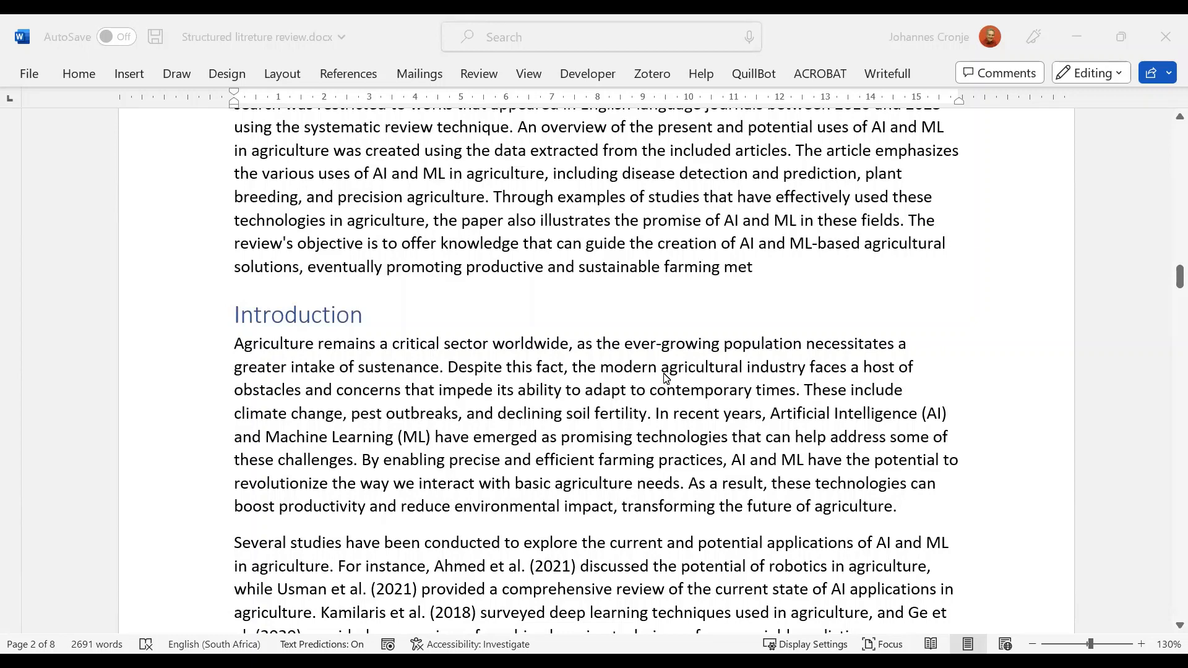
Scroll through the Introduction's earlier-studies paragraphs toward the Methodology section and research question
scroll("down", 3)
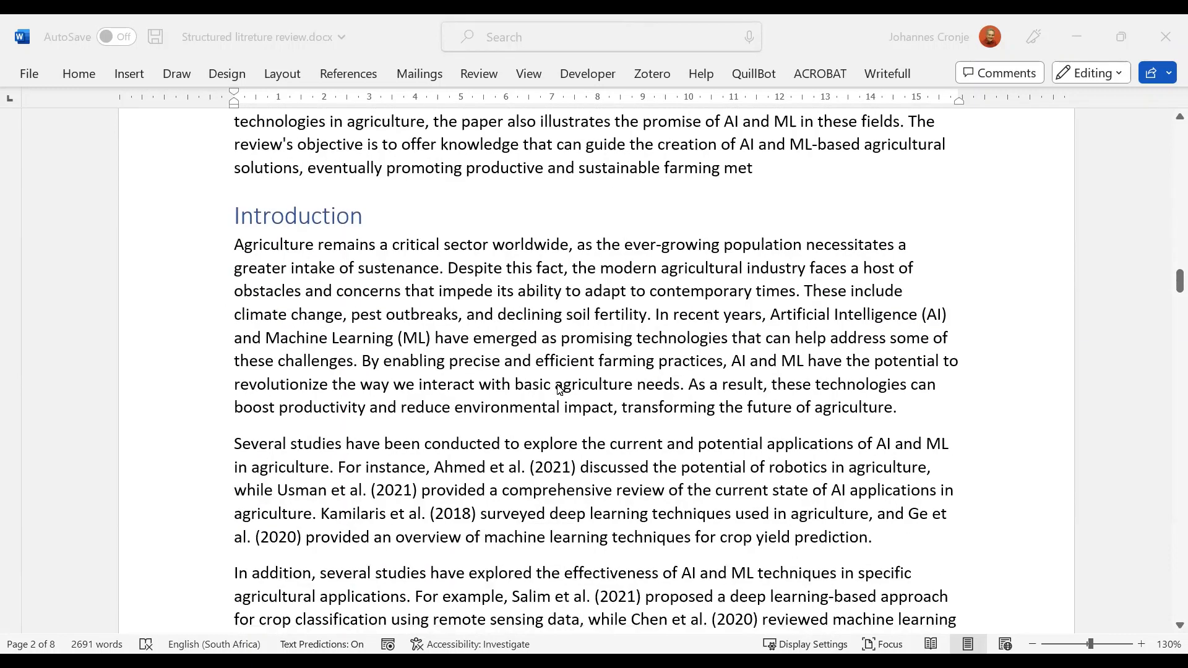
mouse_move(291, 256)
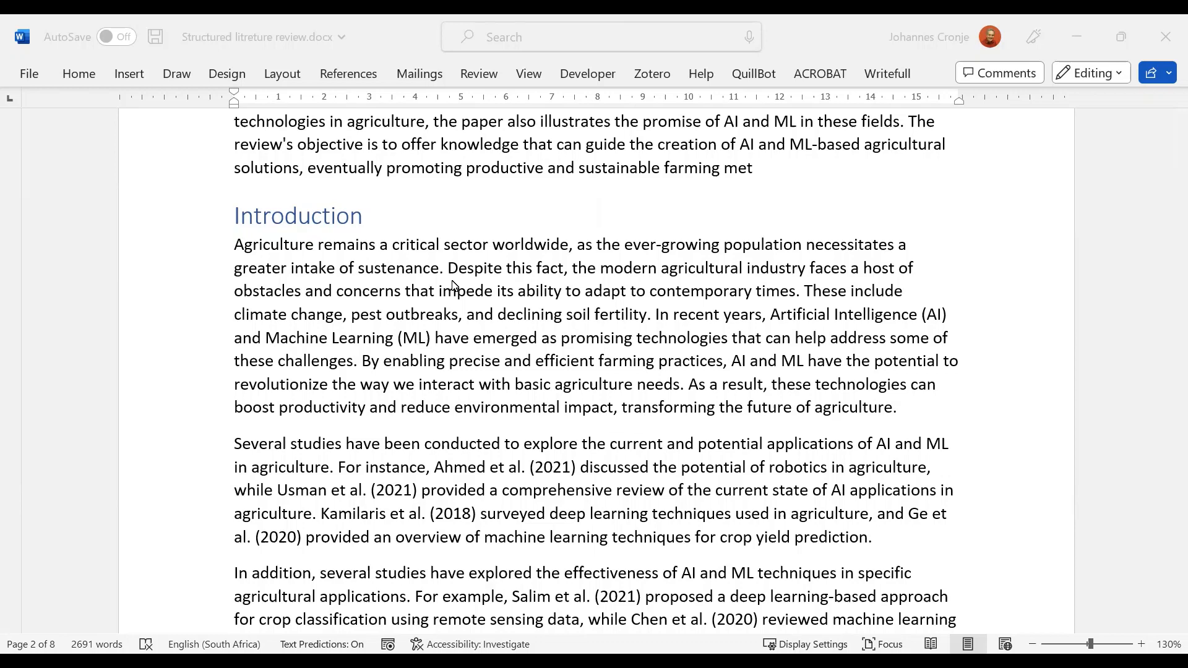
mouse_move(536, 290)
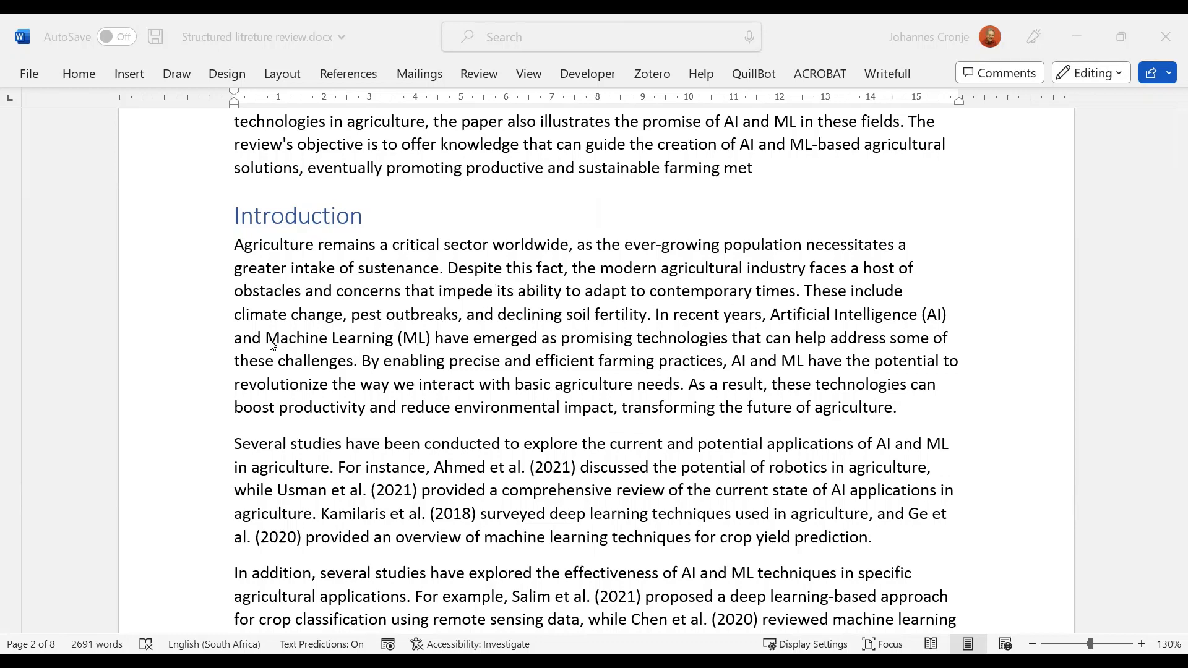
mouse_move(659, 336)
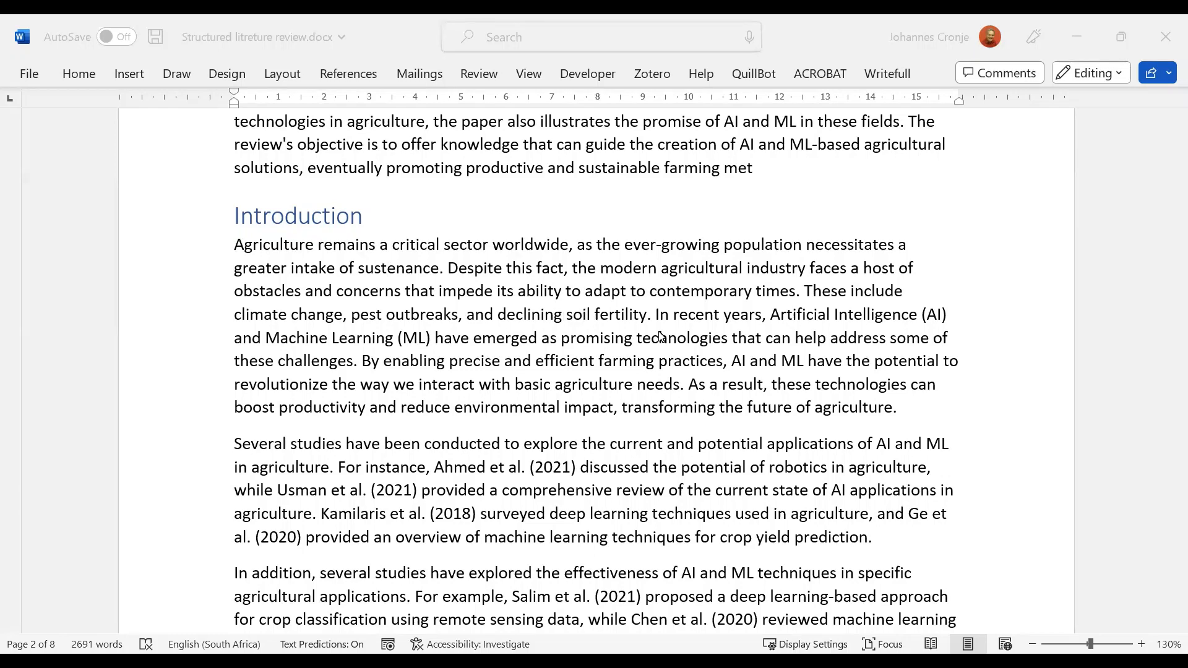
mouse_move(933, 326)
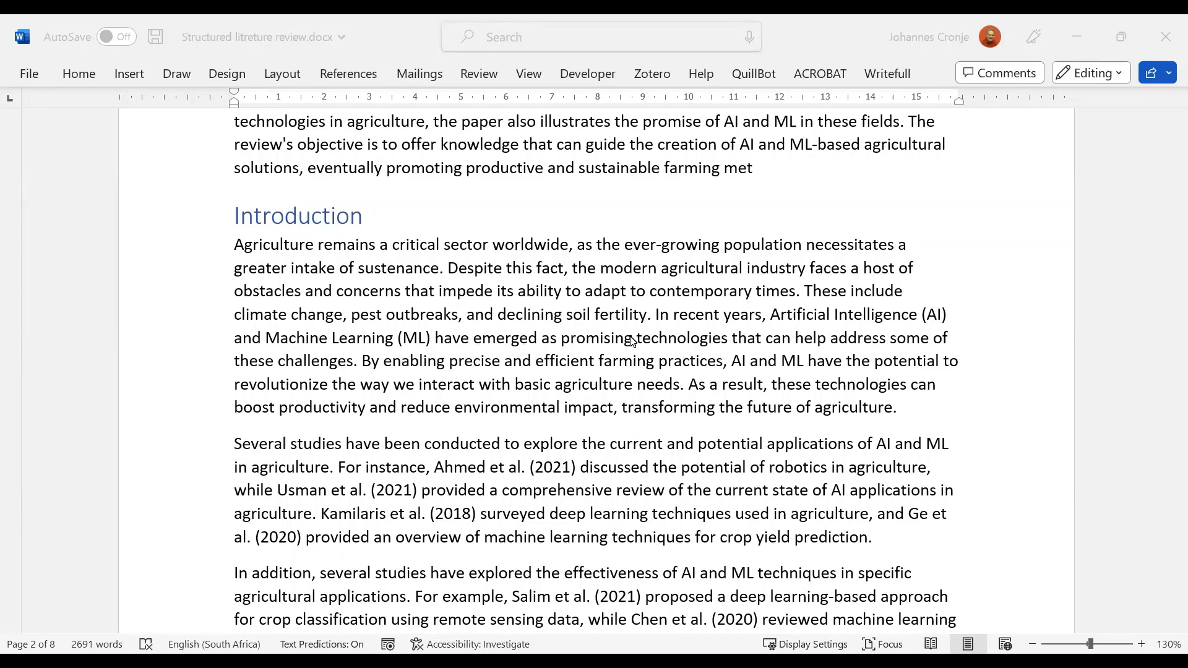
mouse_move(717, 349)
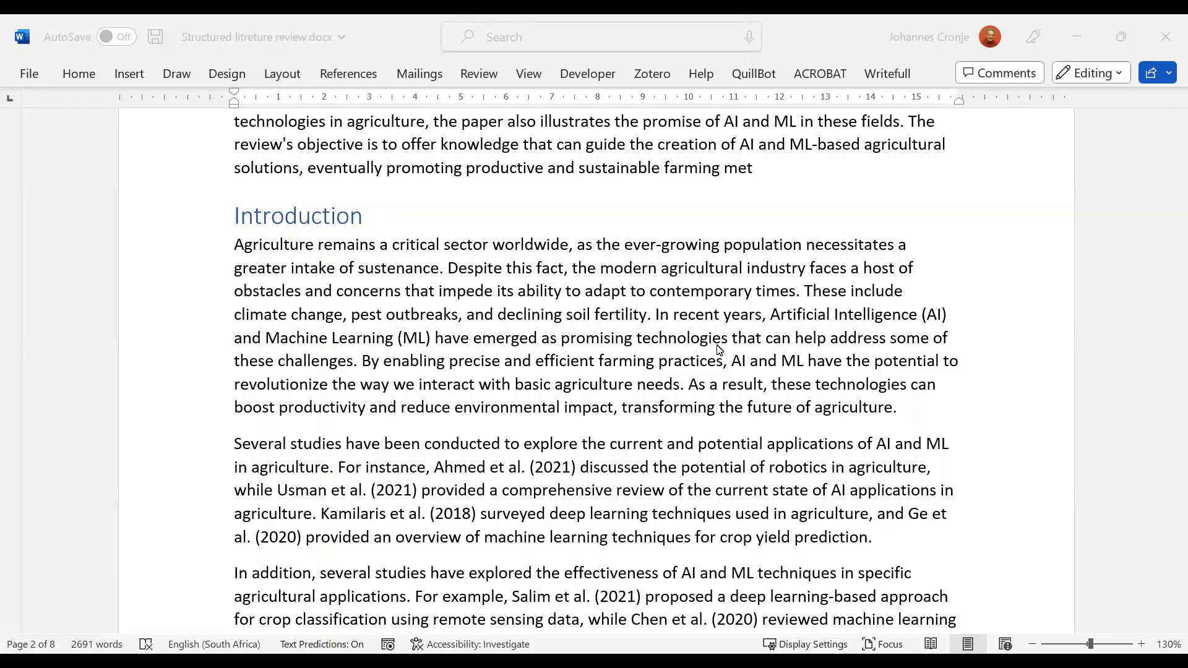
scroll("down", 3)
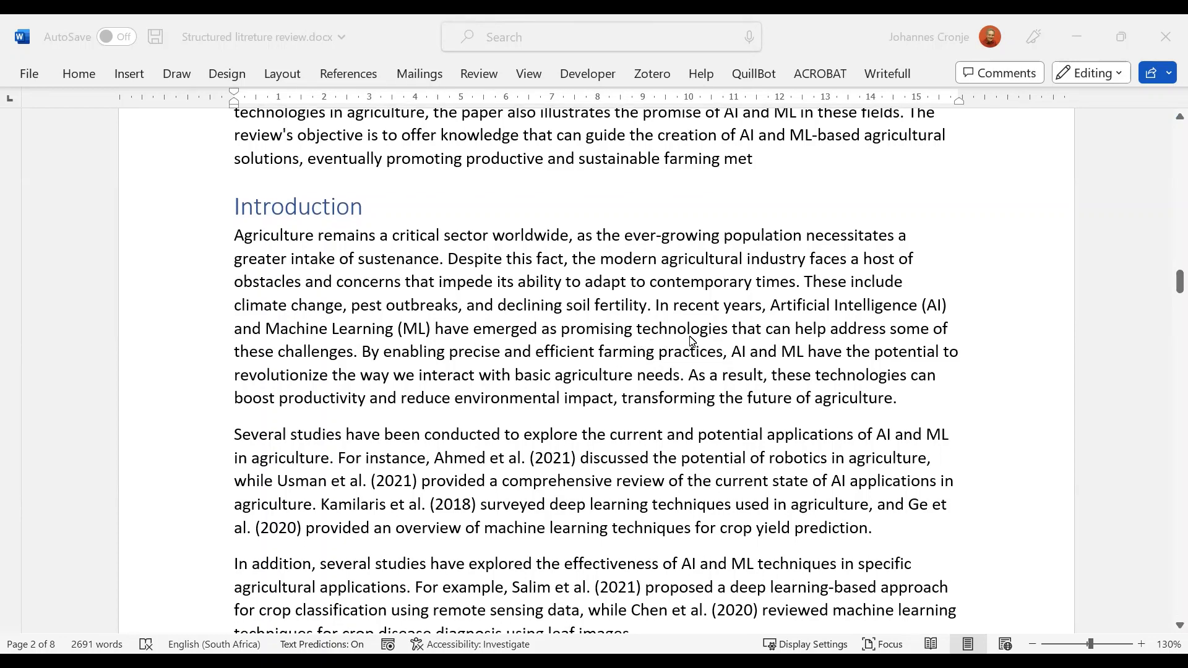
scroll("down", 3)
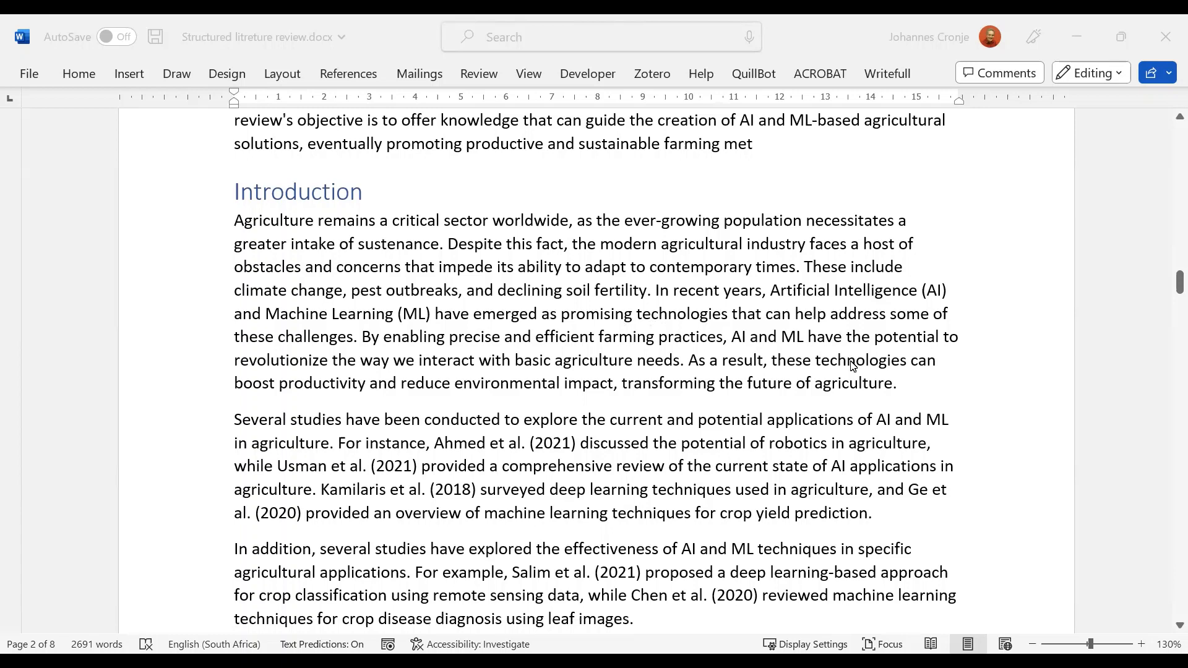
scroll("down", 3)
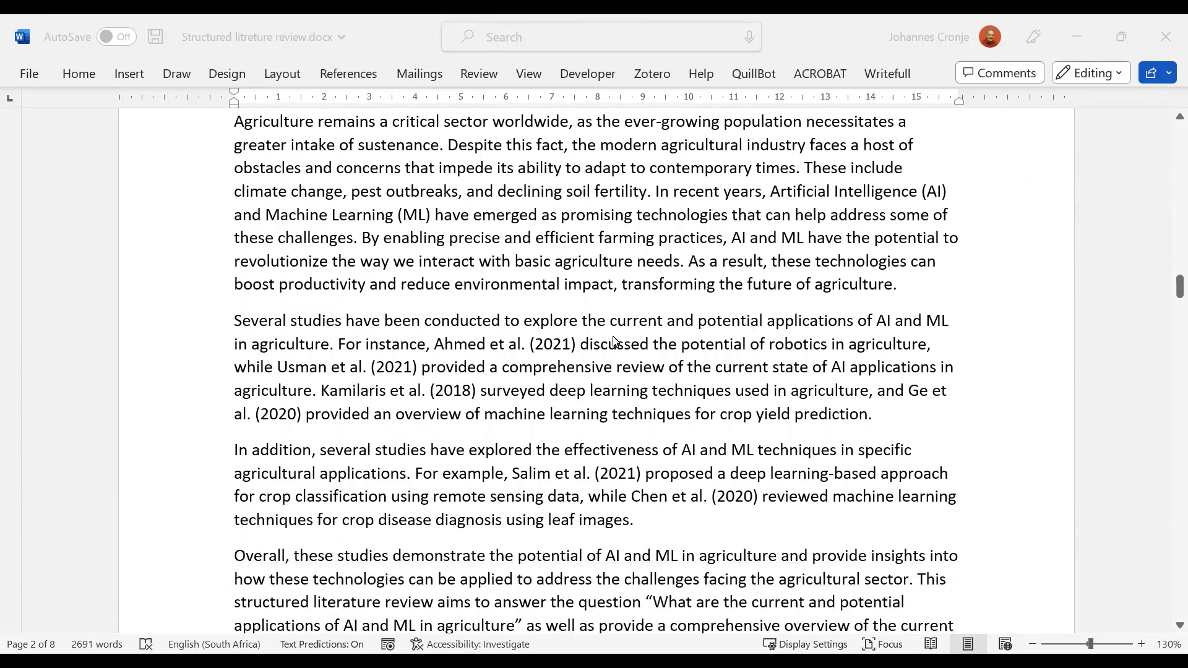
mouse_move(656, 336)
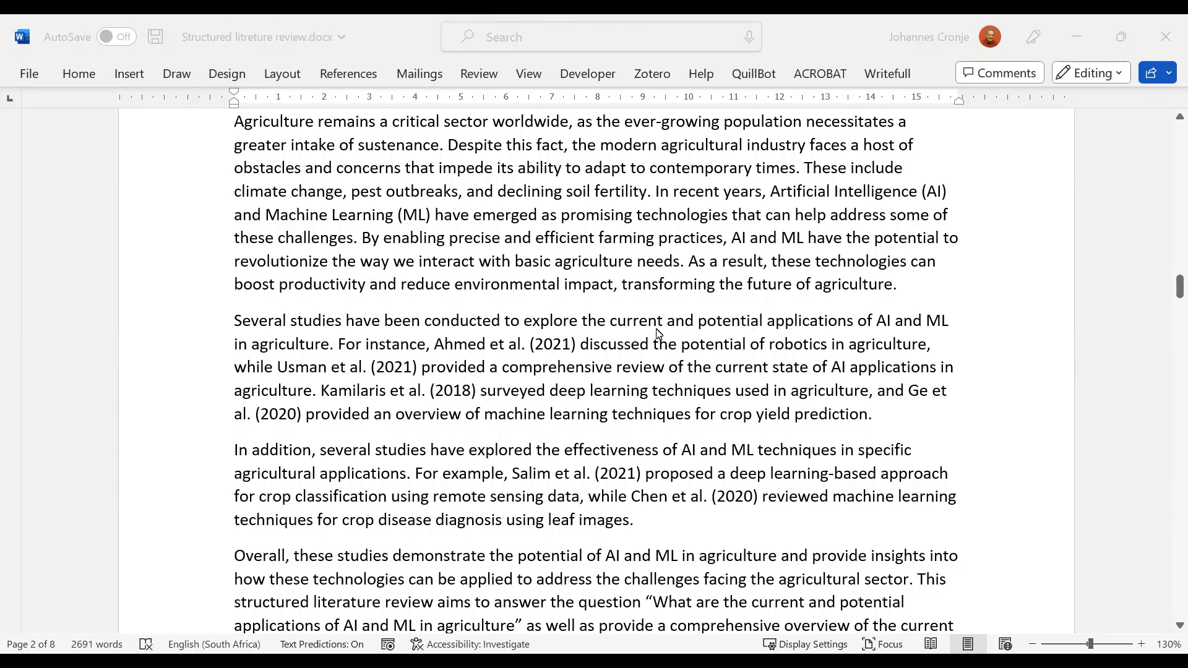
mouse_move(881, 339)
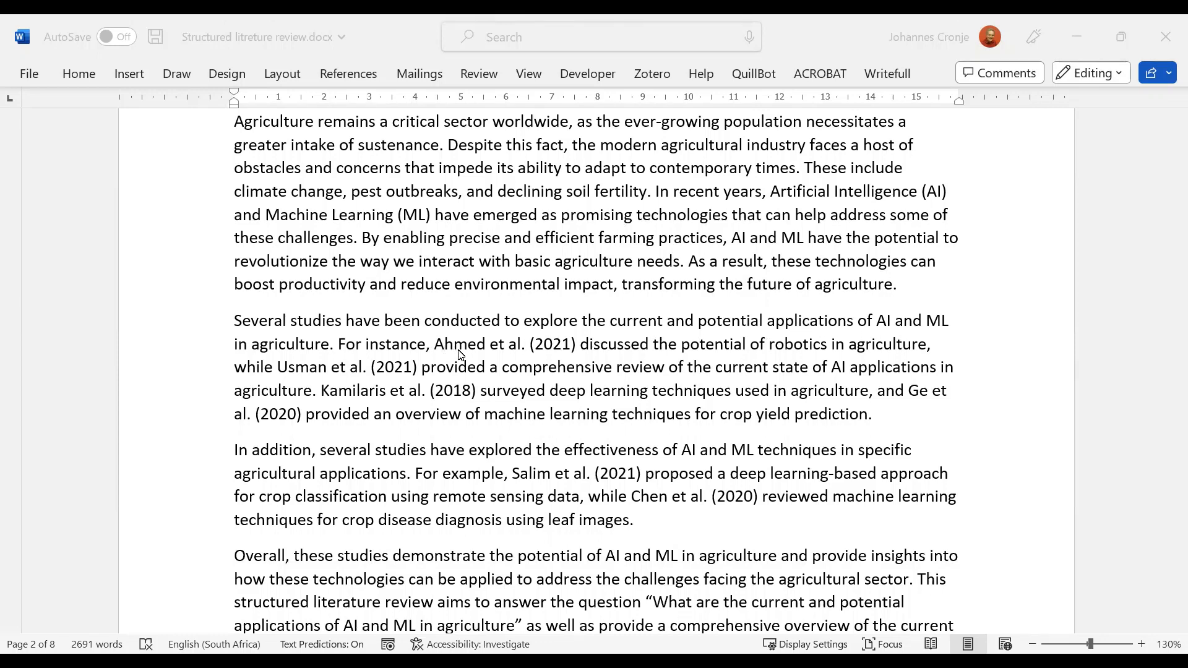
mouse_move(326, 371)
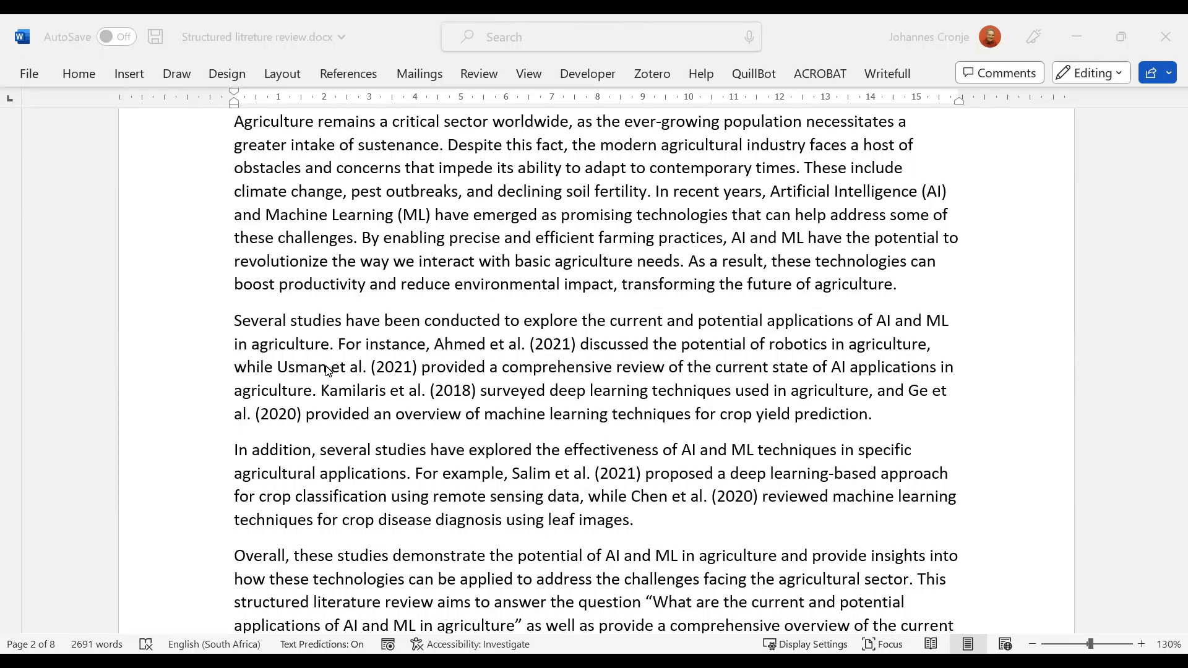
mouse_move(350, 400)
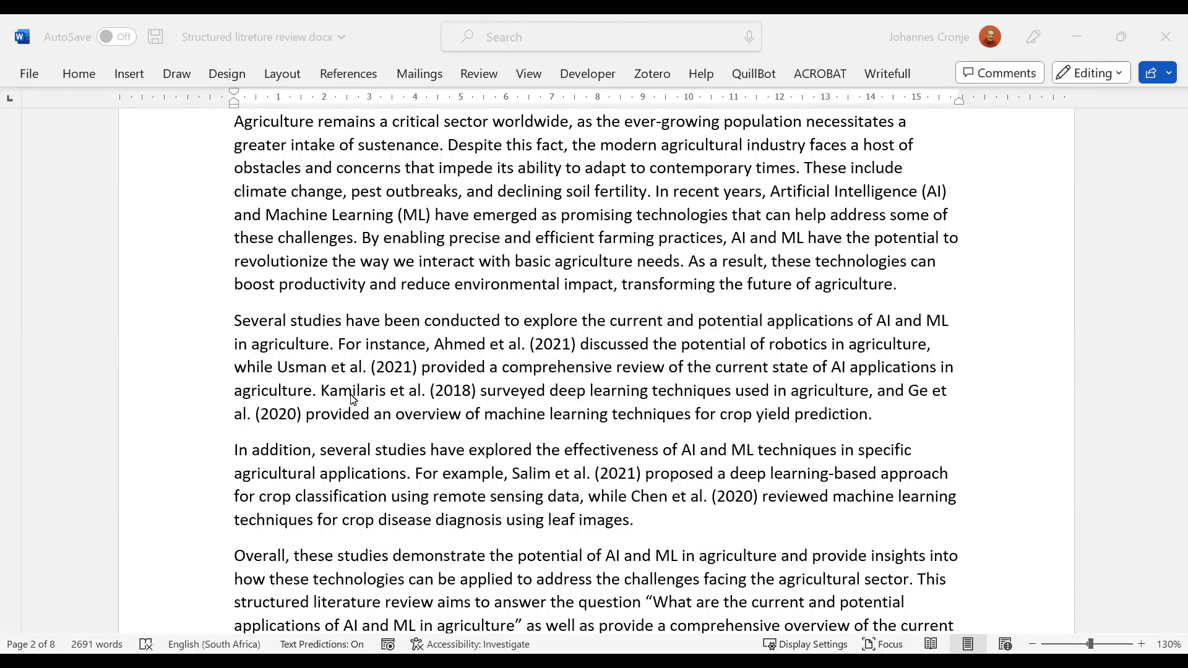
mouse_move(741, 415)
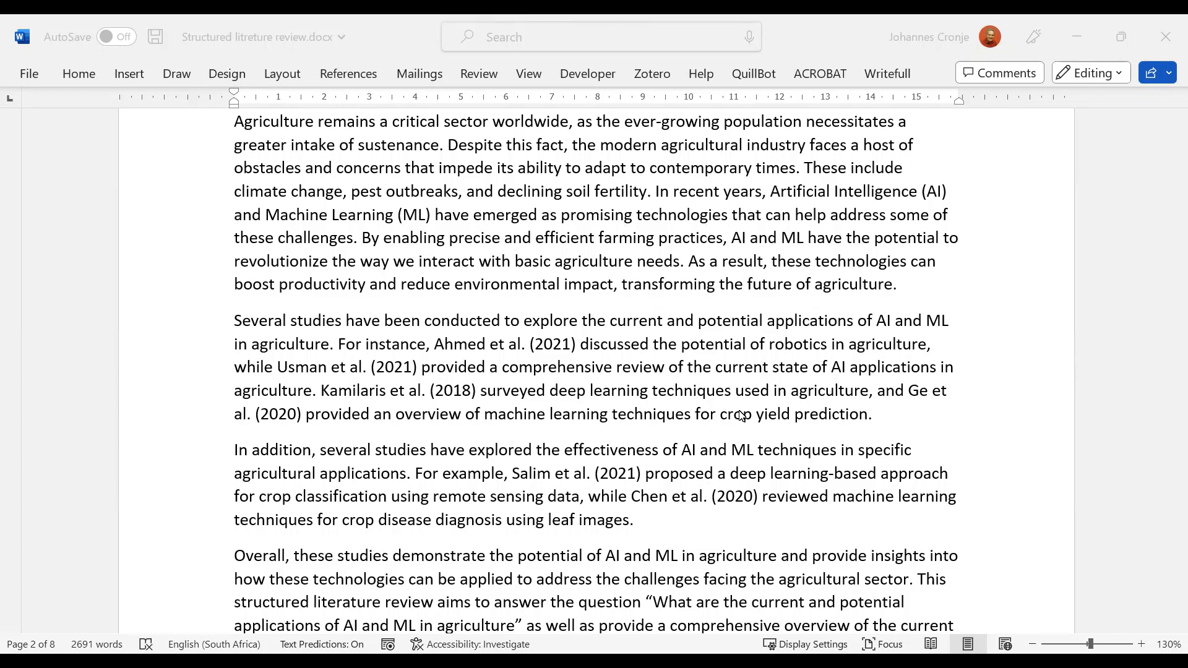
mouse_move(723, 407)
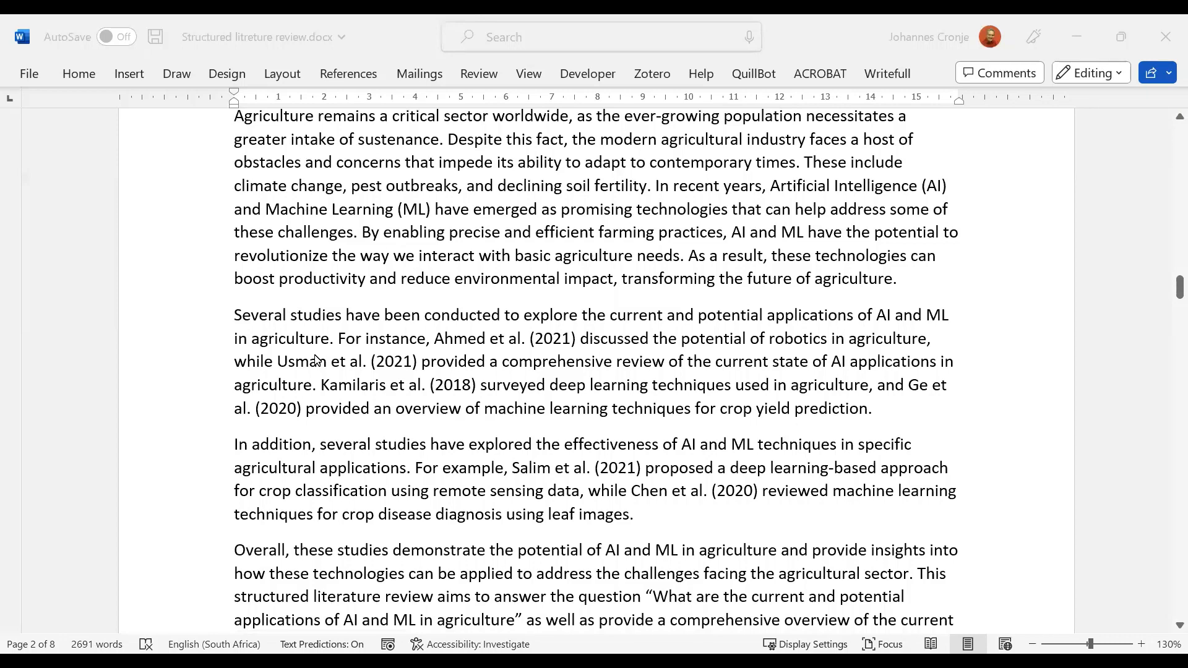
mouse_move(359, 397)
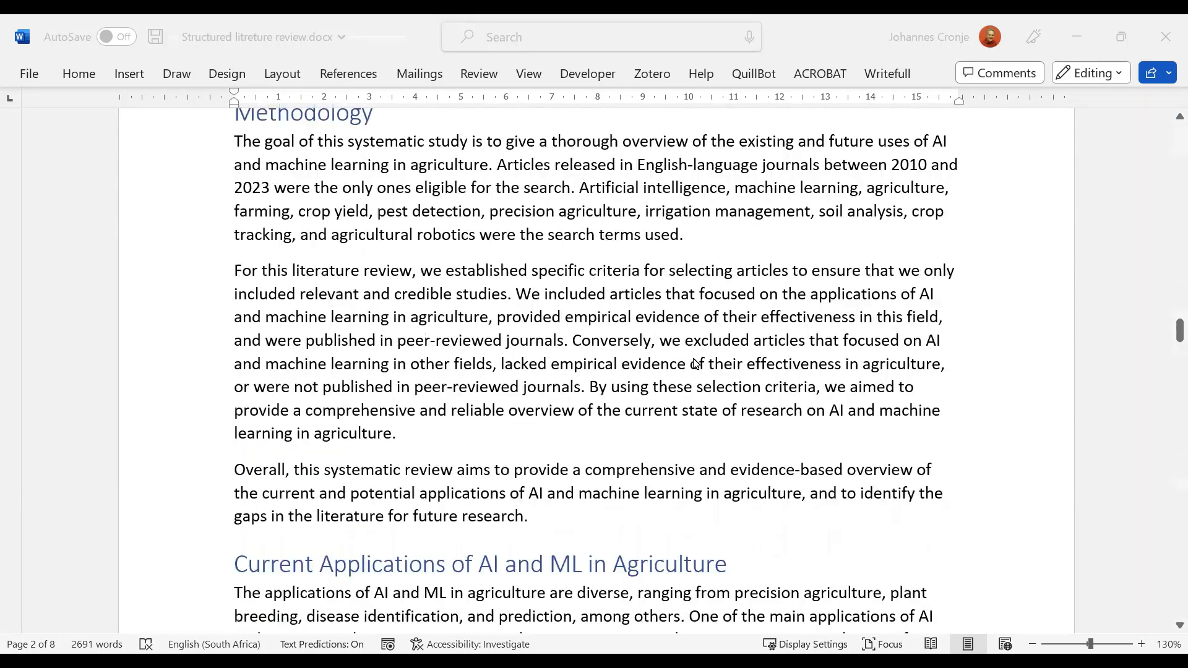
scroll("down", 3)
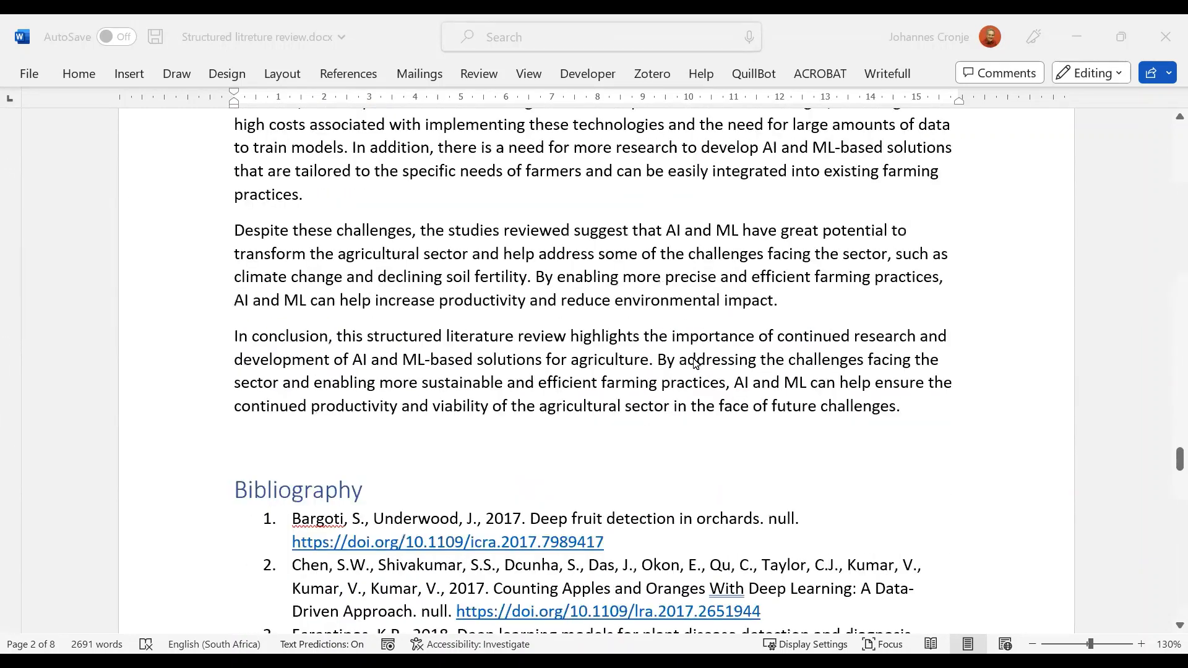
scroll("down", 3)
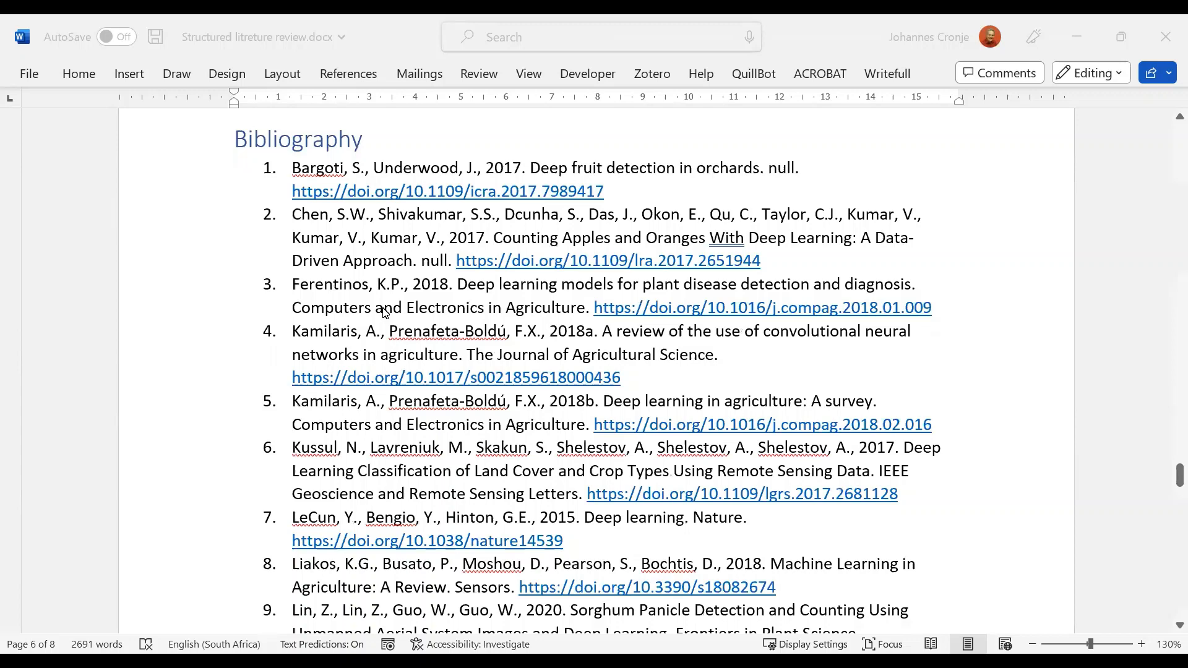
scroll("down", 3)
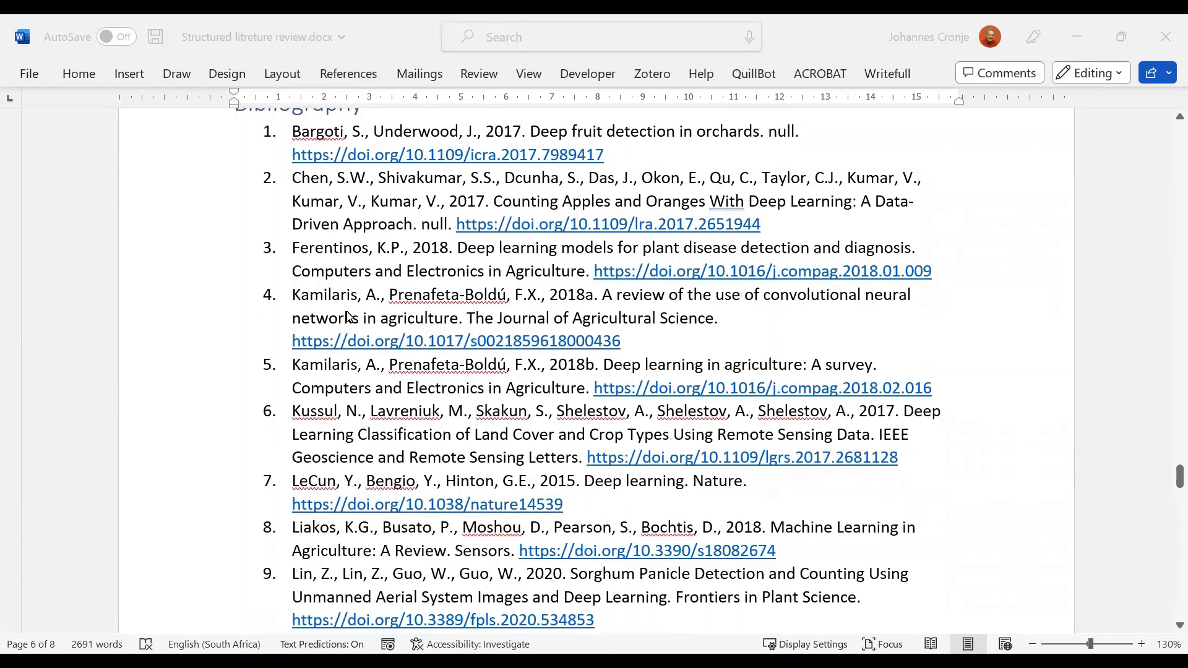
scroll("down", 3)
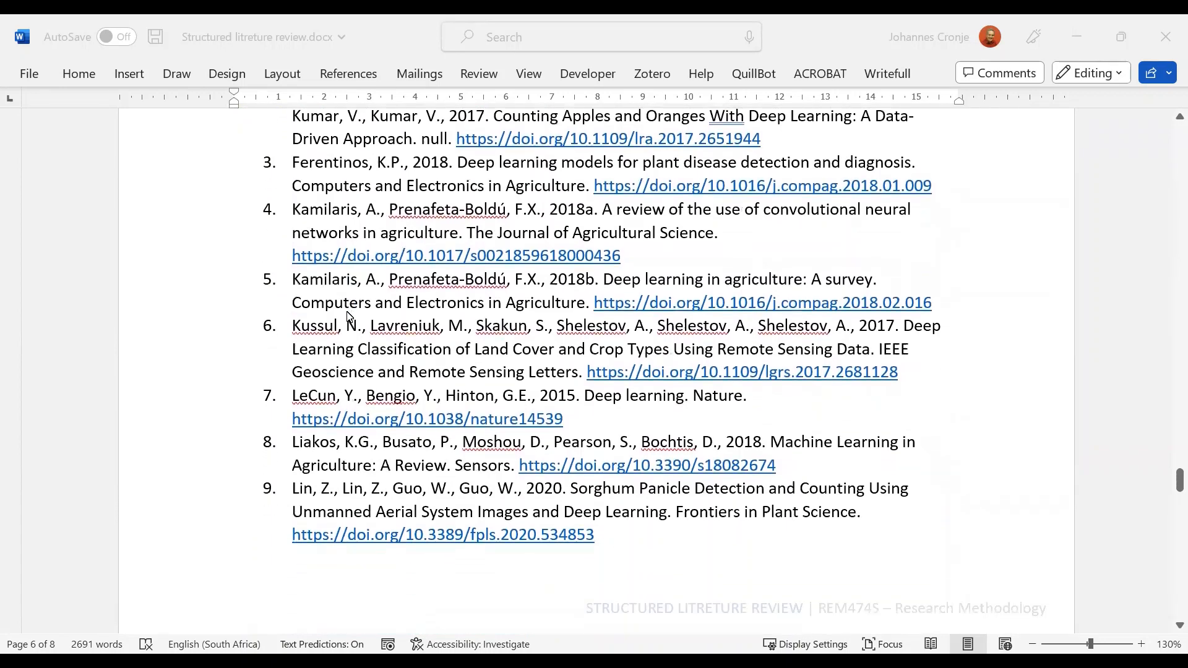
scroll("down", 3)
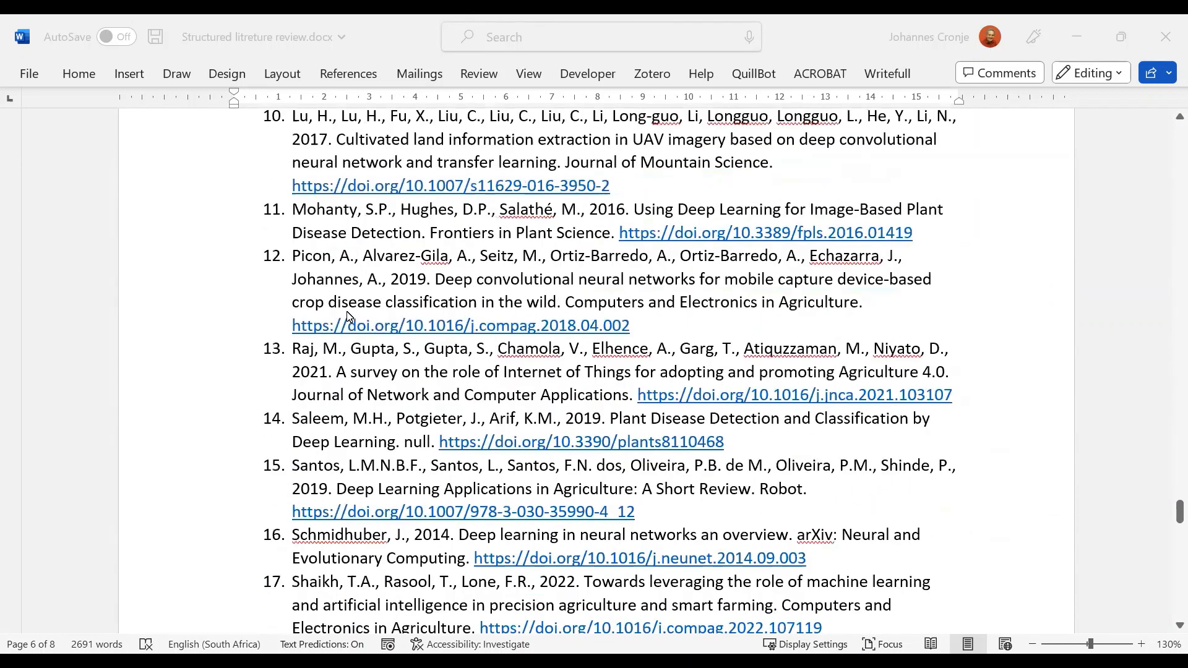
scroll("down", 3)
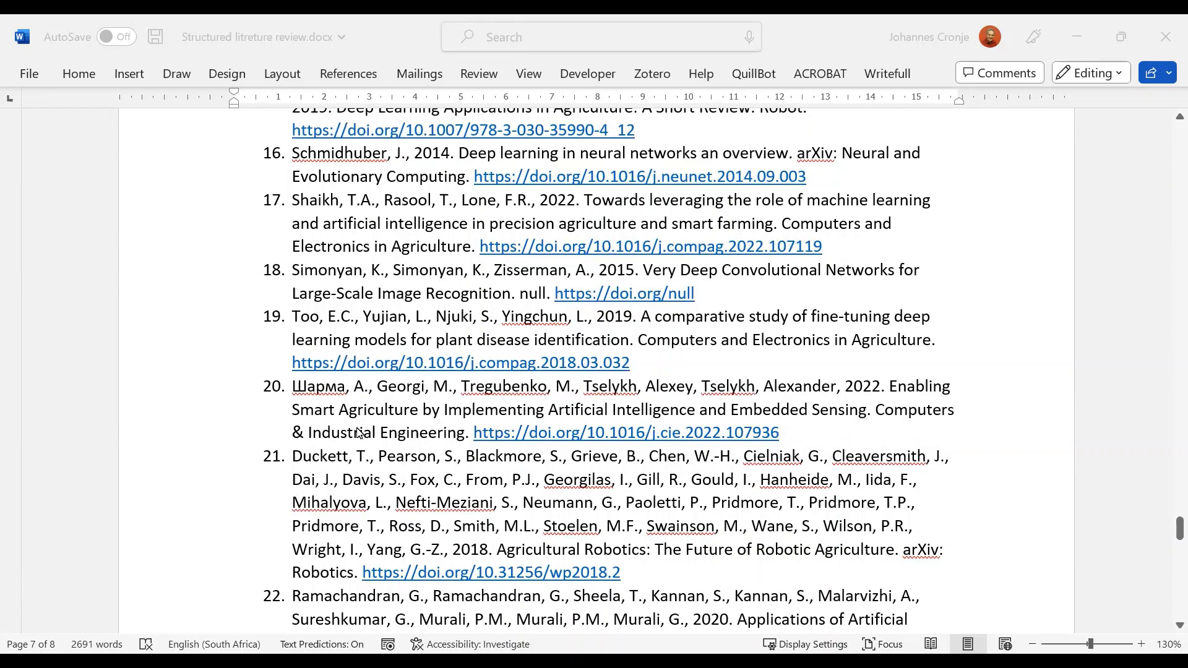
scroll("down", 3)
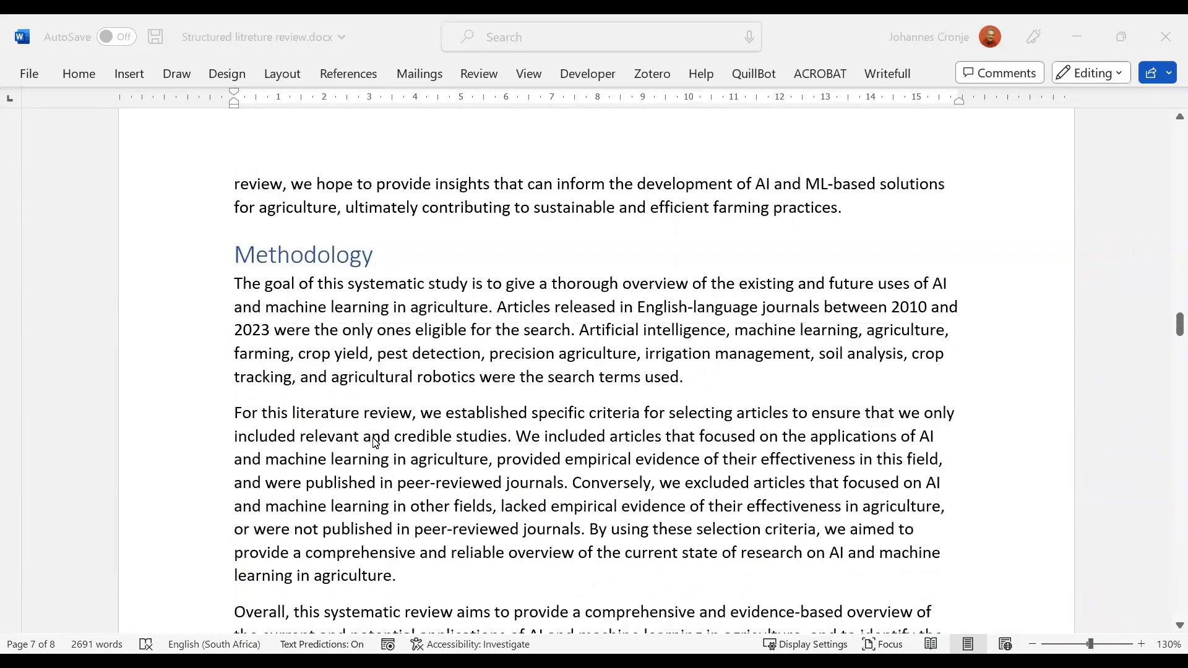
Scroll through the disease identification paragraphs to the Potential Applications of AI and ML in Agriculture heading
scroll("down", 3)
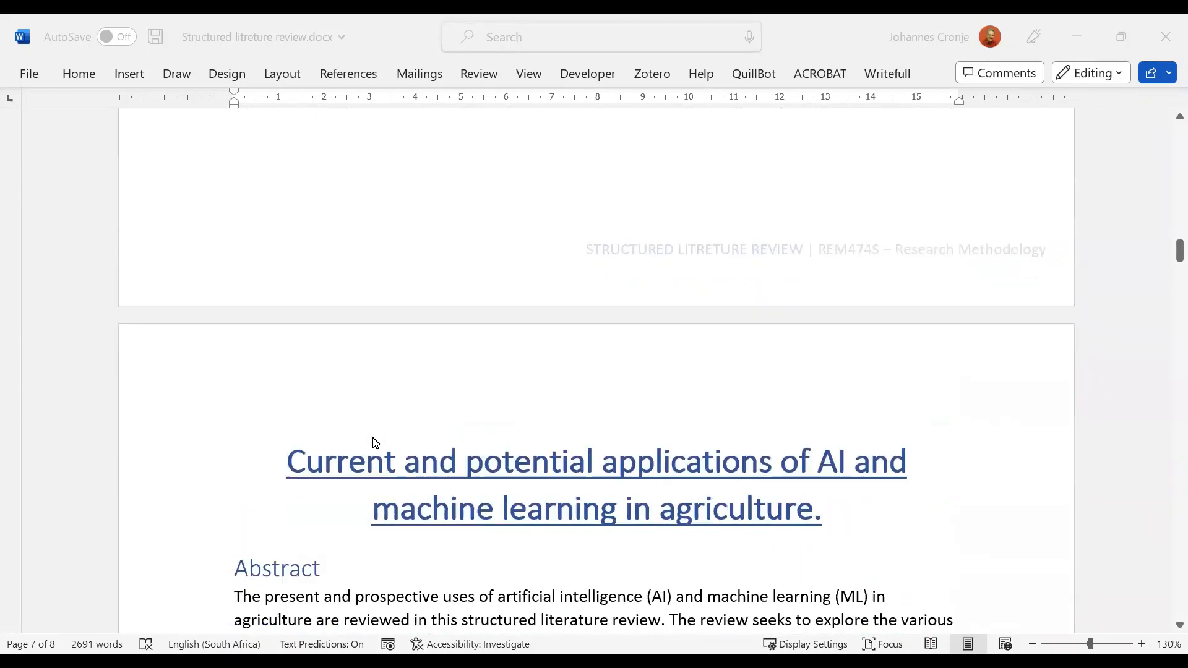
scroll("down", 3)
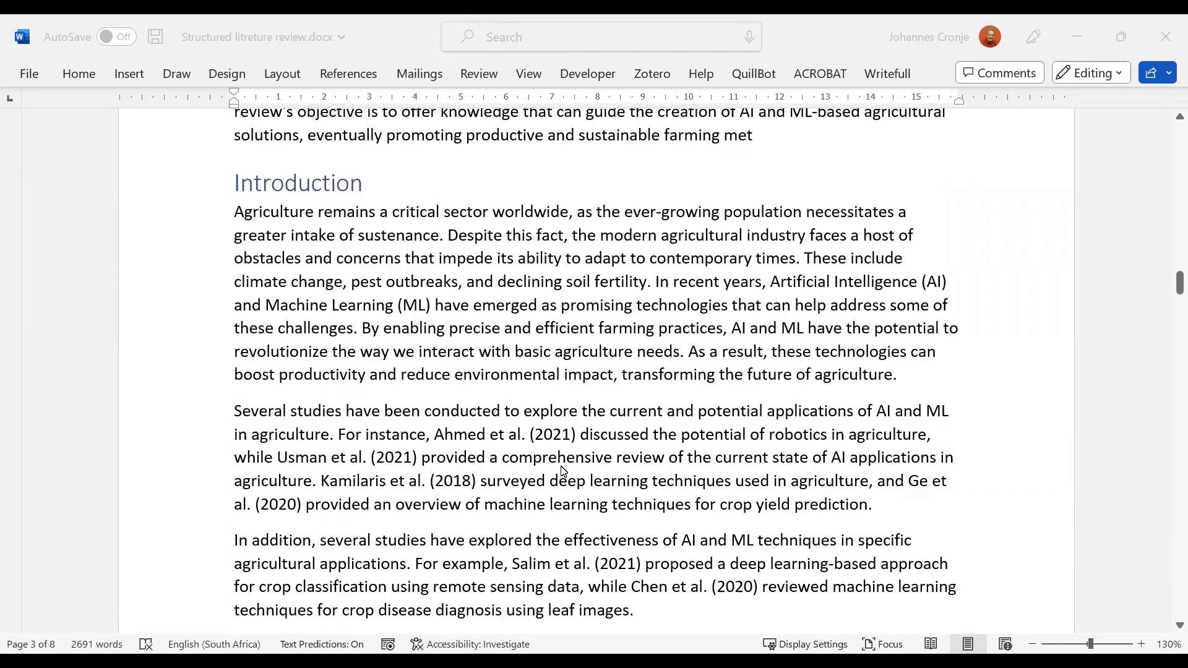
scroll("down", 3)
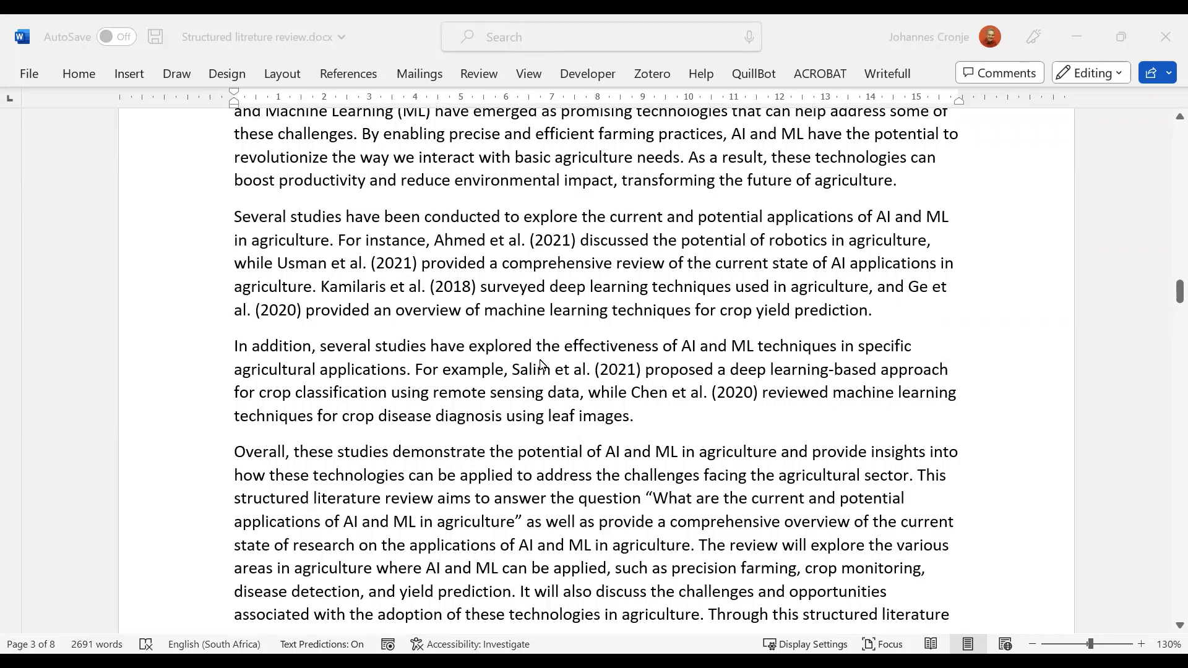
mouse_move(710, 384)
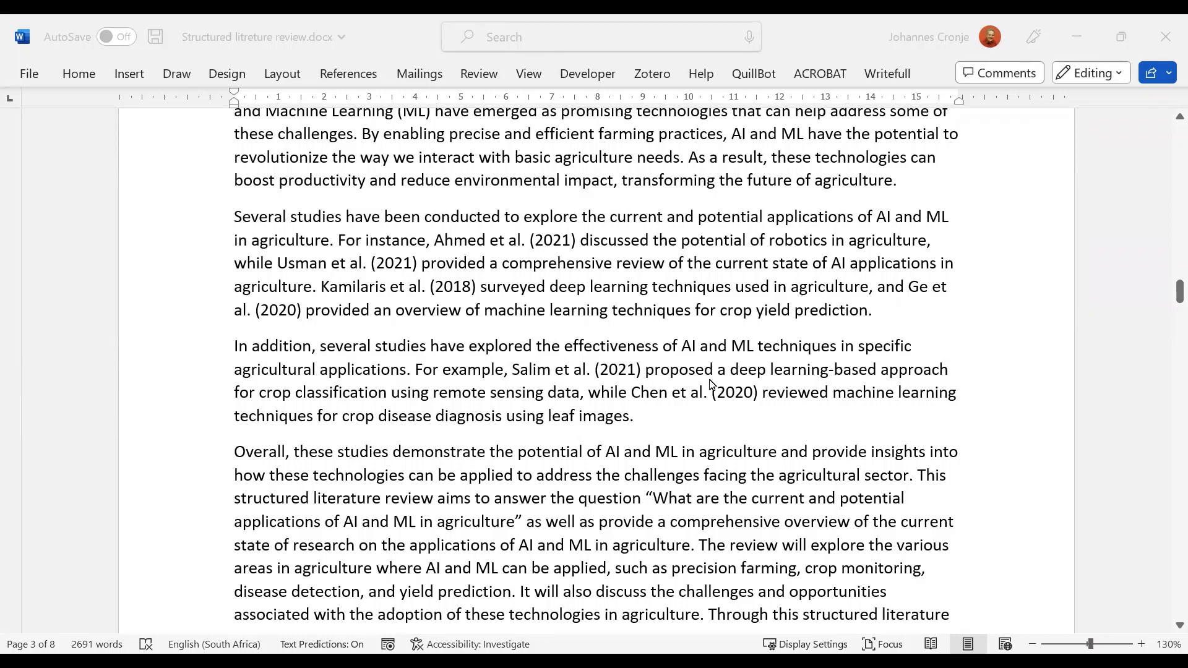
mouse_move(534, 379)
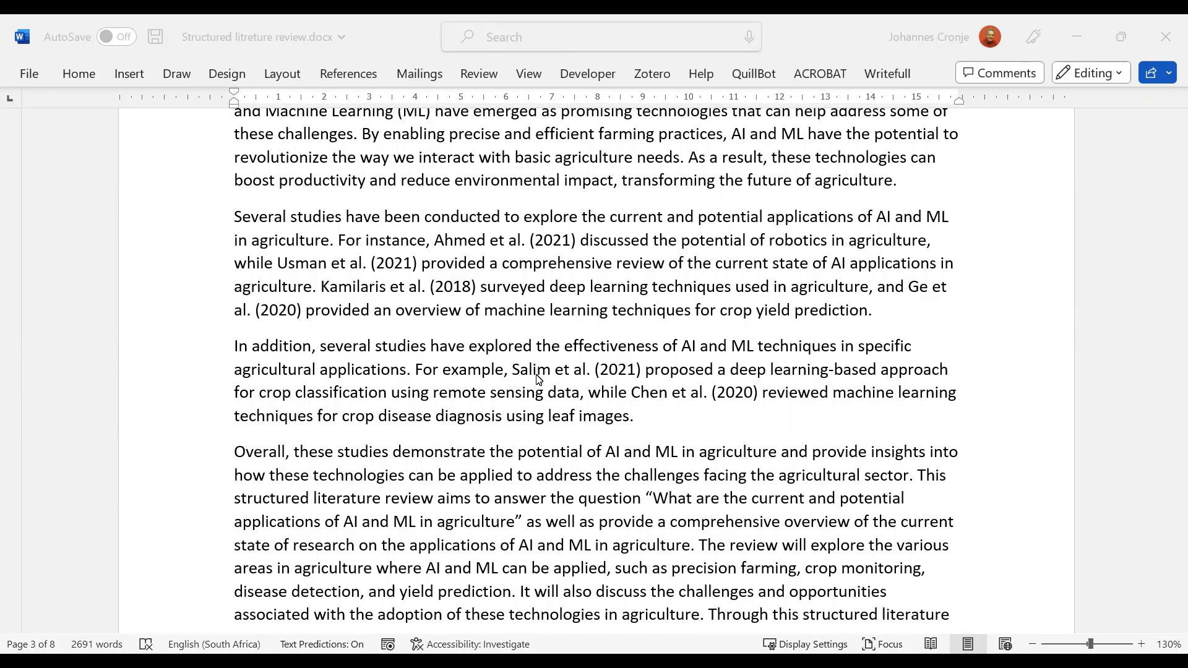
mouse_move(438, 410)
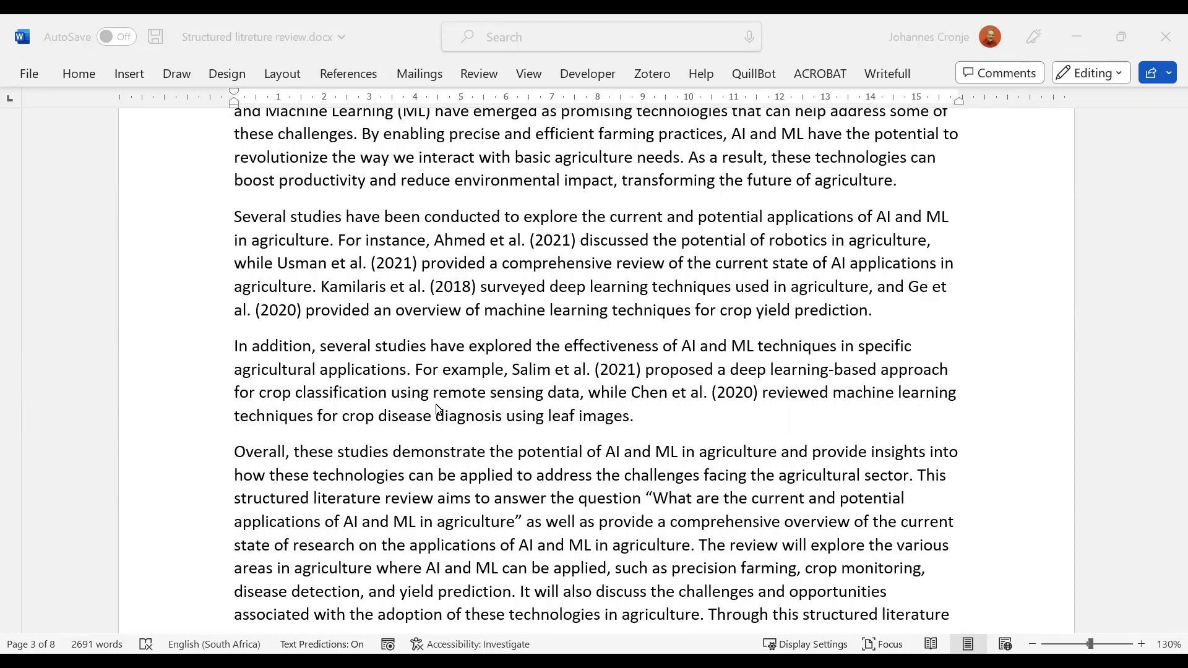
mouse_move(689, 416)
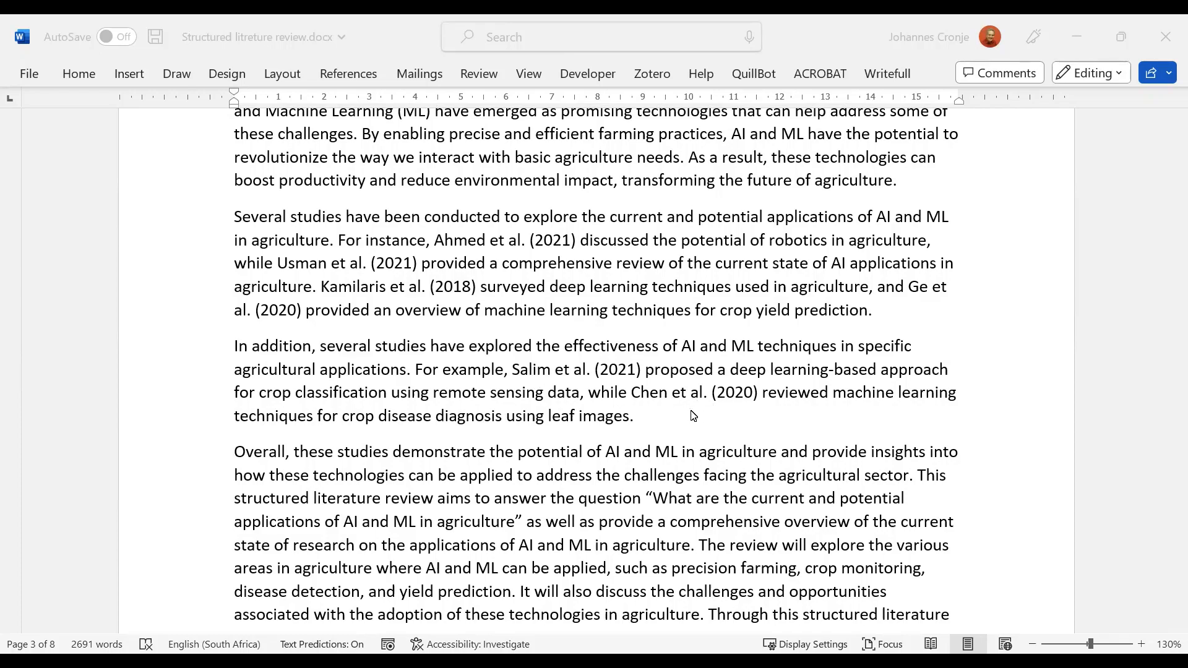
scroll("down", 3)
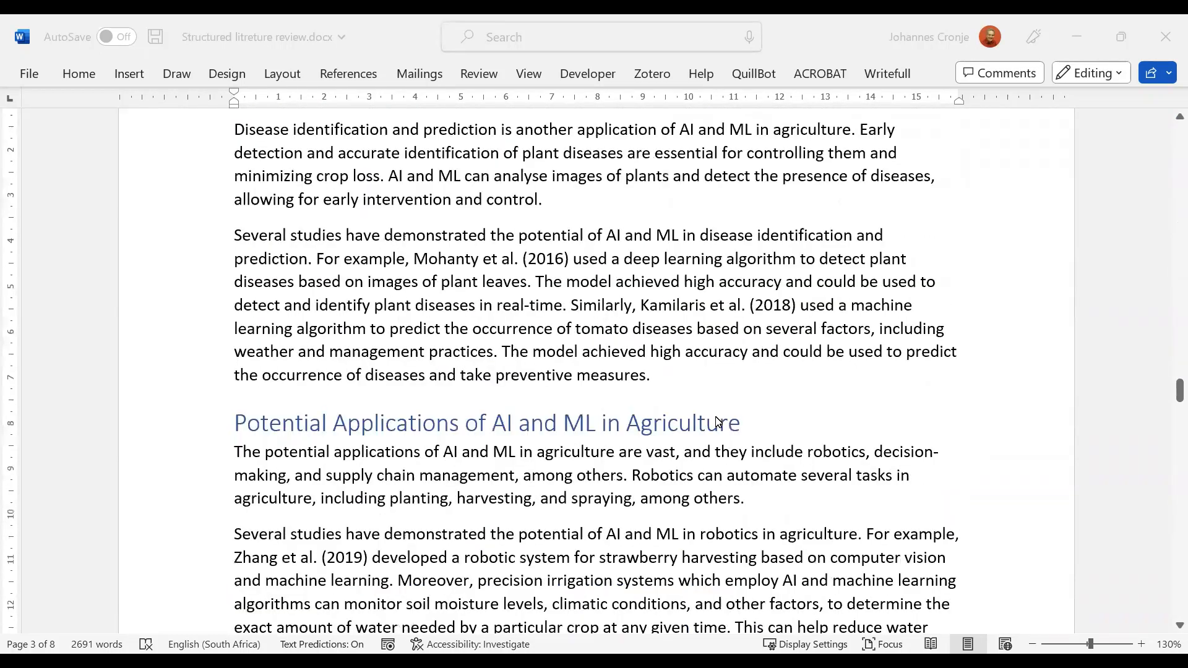
Scroll through bibliography entries 1–18 and back to the Introduction's closing research-question paragraph
scroll("down", 3)
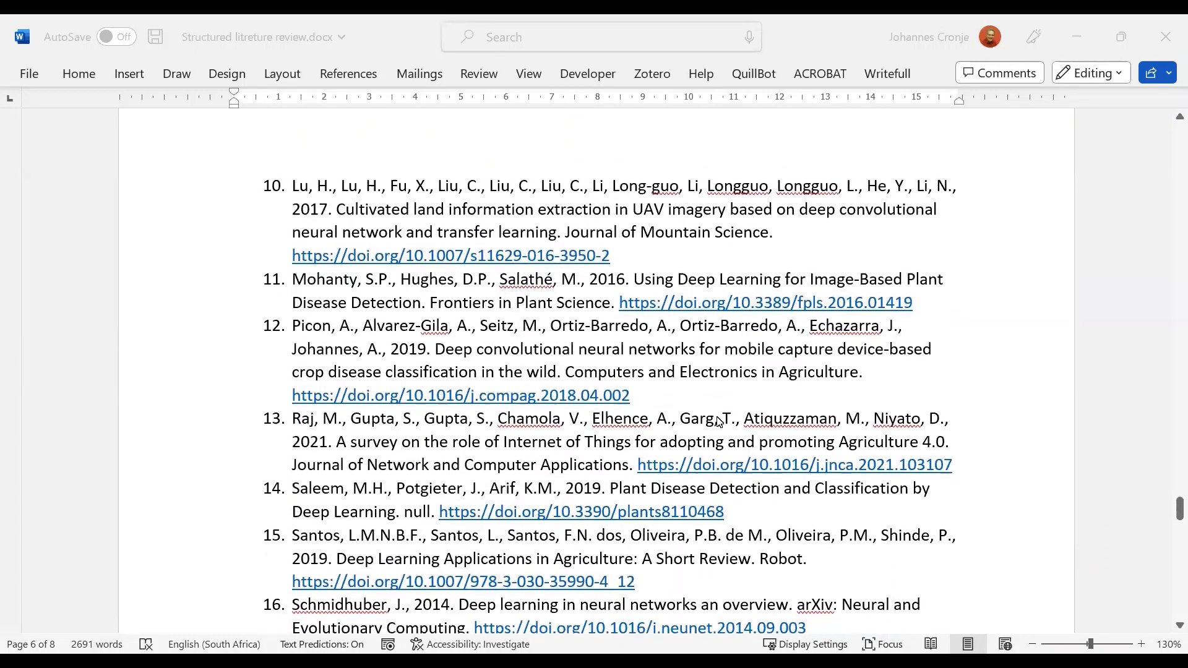
scroll("down", 3)
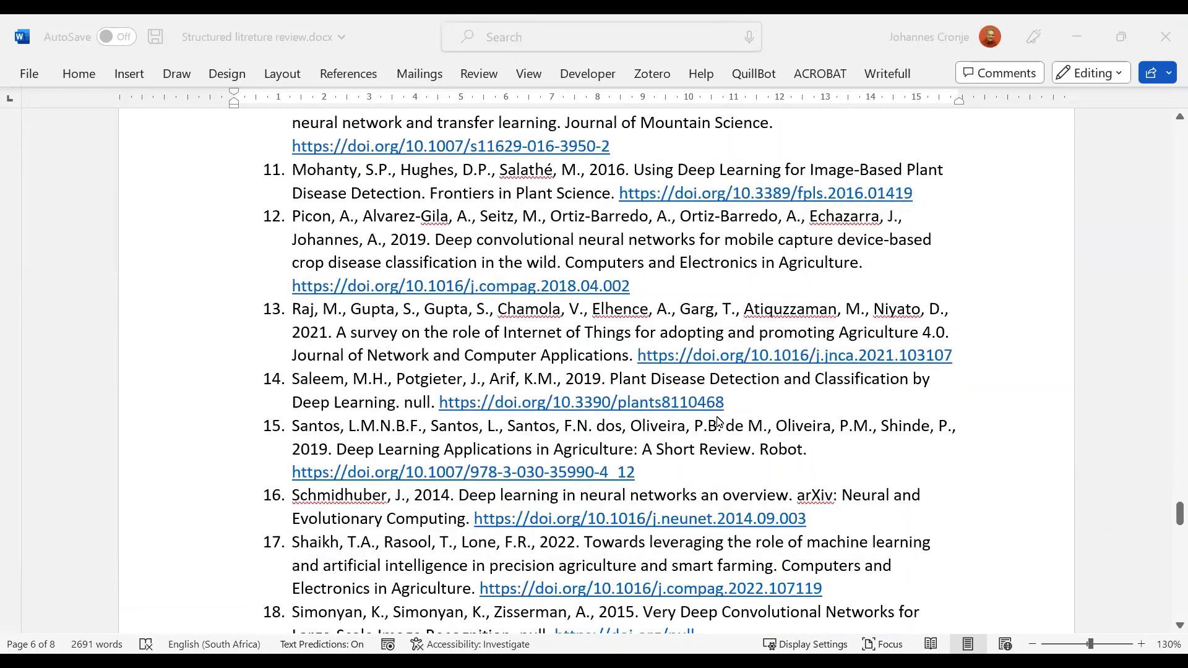
scroll("down", 3)
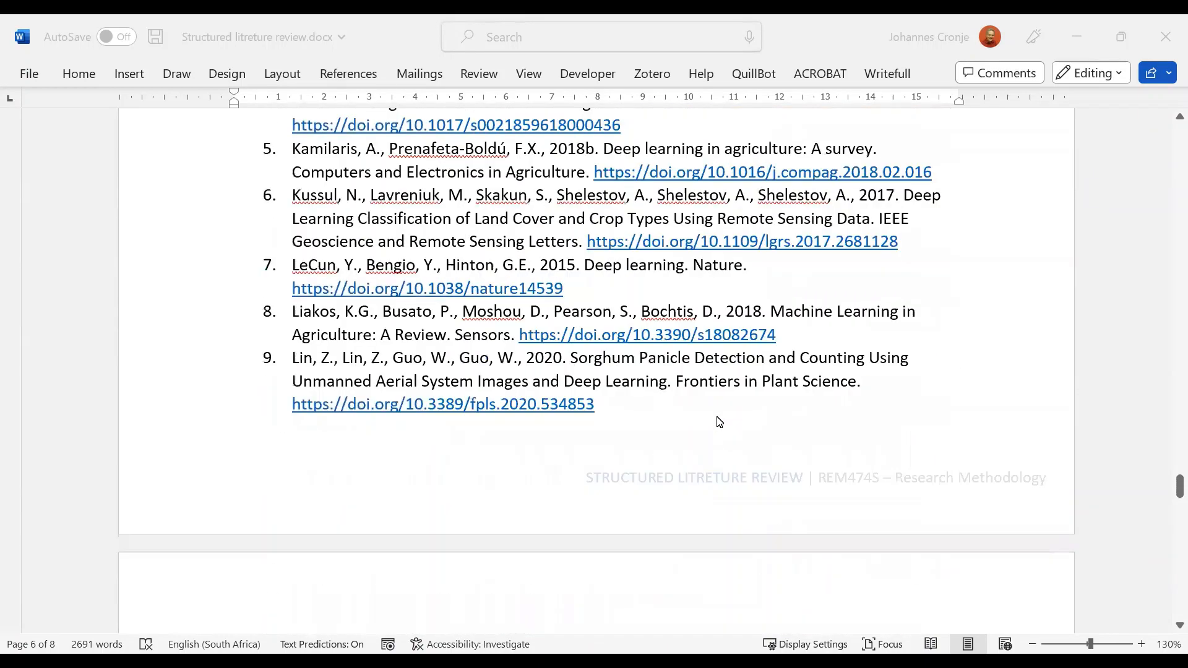
scroll("down", 3)
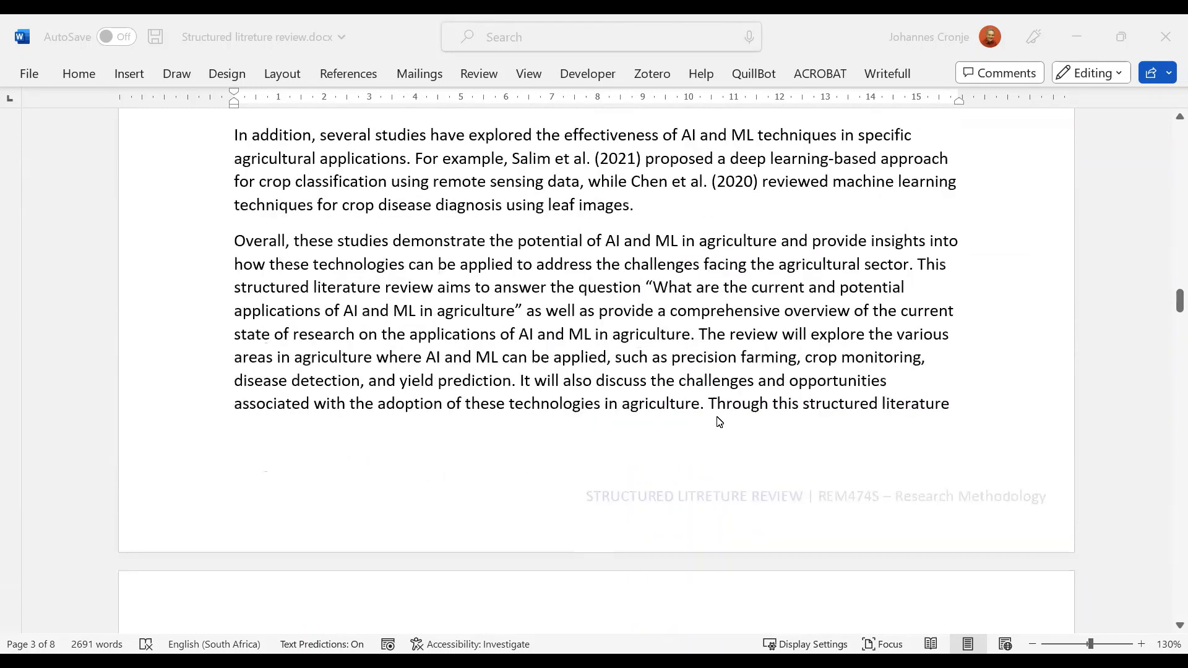
scroll("down", 3)
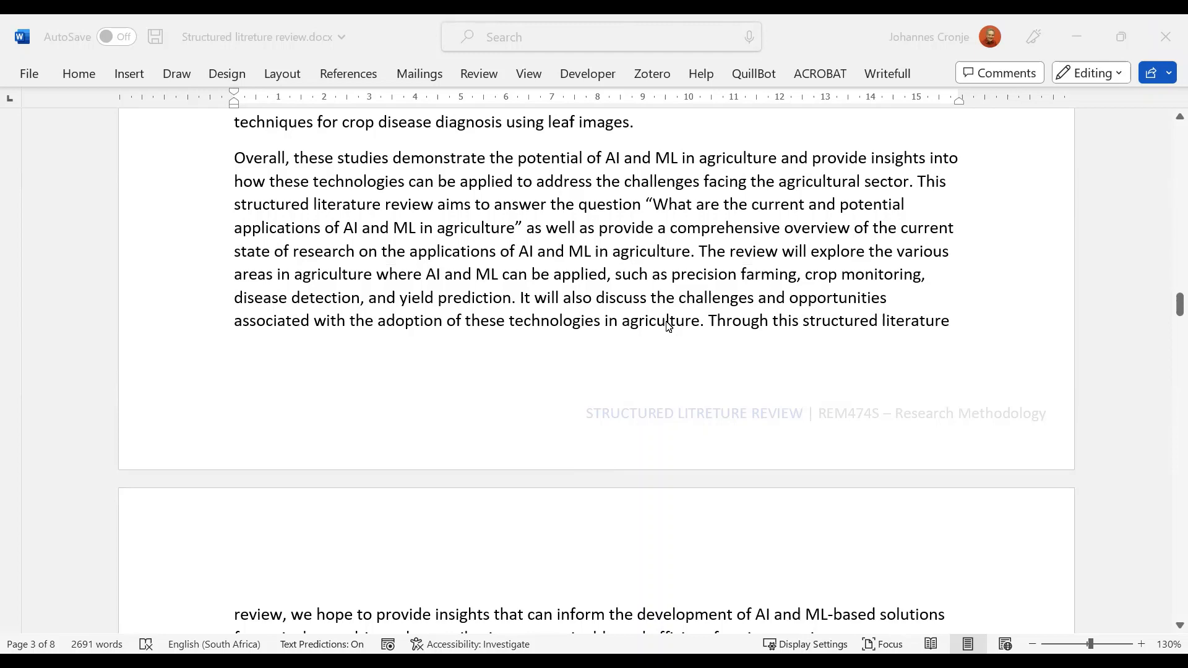
mouse_move(627, 327)
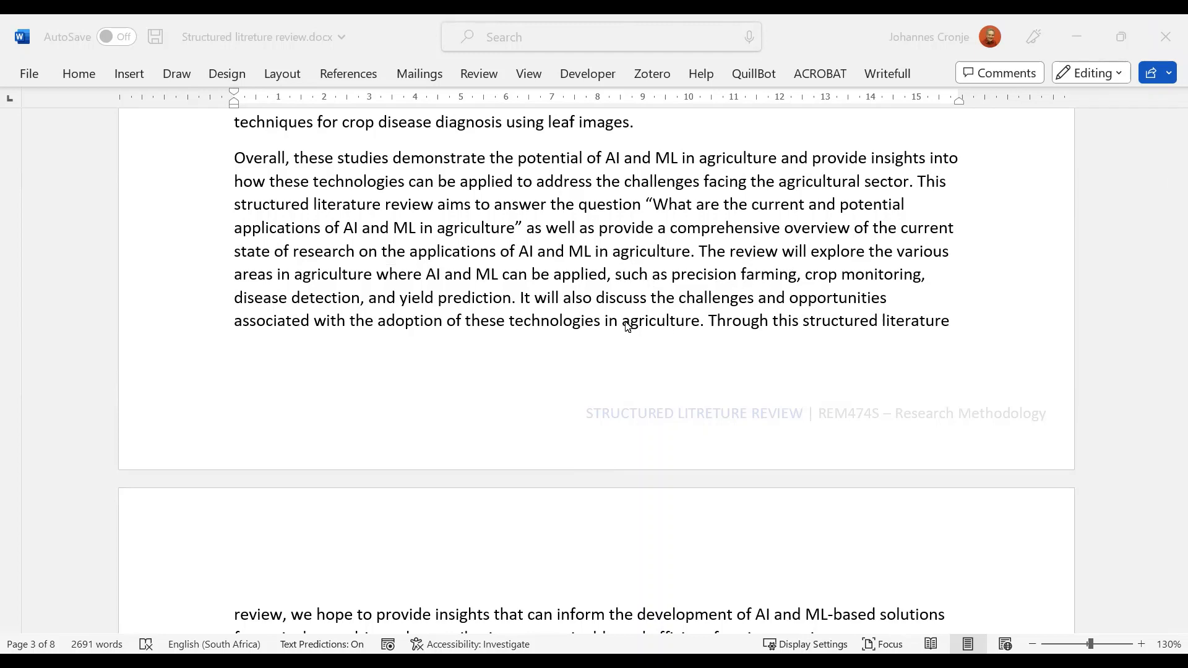
scroll("down", 3)
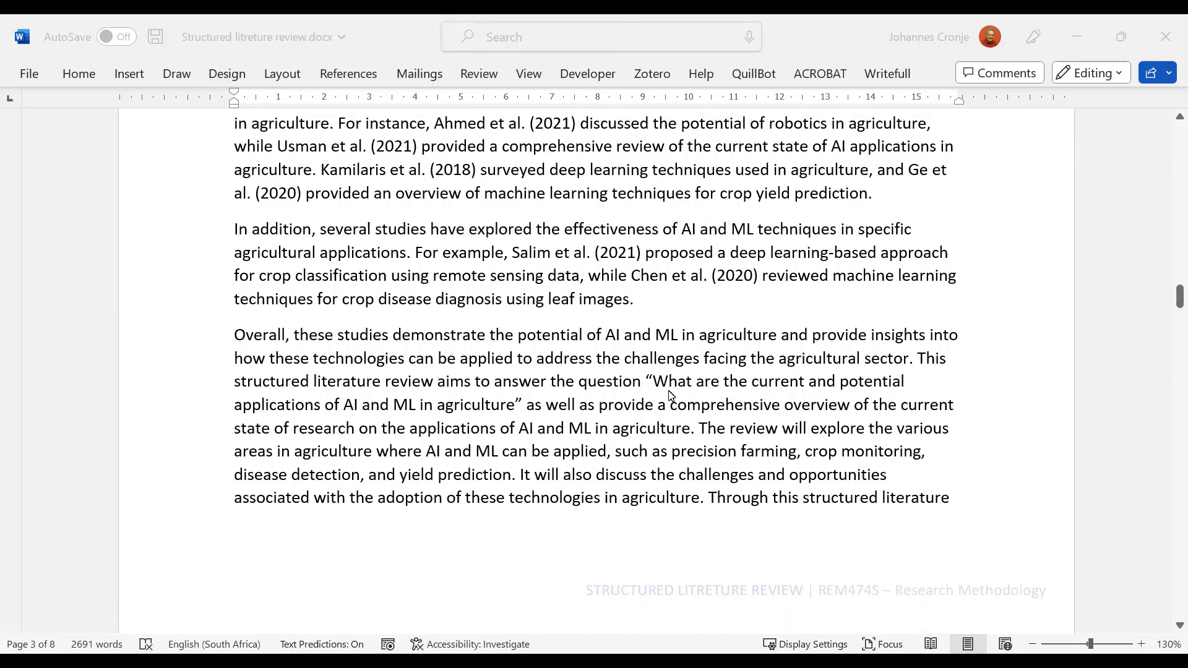
mouse_move(666, 388)
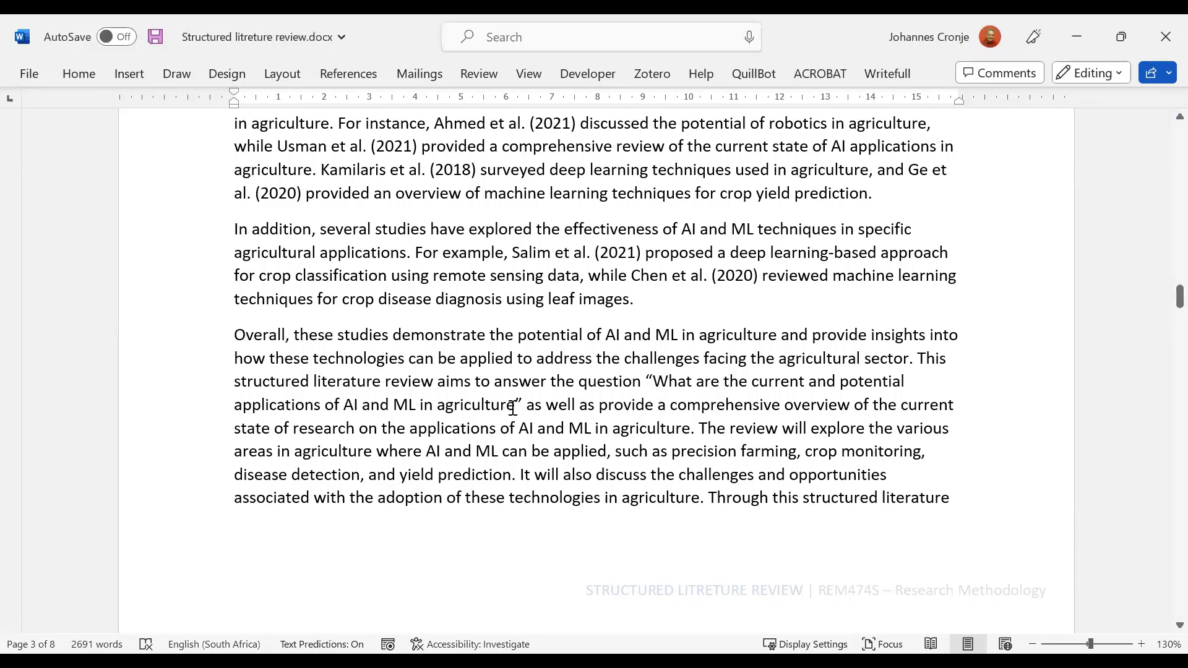
left_click(514, 404)
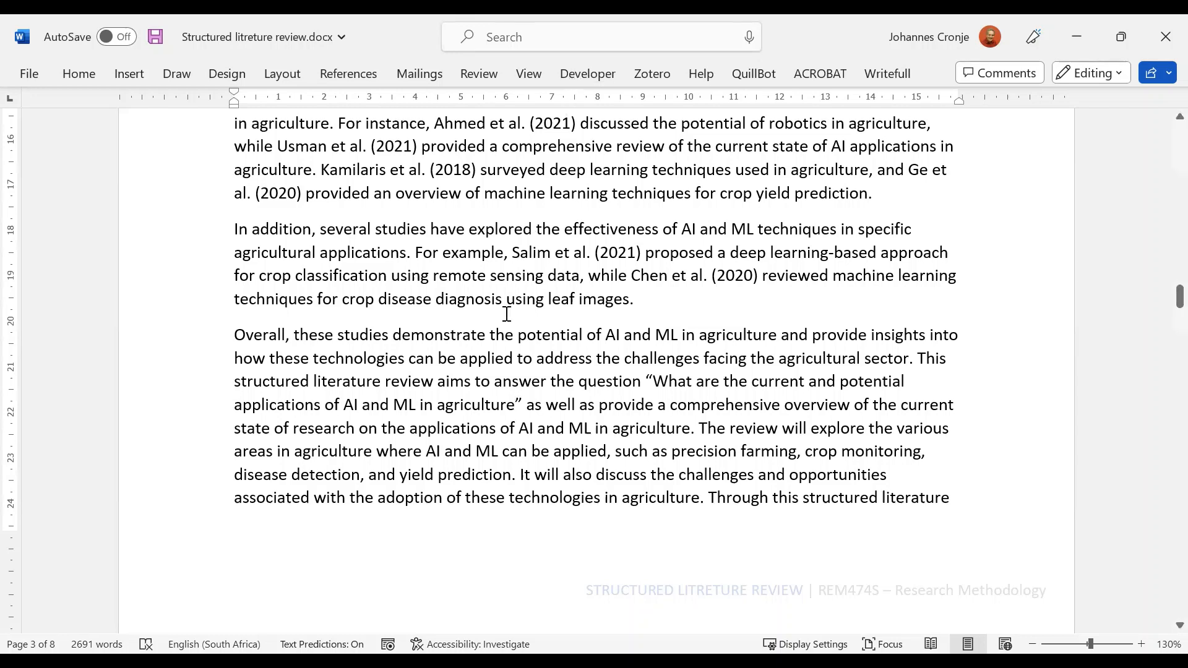
mouse_move(514, 83)
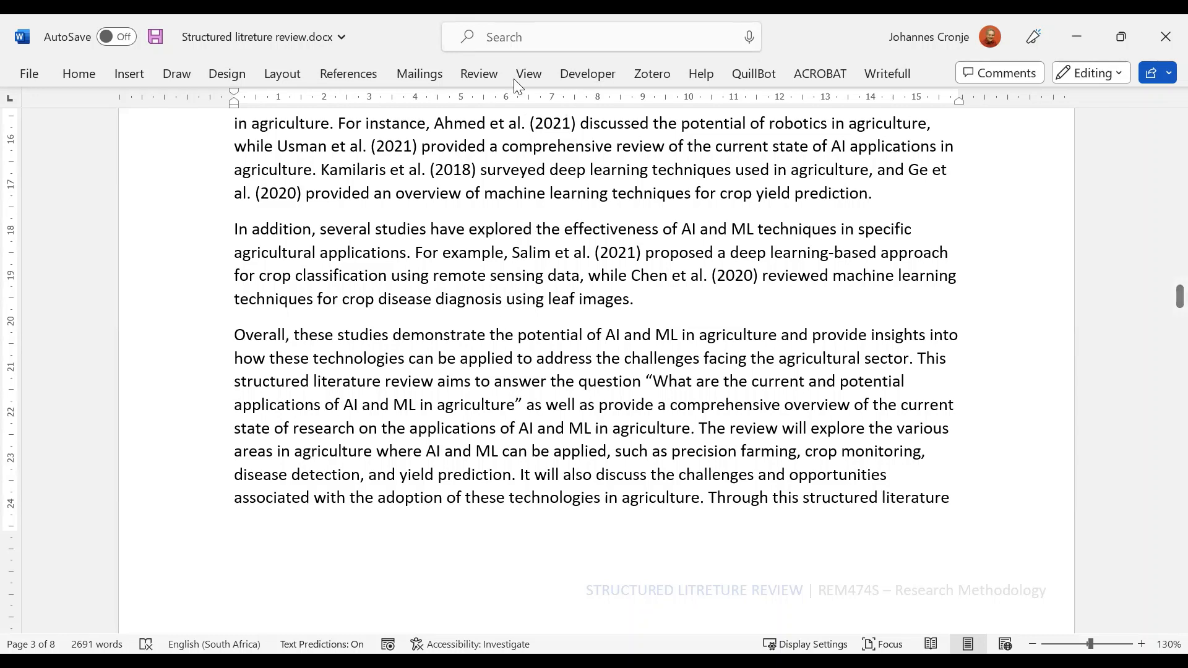
left_click(478, 73)
type("?")
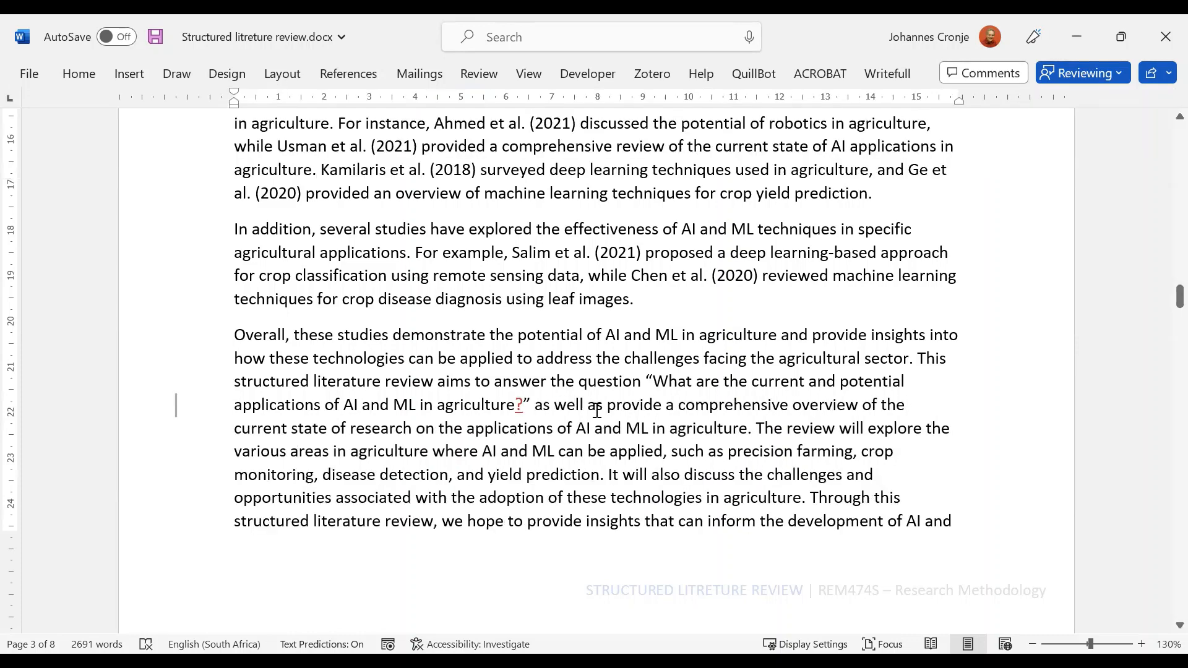
scroll("down", 3)
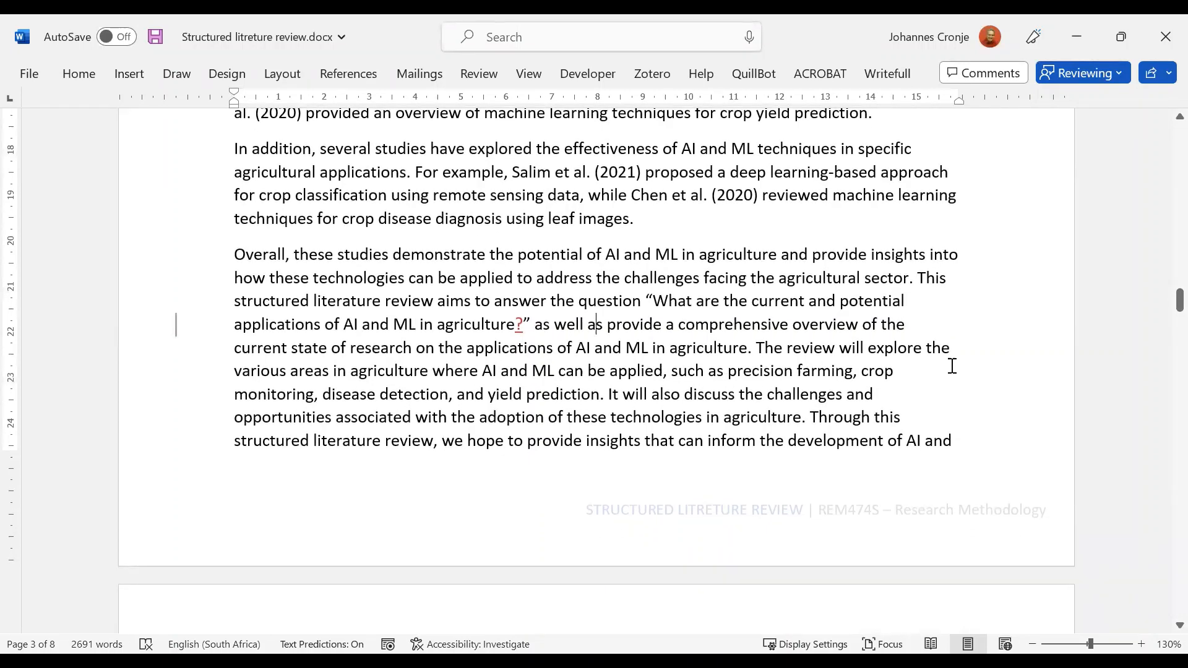
mouse_move(772, 370)
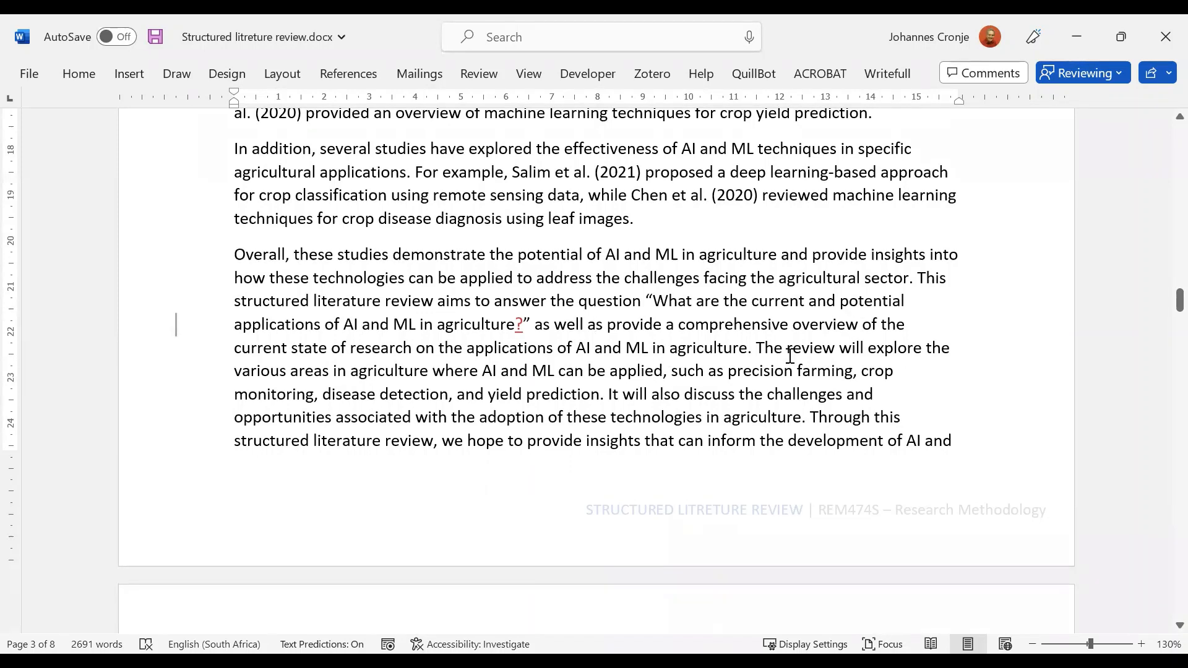
scroll("down", 3)
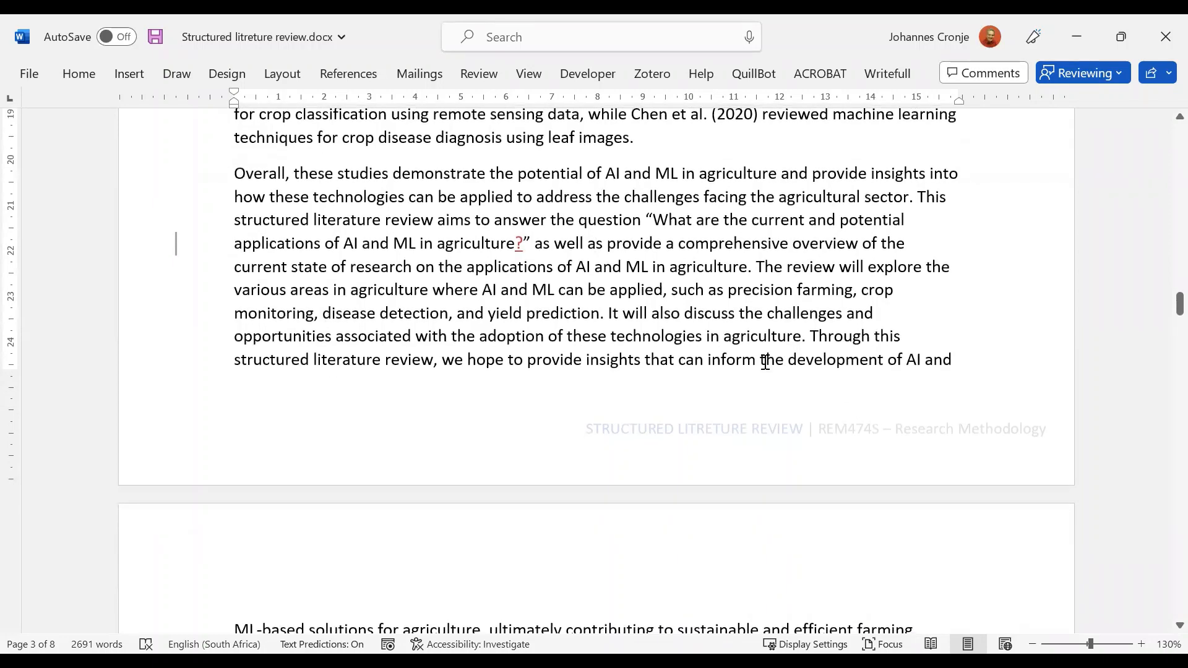
scroll("down", 3)
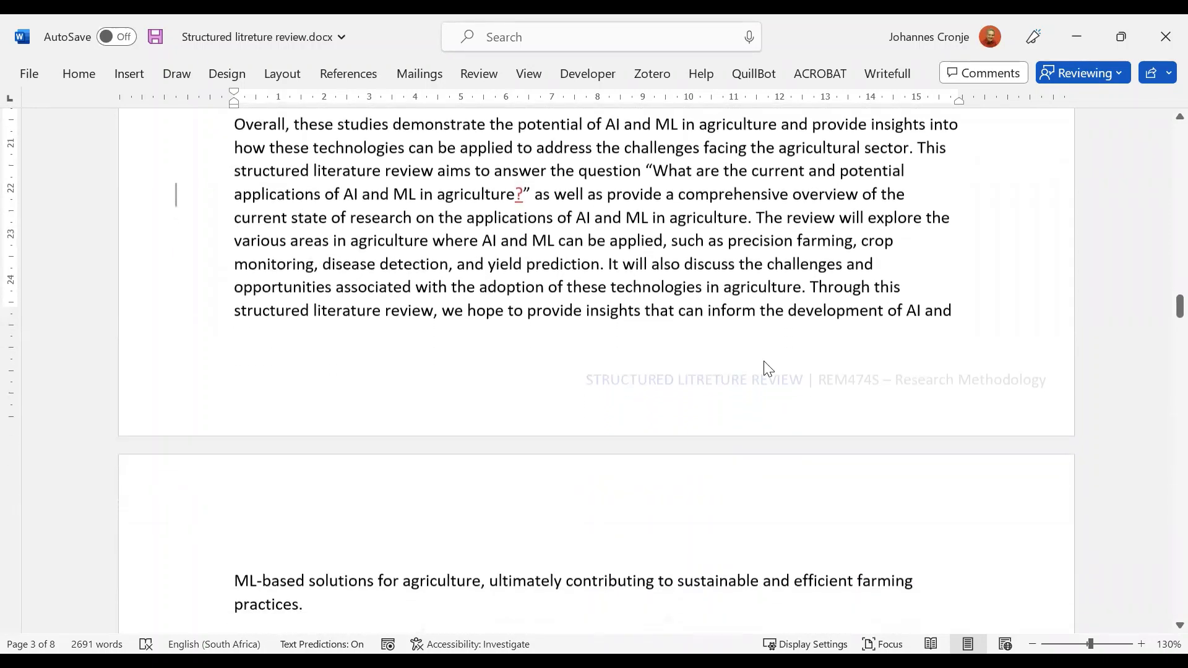
scroll("down", 3)
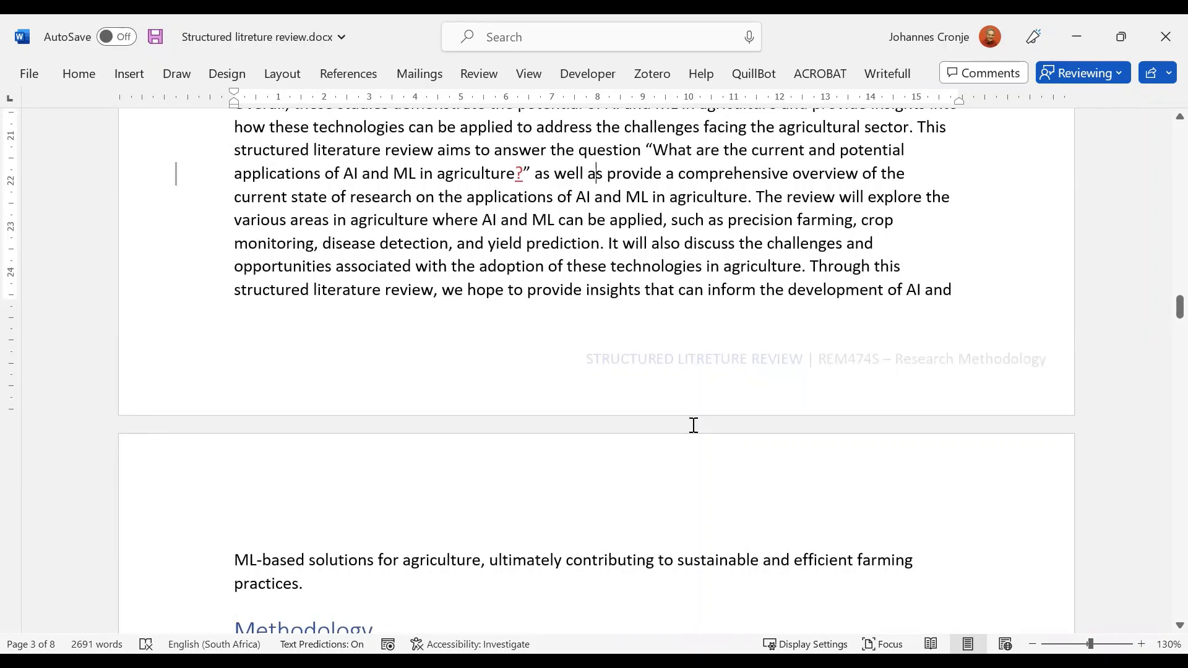
scroll("down", 3)
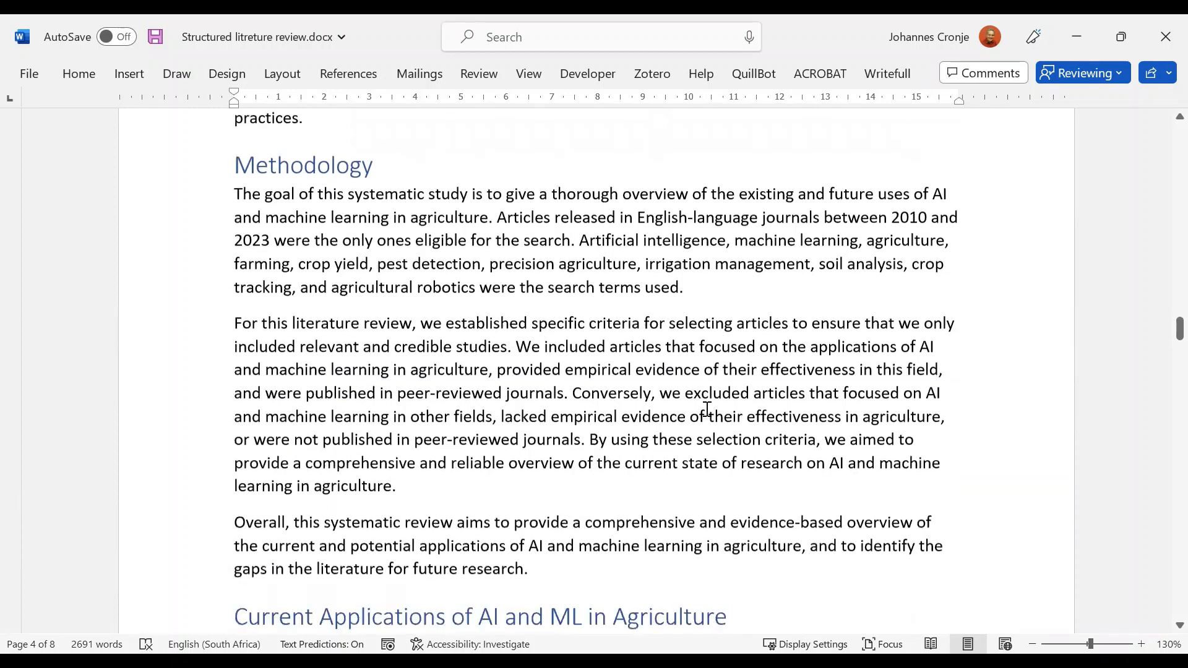
scroll("down", 3)
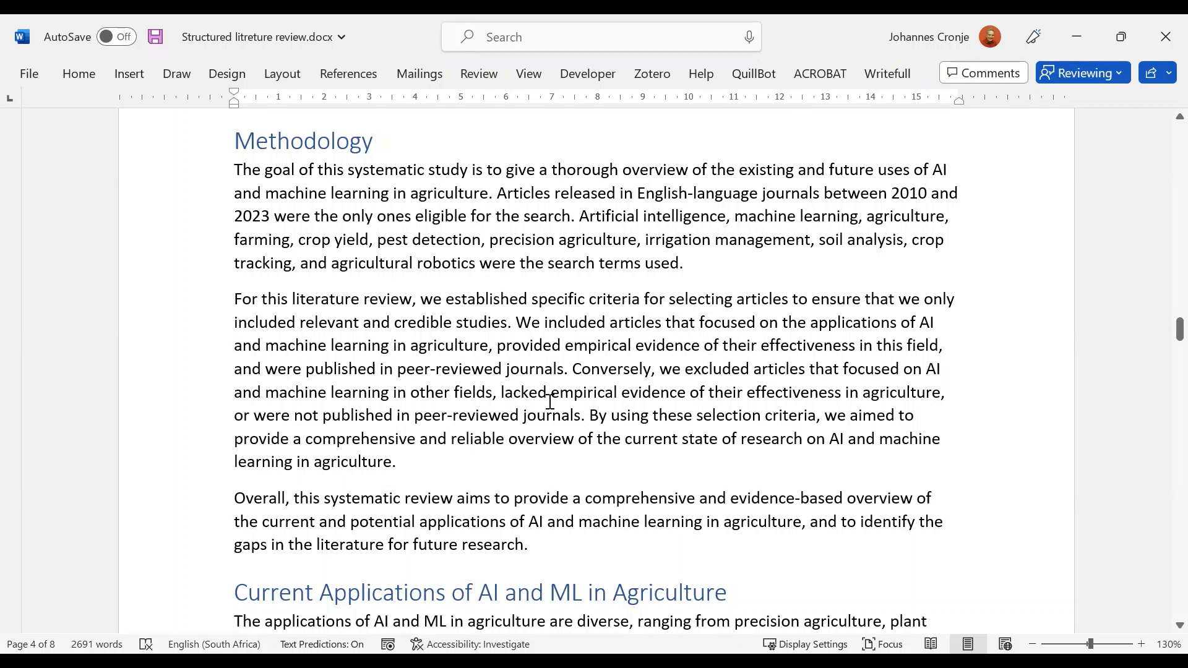
mouse_move(569, 415)
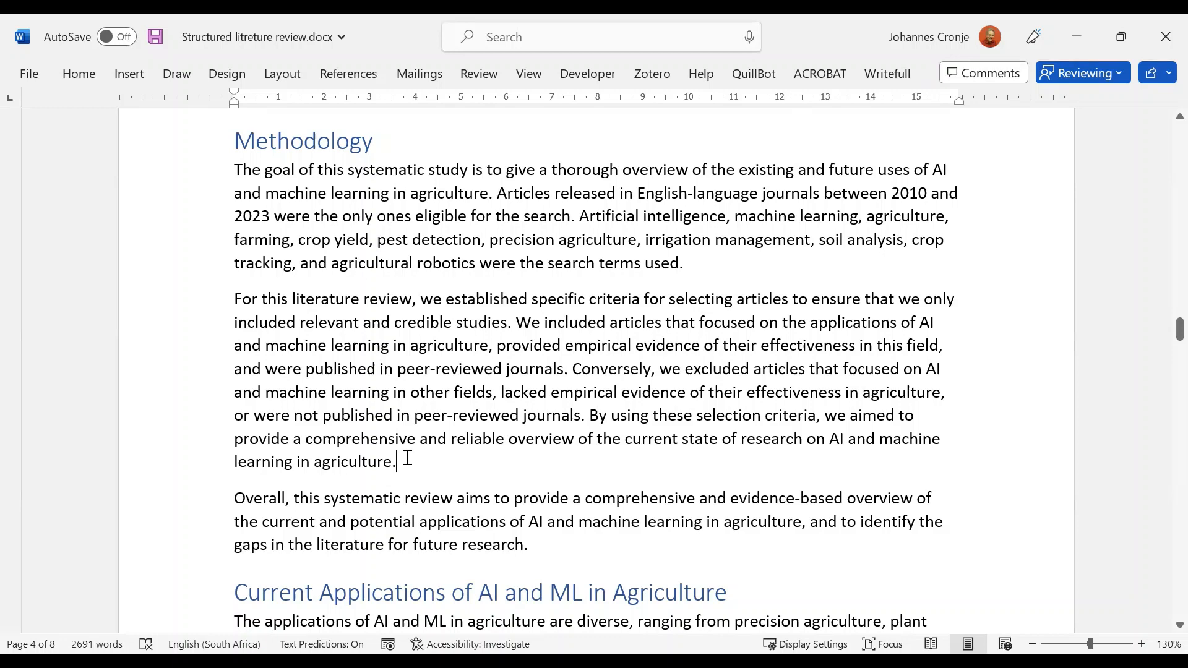
scroll("down", 3)
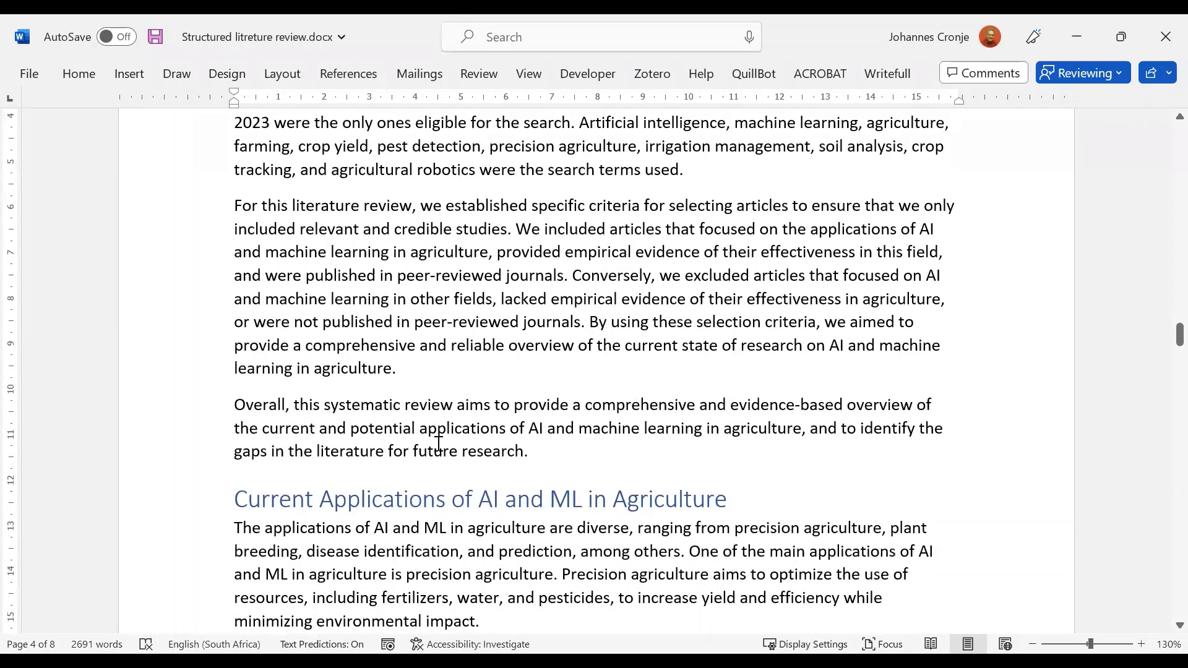
scroll("down", 3)
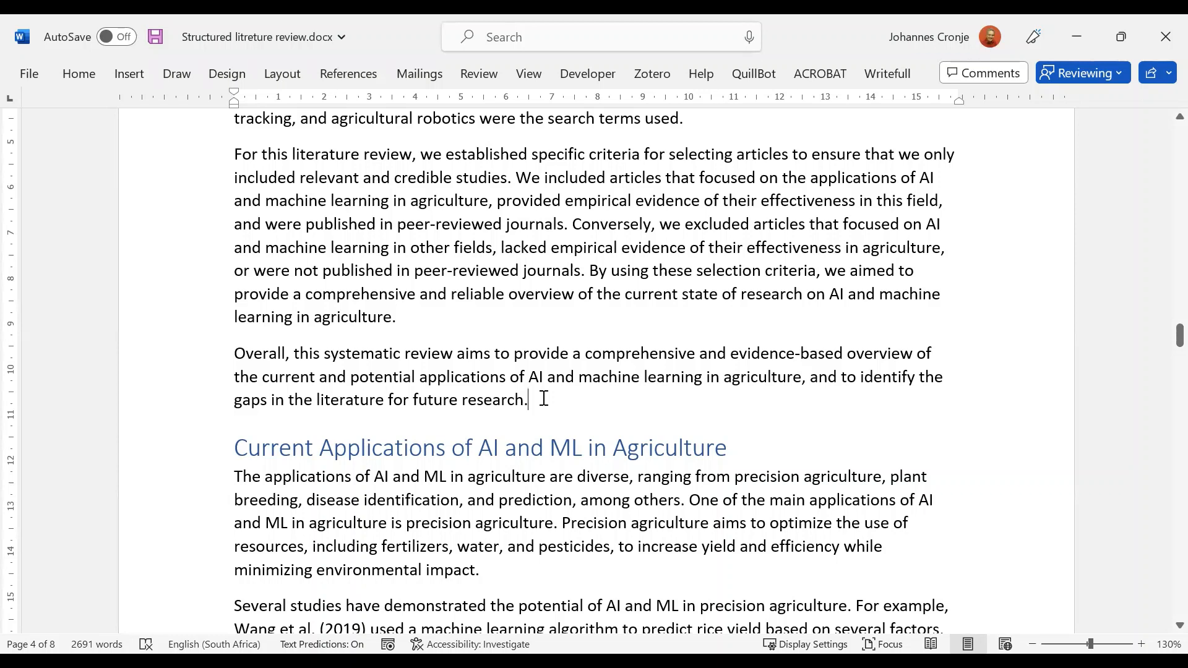
mouse_move(580, 388)
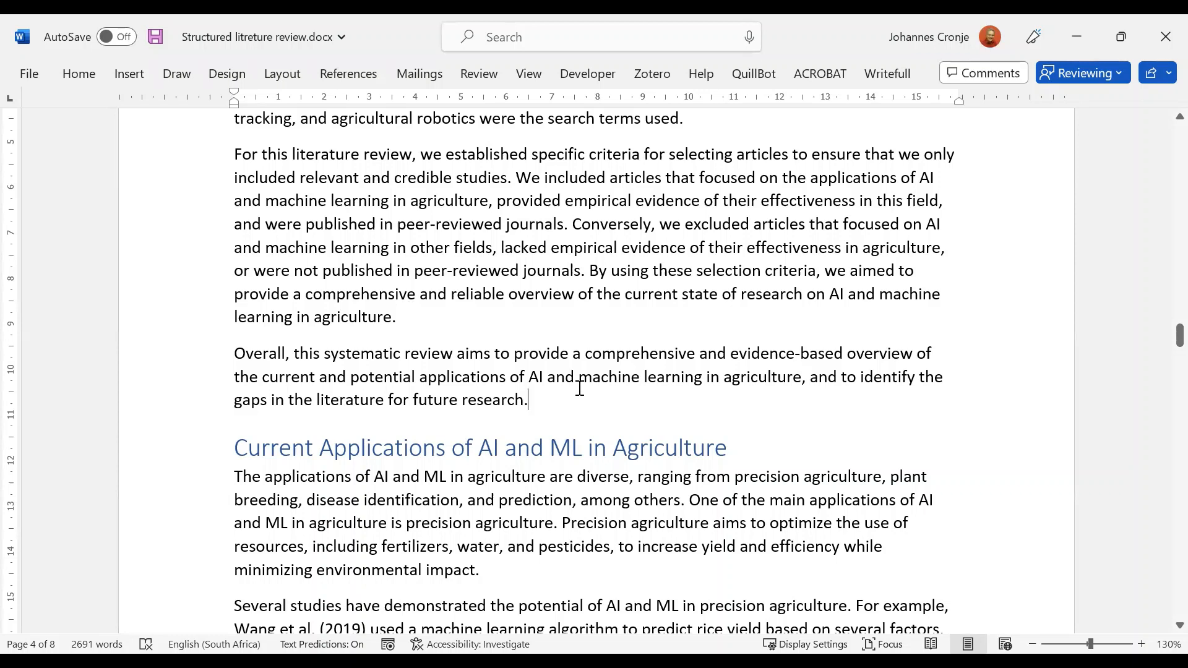
scroll("down", 3)
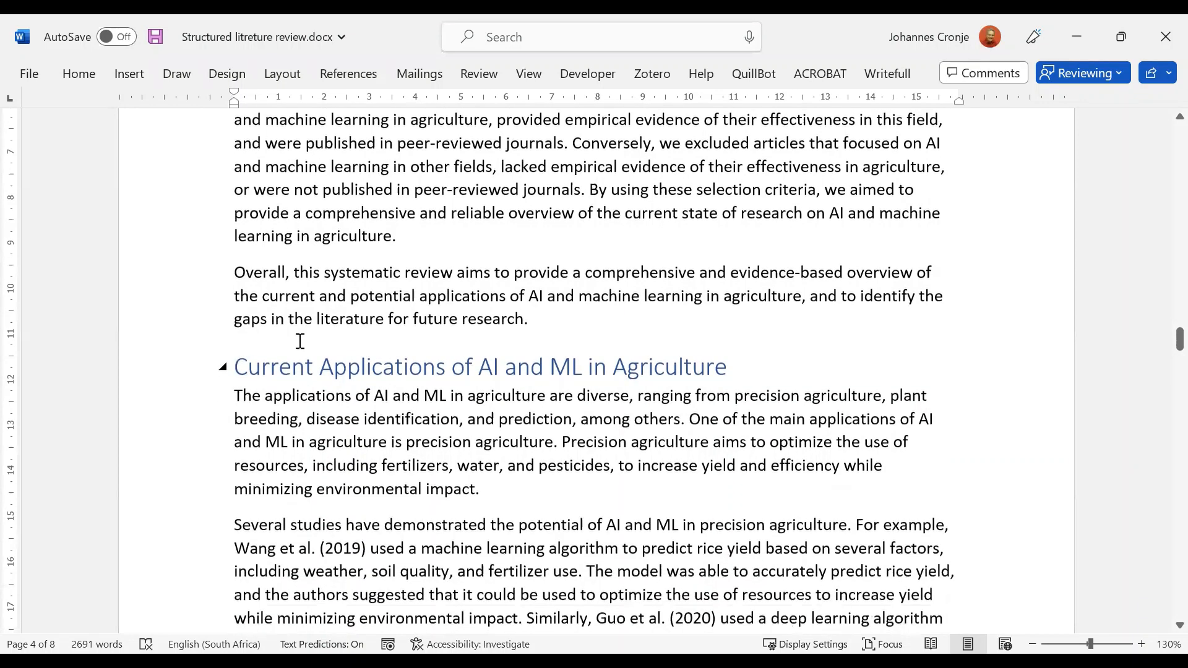
scroll("down", 3)
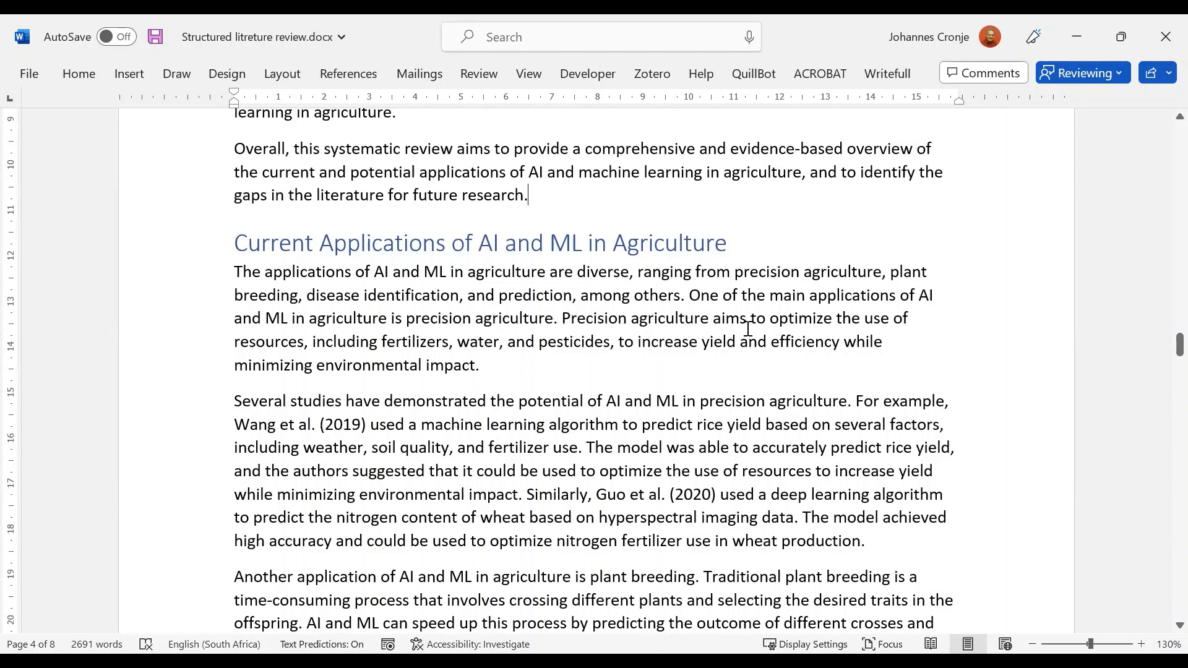
left_click(479, 365)
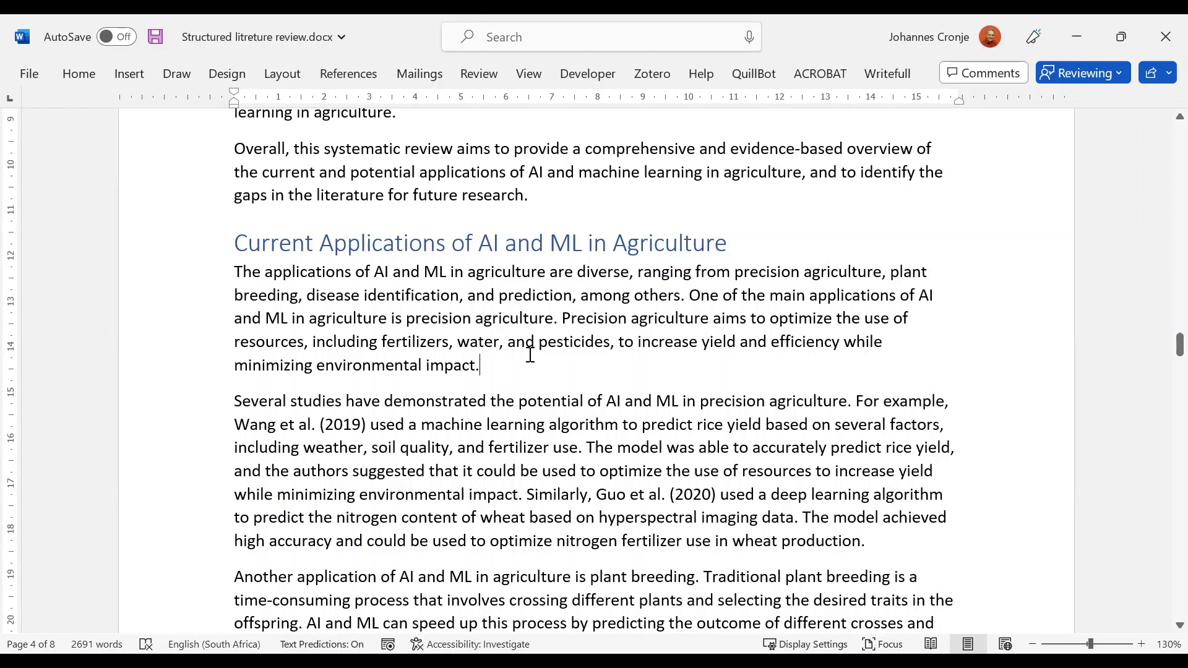
scroll("down", 3)
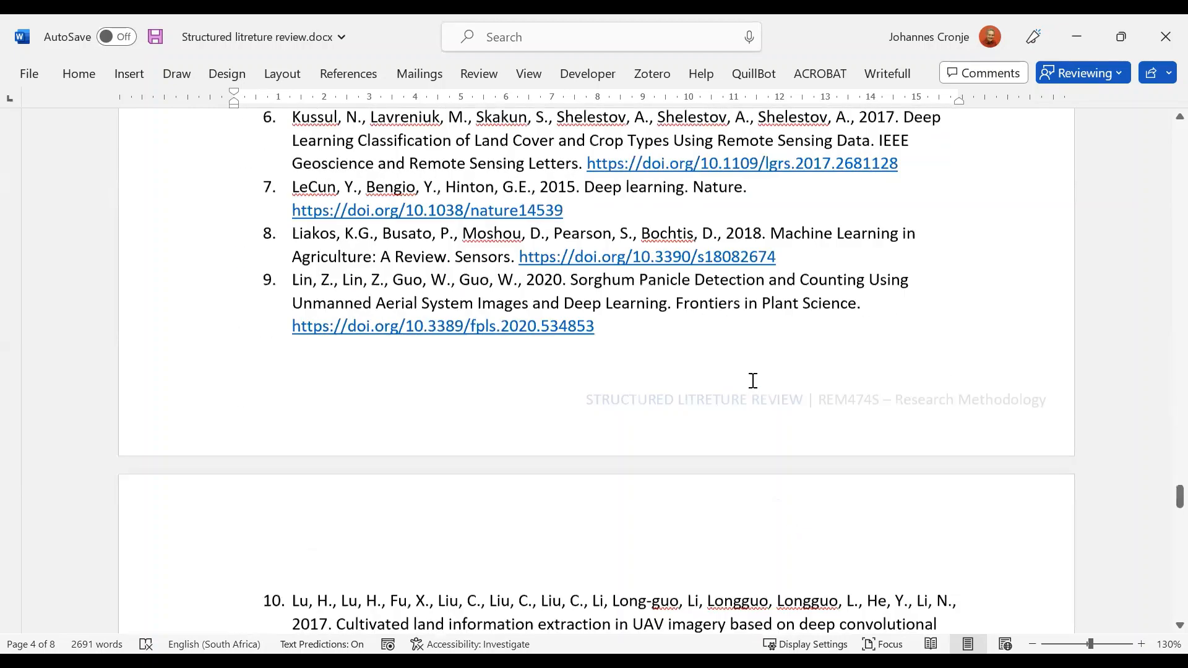
scroll("down", 3)
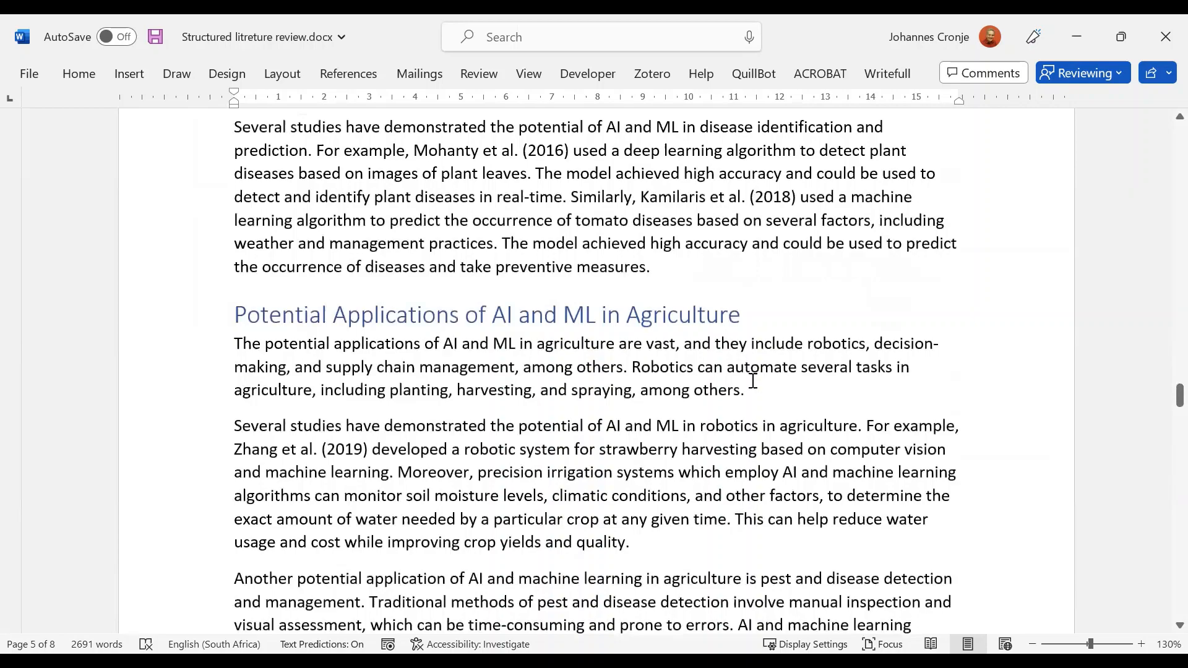
scroll("down", 3)
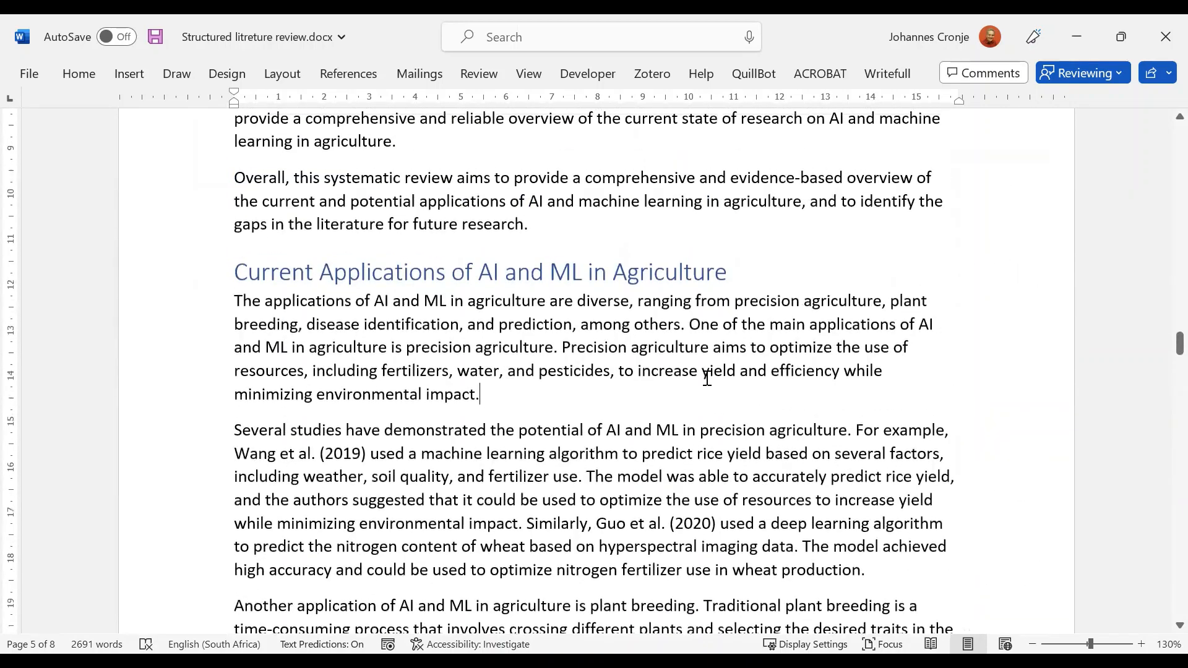
scroll("down", 3)
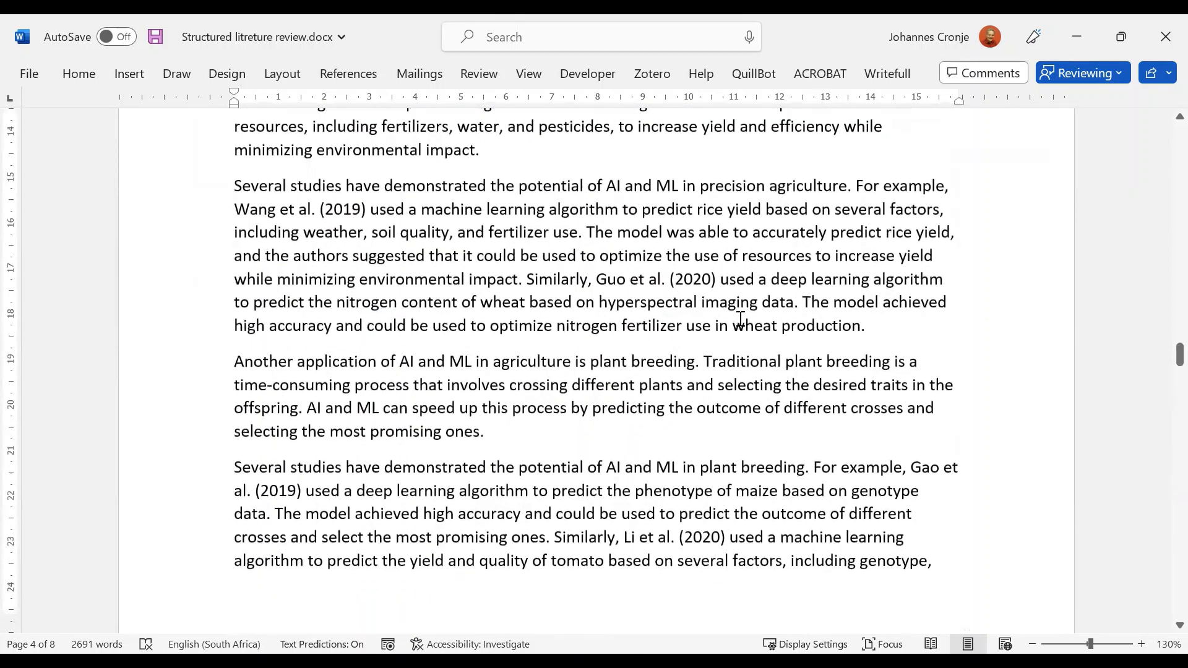
mouse_move(518, 363)
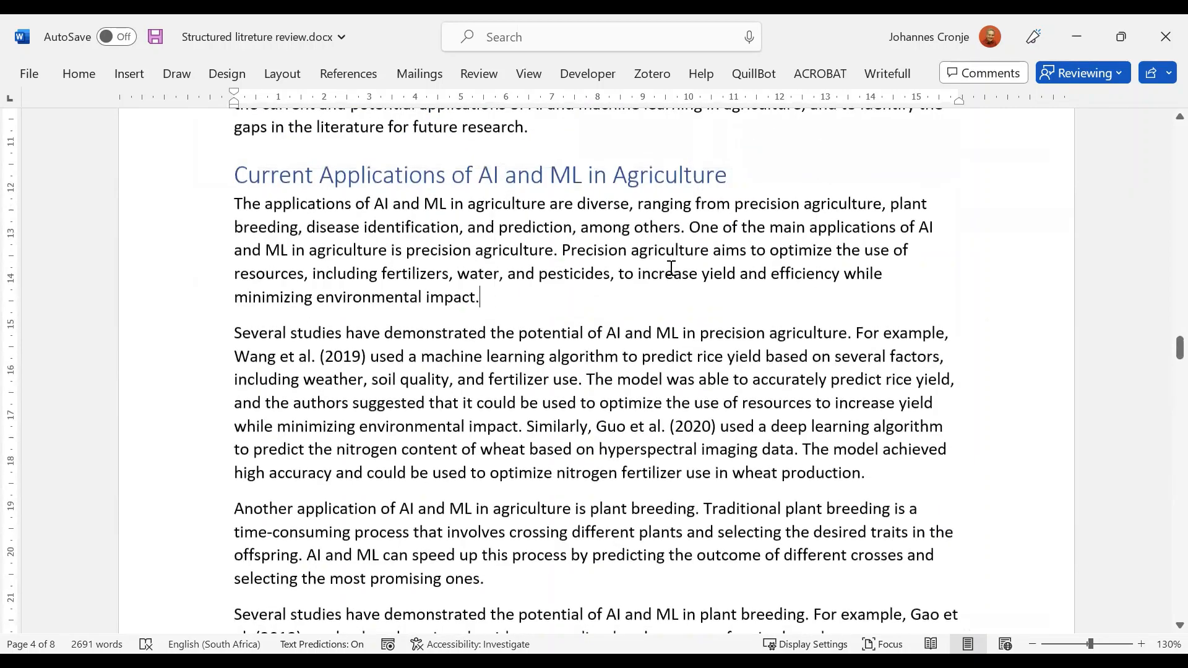
mouse_move(754, 350)
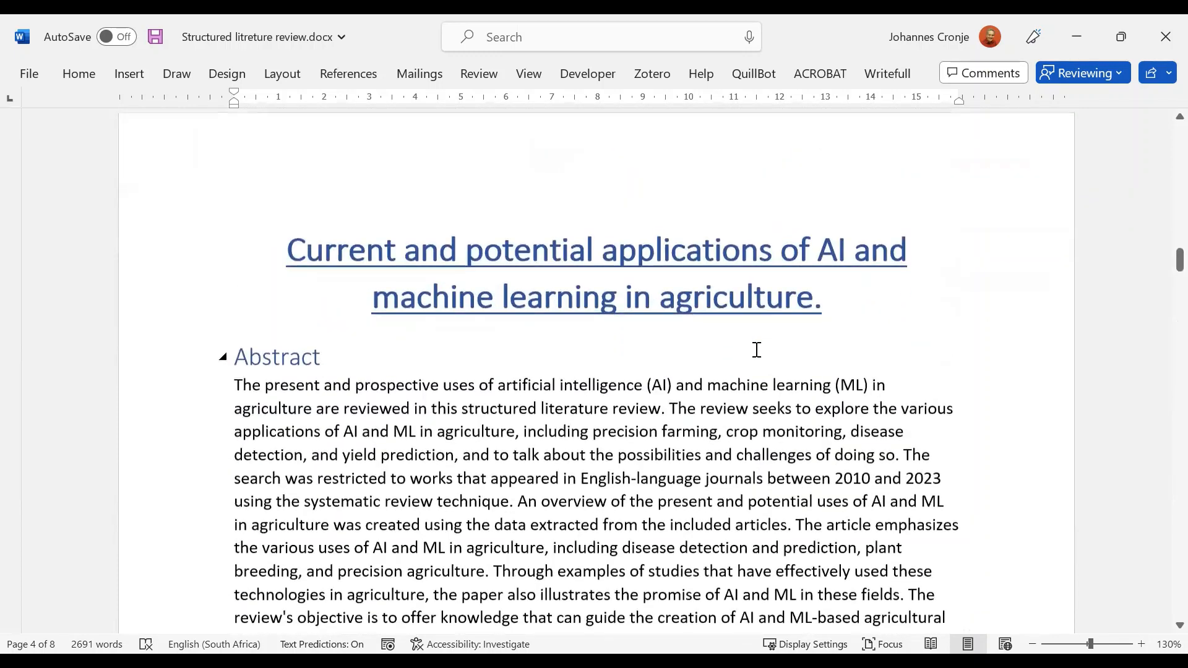
scroll("down", 3)
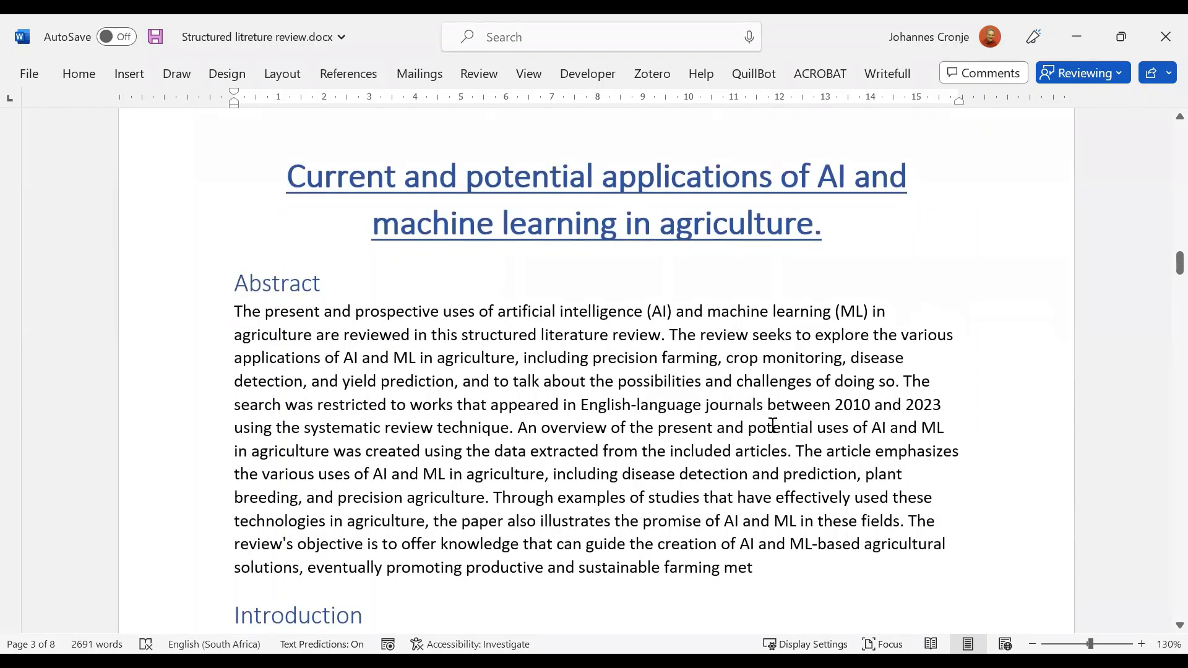
scroll("down", 3)
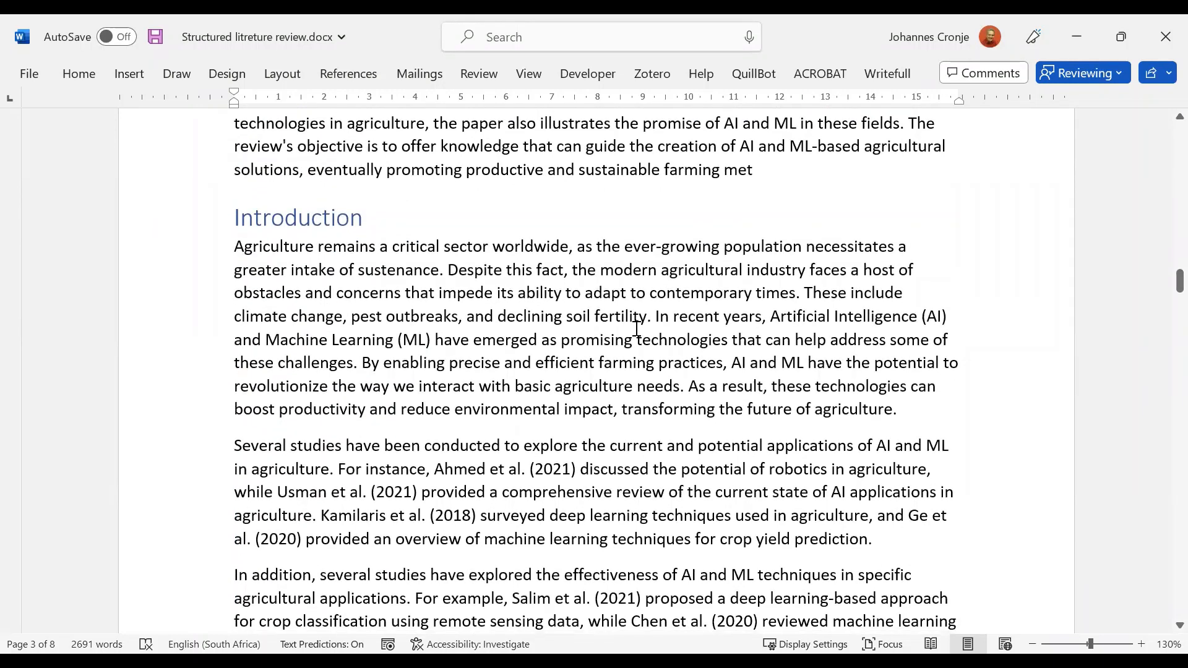
mouse_move(647, 375)
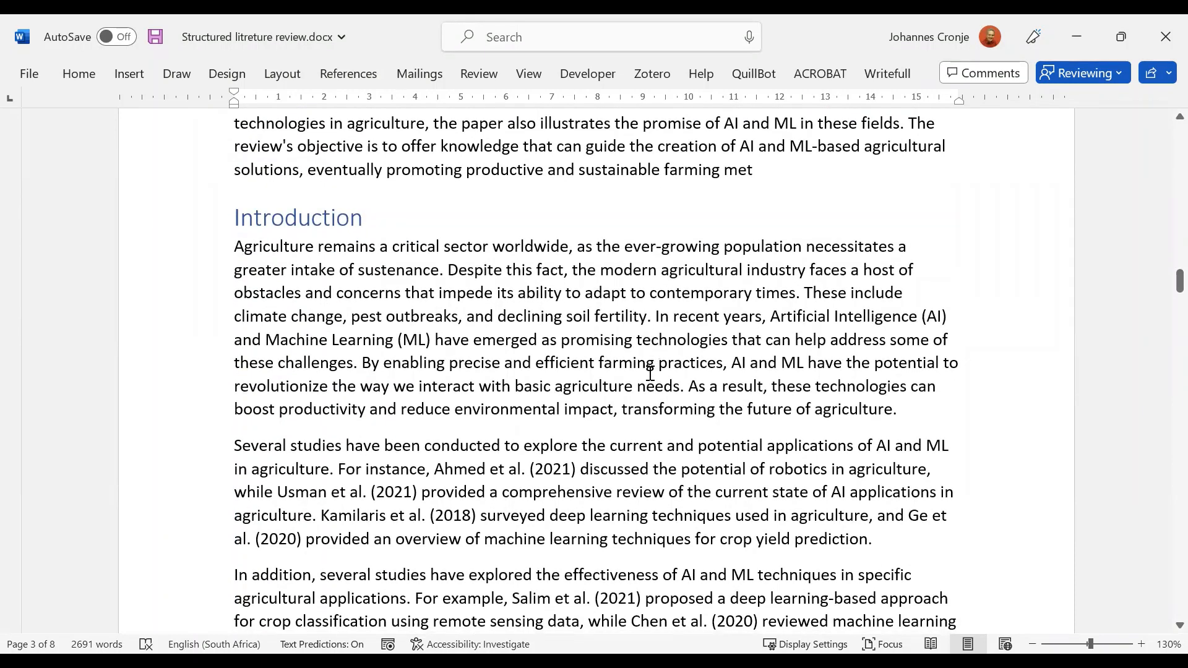
mouse_move(720, 386)
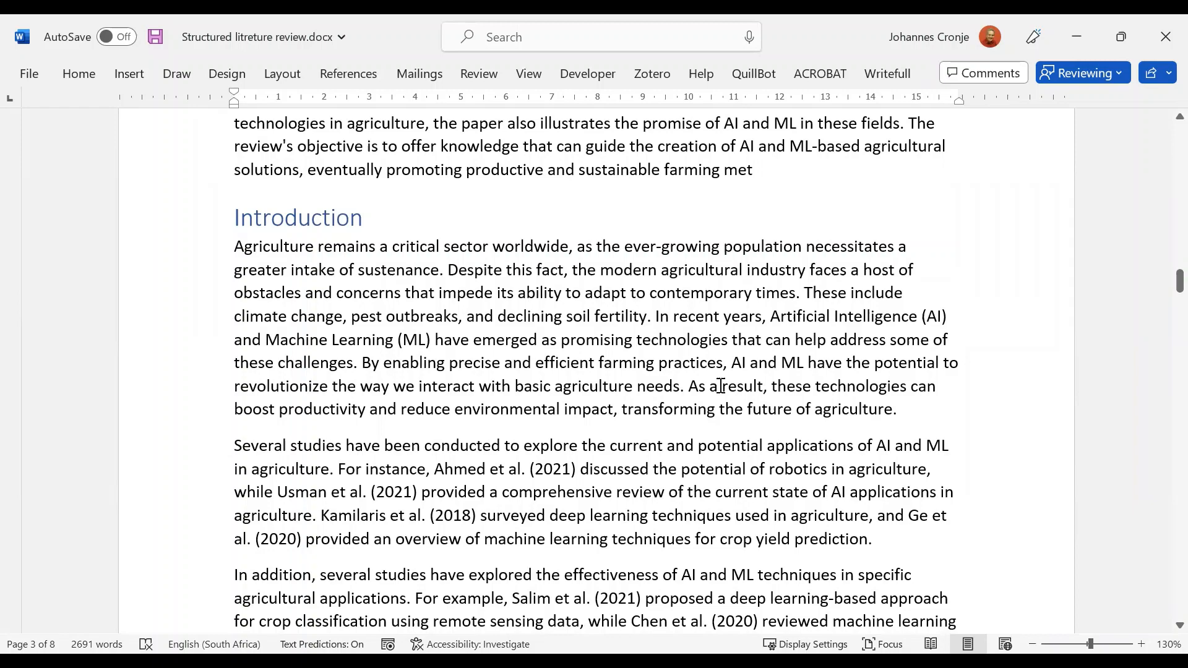
scroll("down", 3)
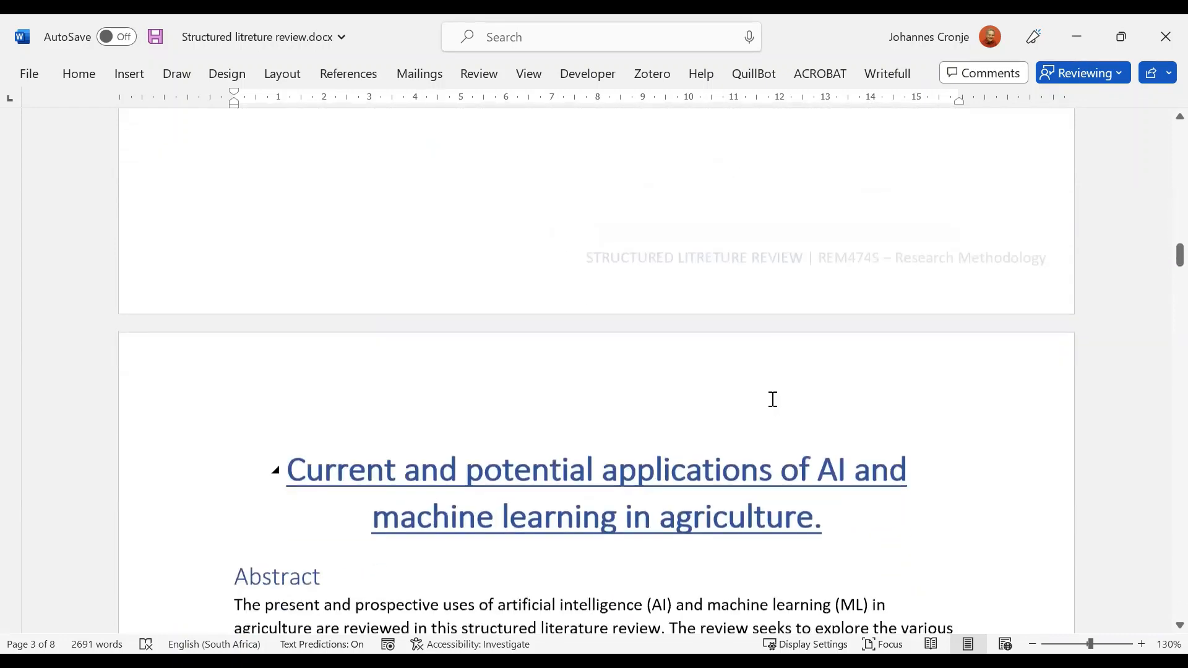
scroll("down", 3)
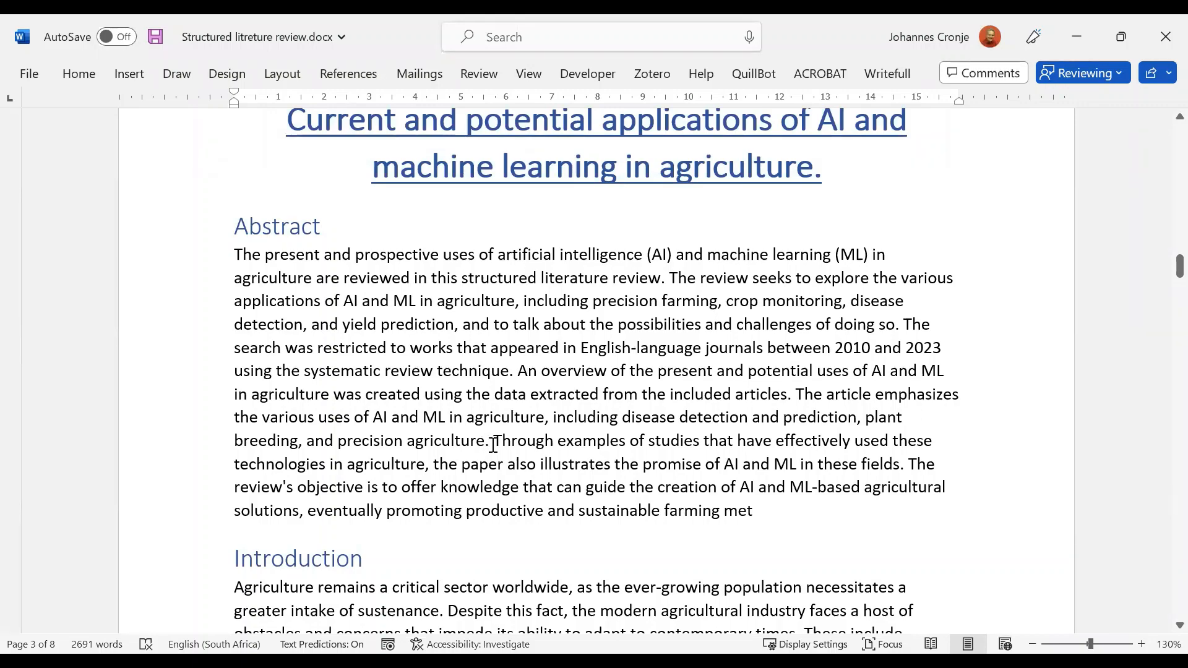
scroll("down", 3)
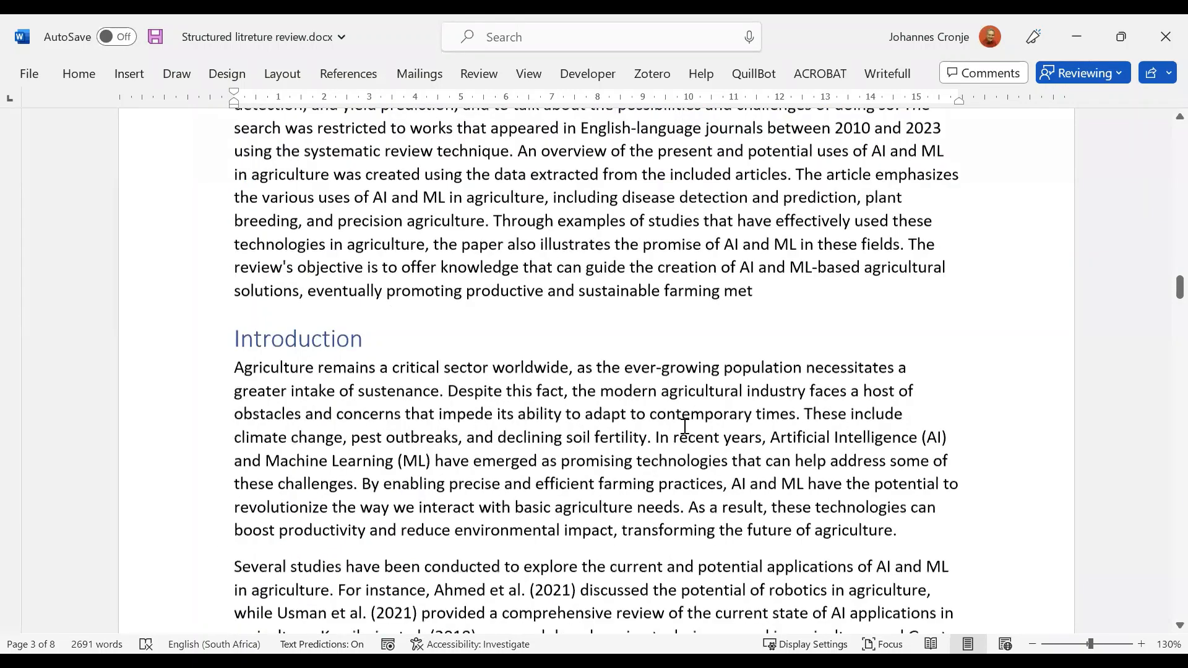
scroll("down", 3)
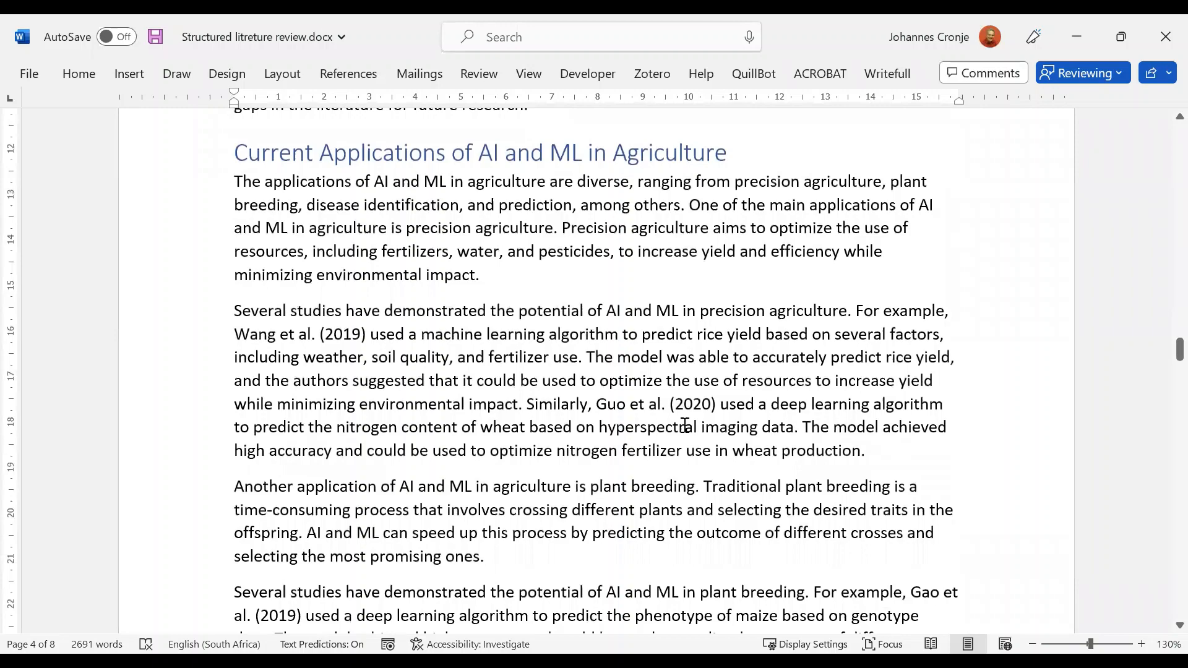
scroll("down", 3)
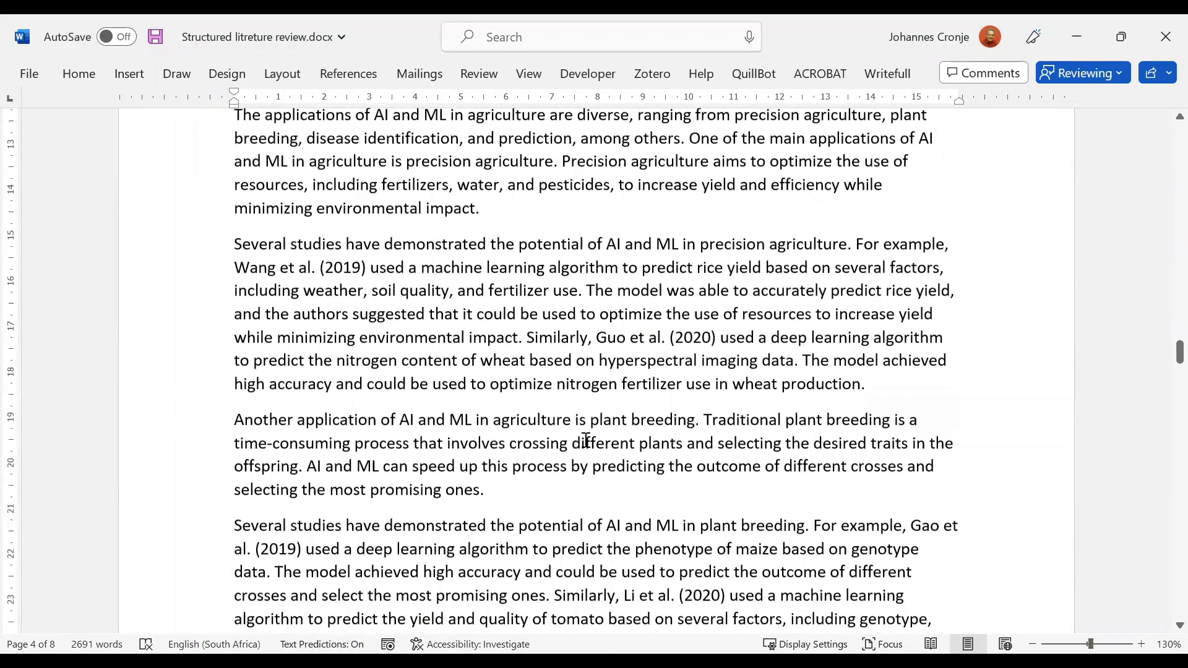
scroll("down", 3)
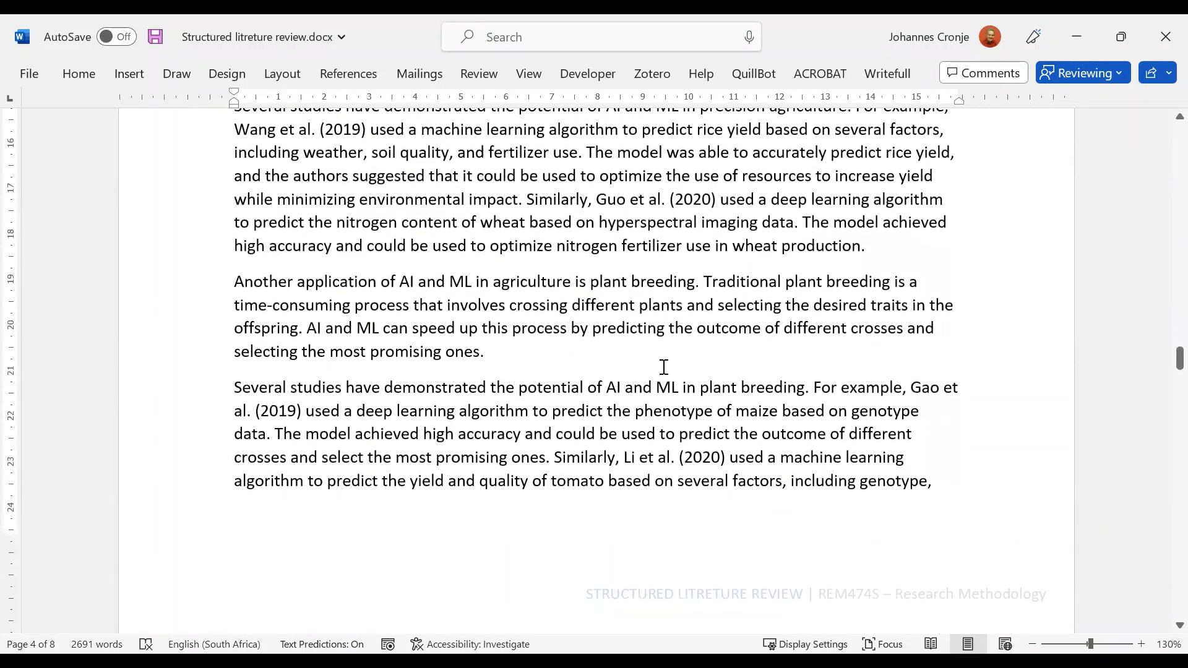
scroll("up", 3)
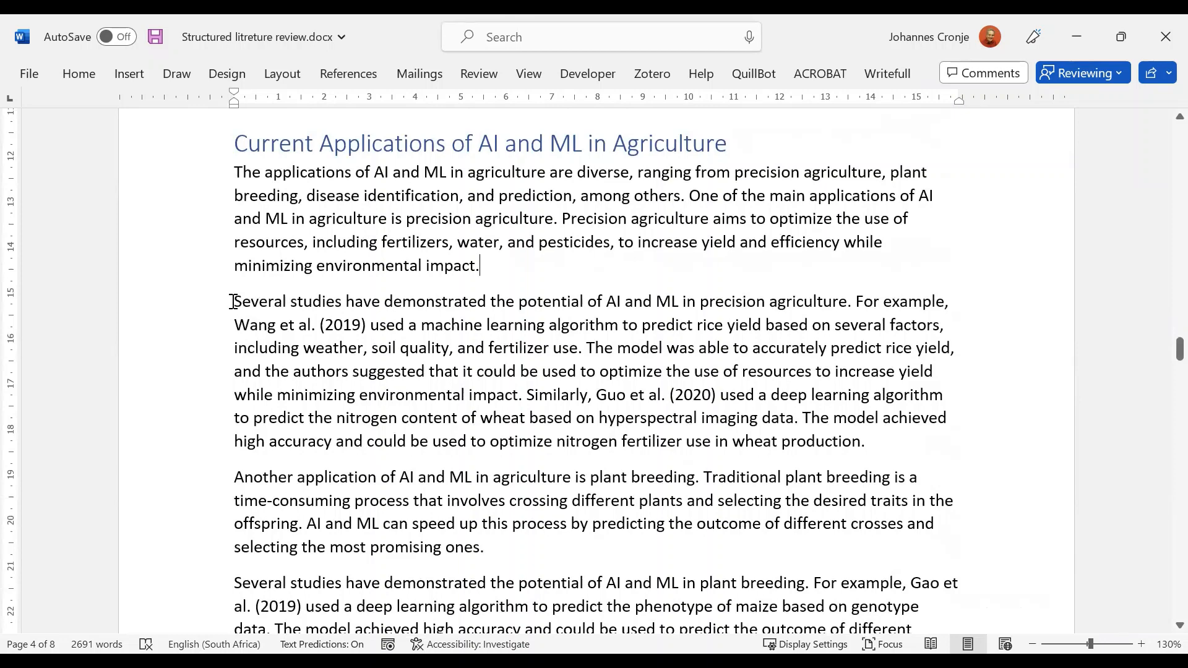
left_click_drag(234, 300, 686, 300)
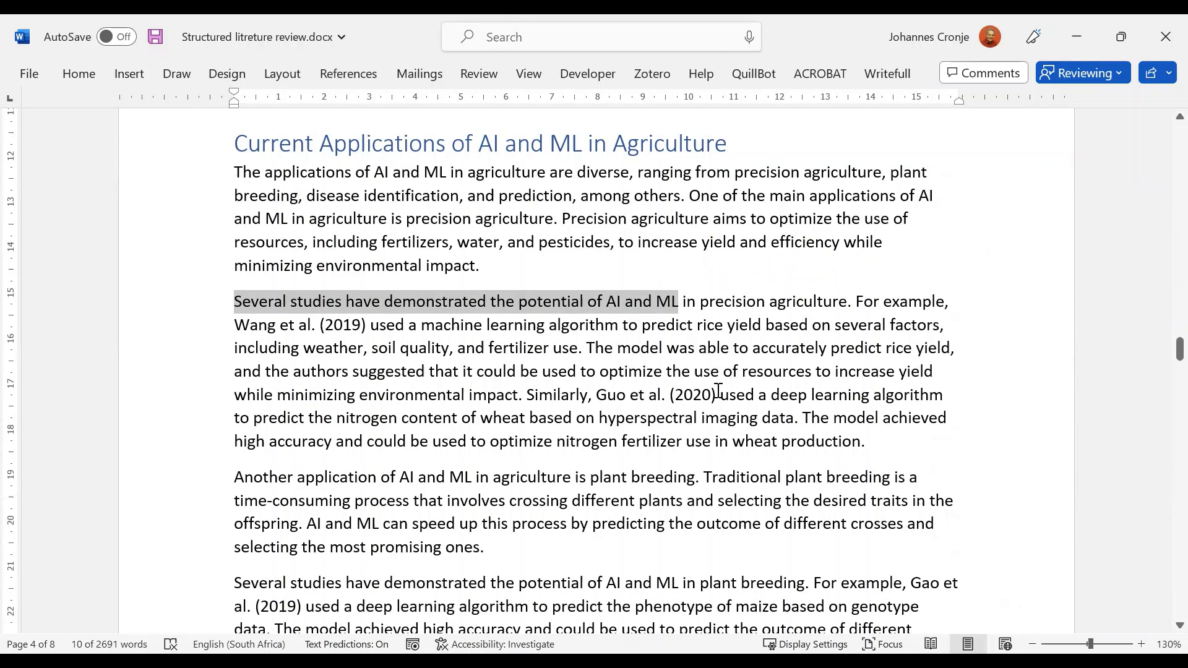
scroll("down", 3)
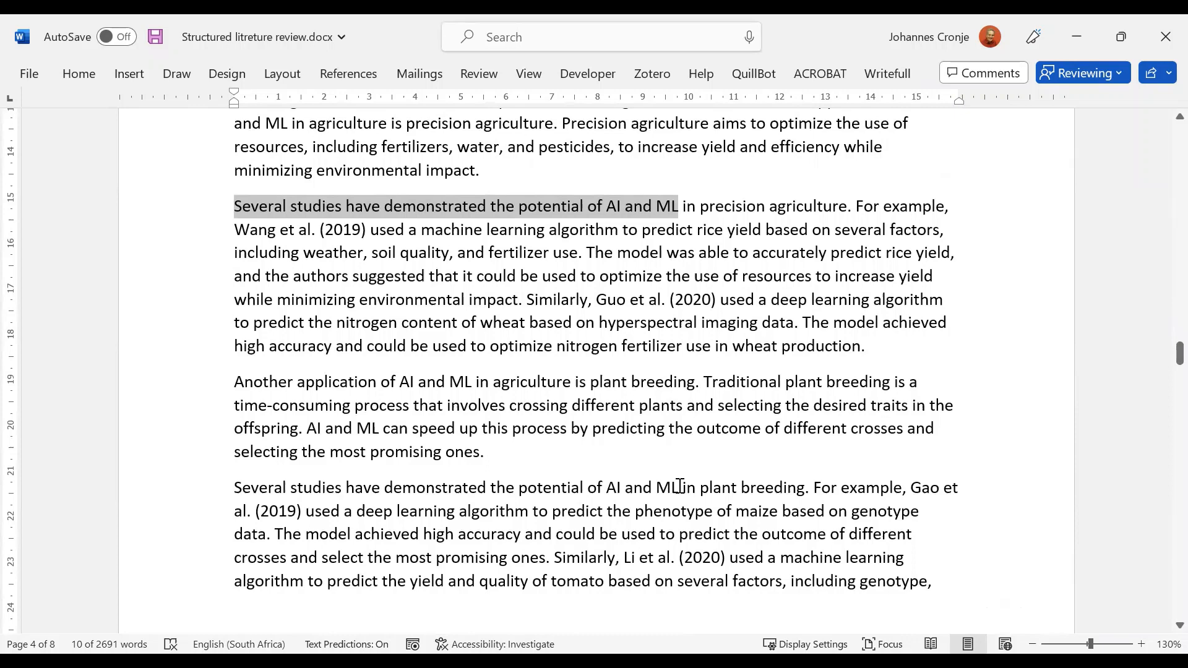
scroll("down", 3)
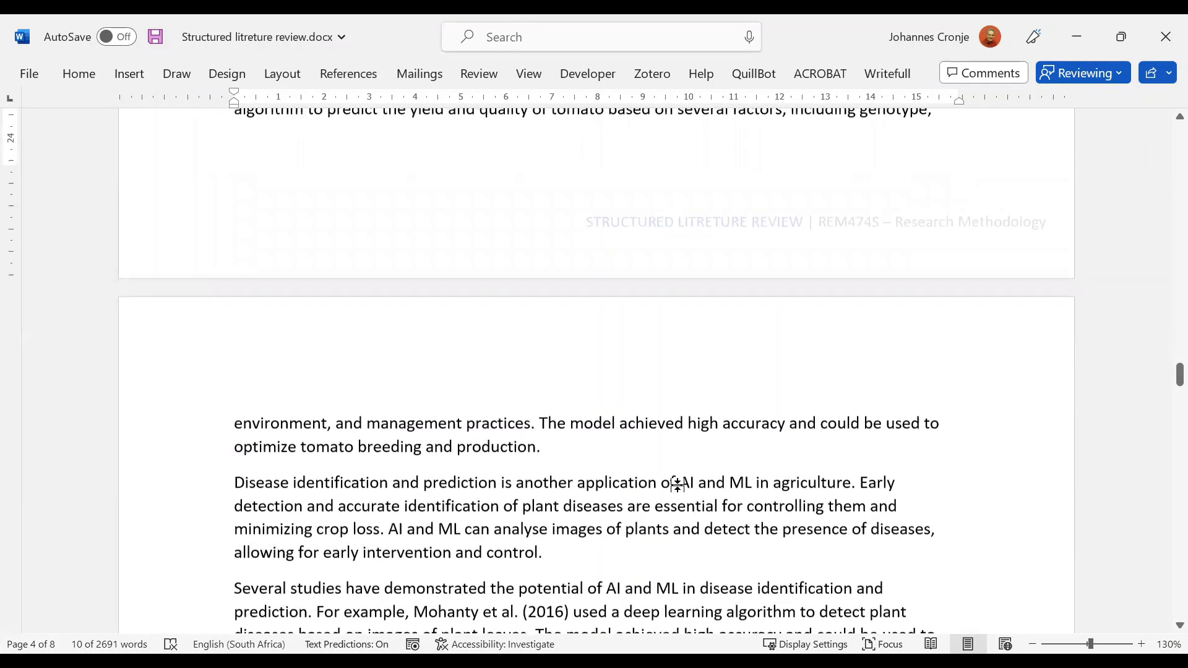
scroll("down", 3)
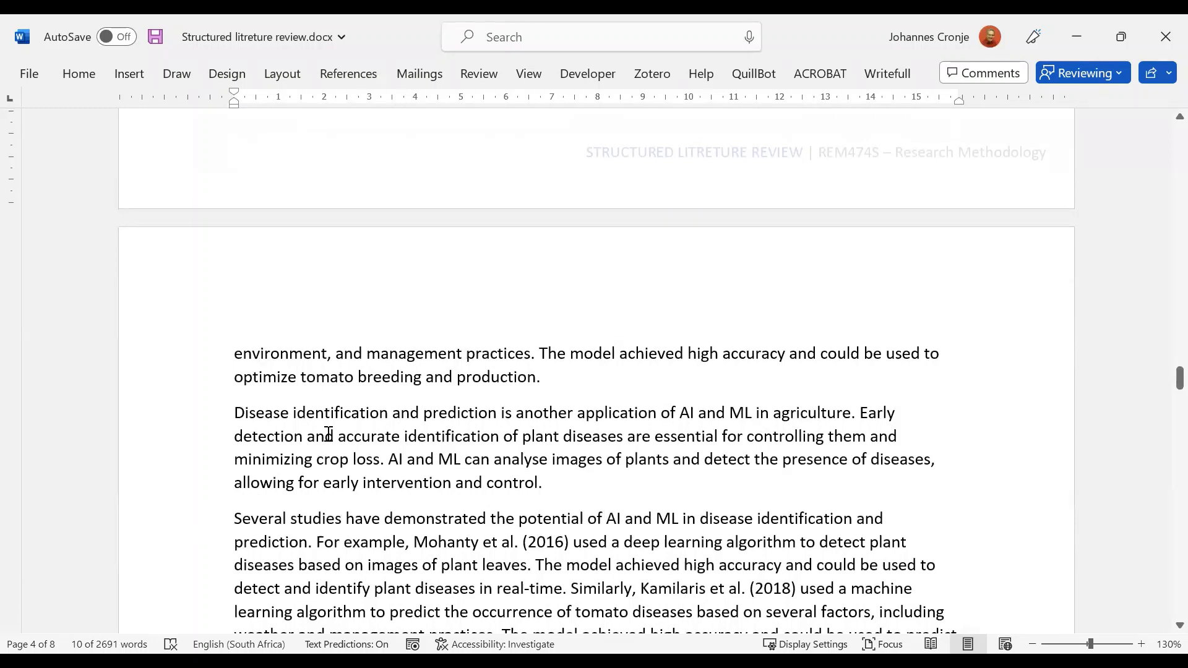
mouse_move(474, 424)
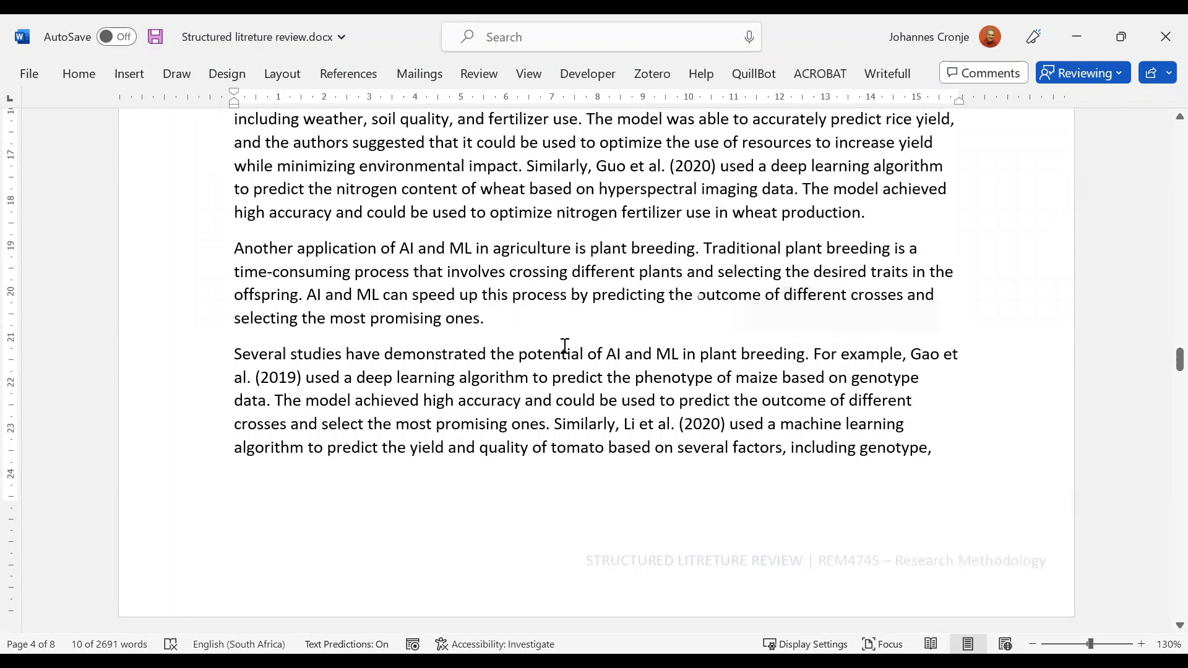
scroll("down", 3)
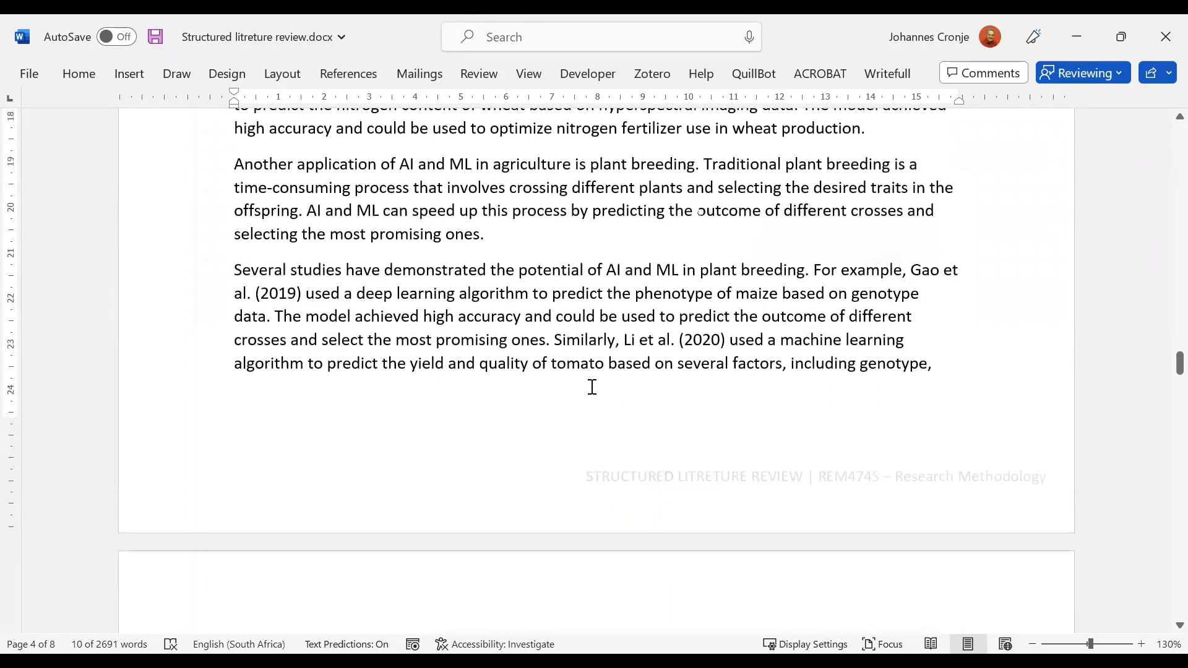
scroll("down", 3)
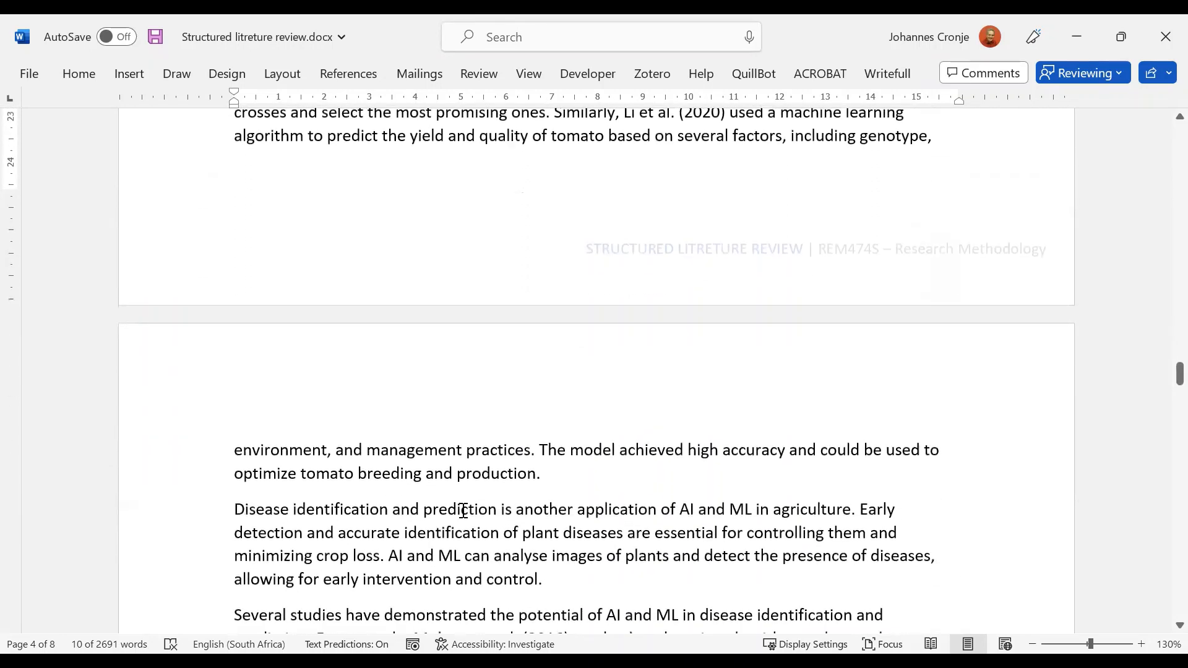
scroll("down", 3)
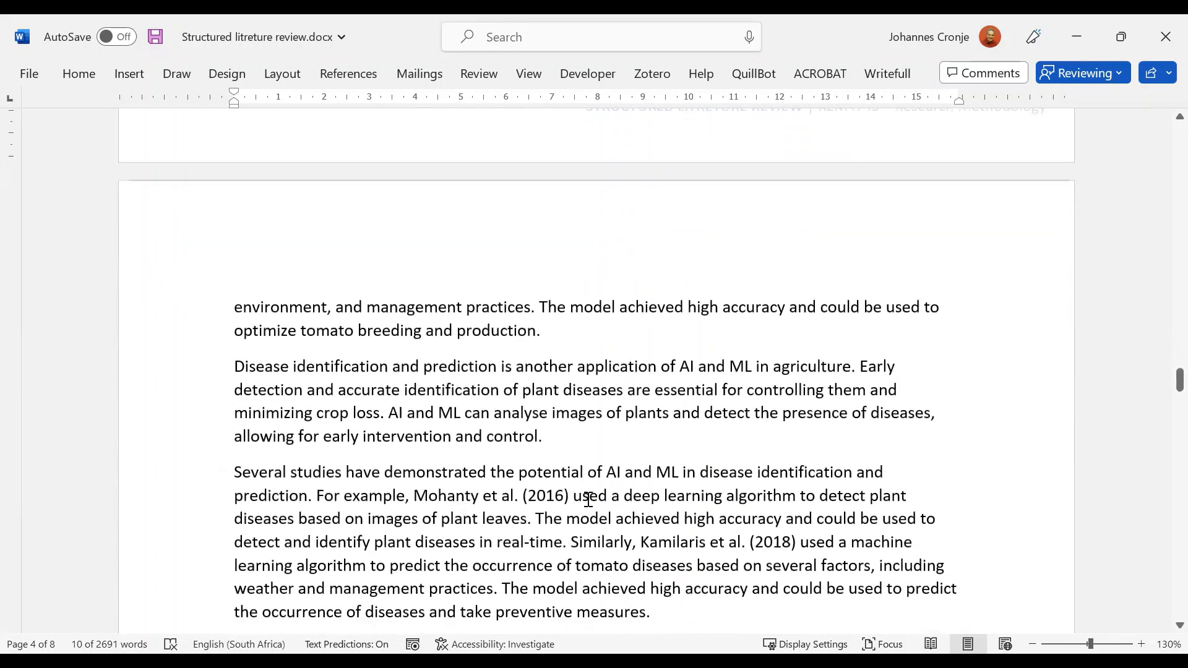
scroll("down", 3)
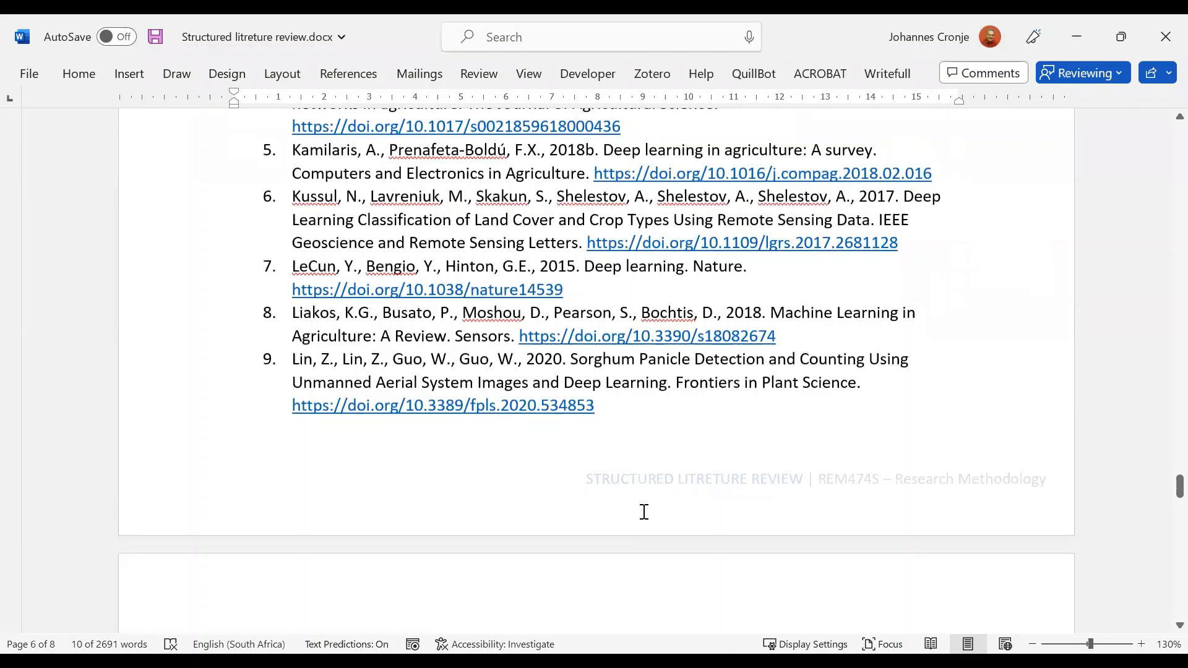
scroll("down", 3)
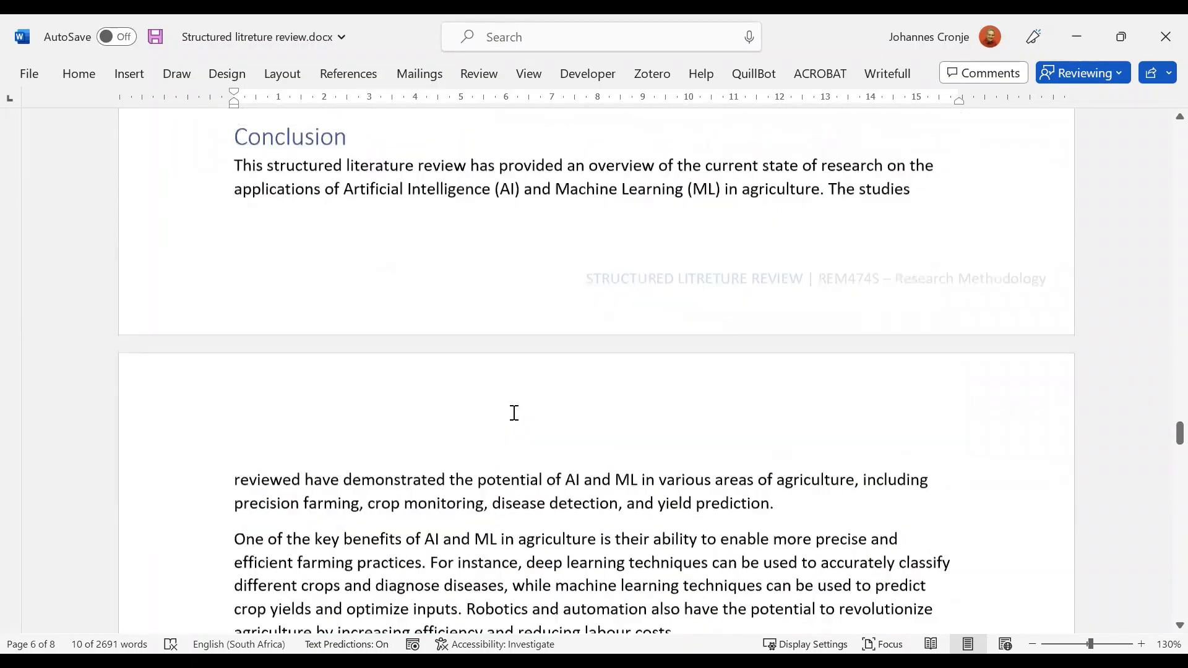
scroll("down", 3)
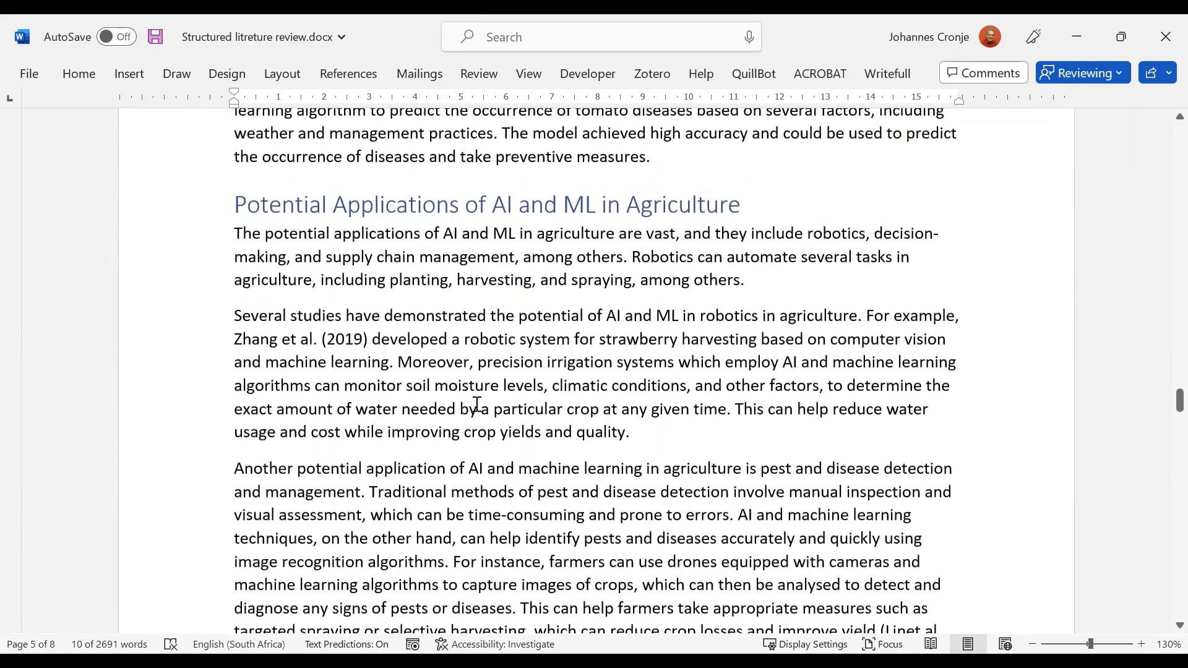
scroll("down", 3)
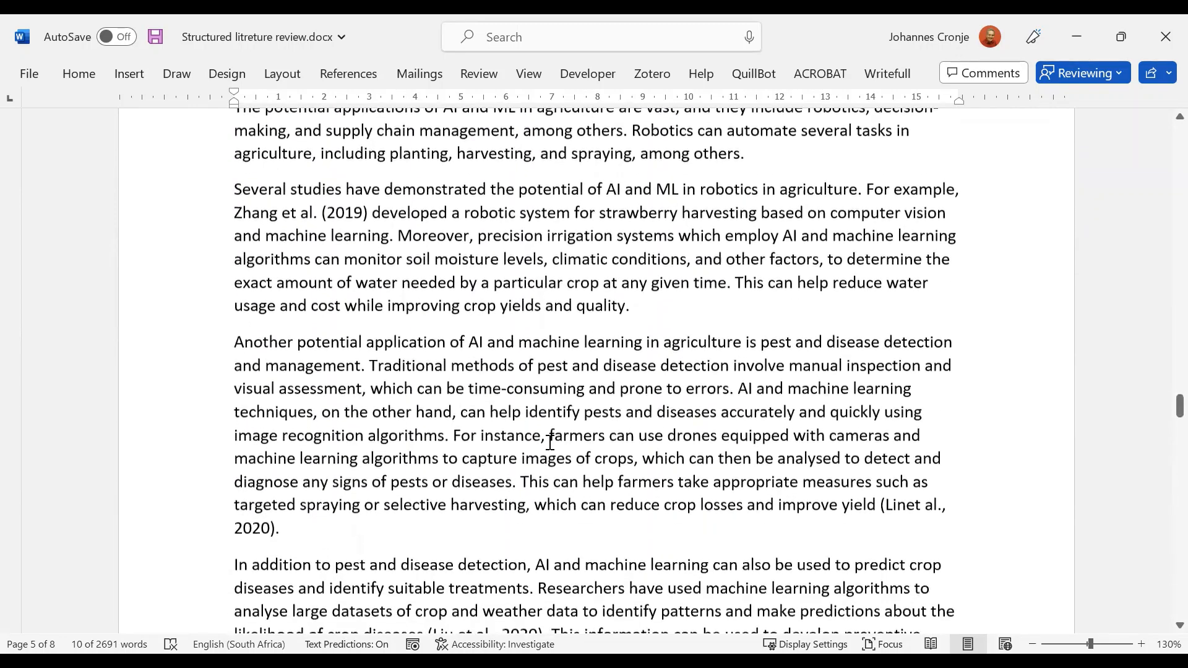
scroll("down", 3)
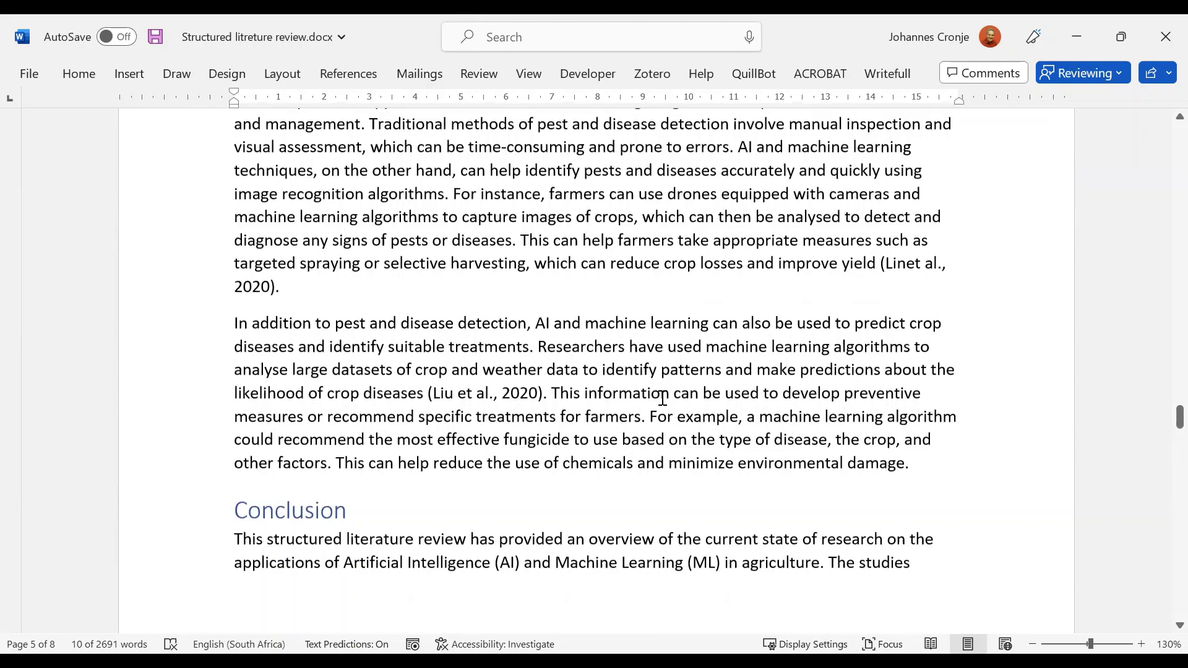
scroll("down", 3)
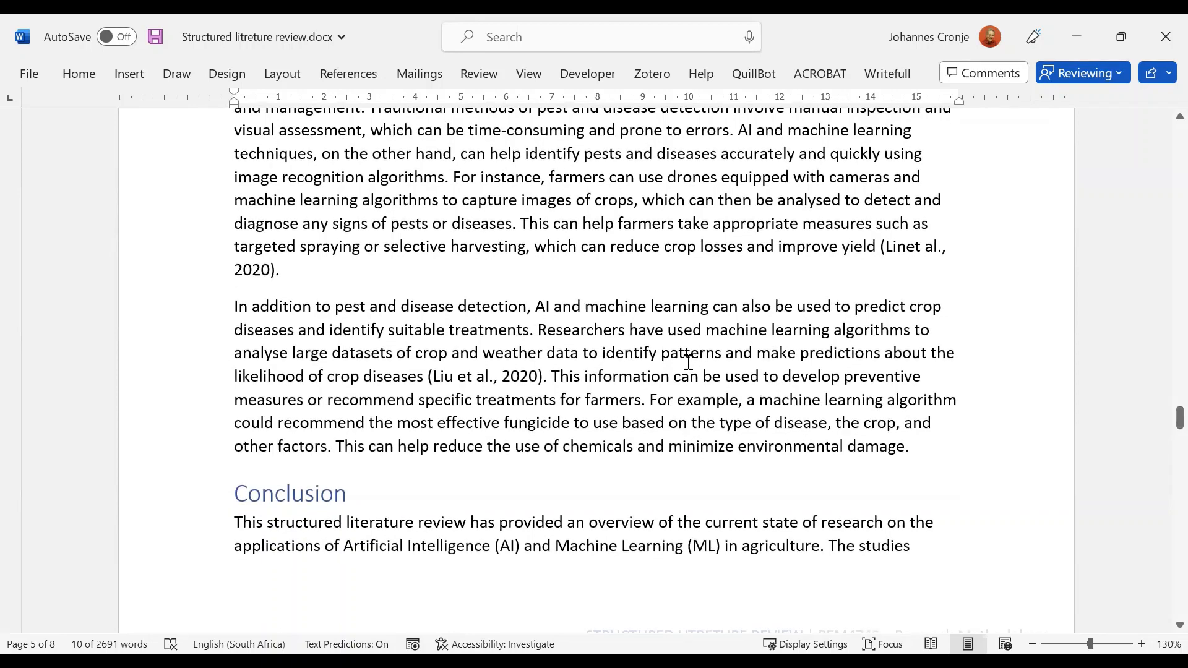
mouse_move(707, 381)
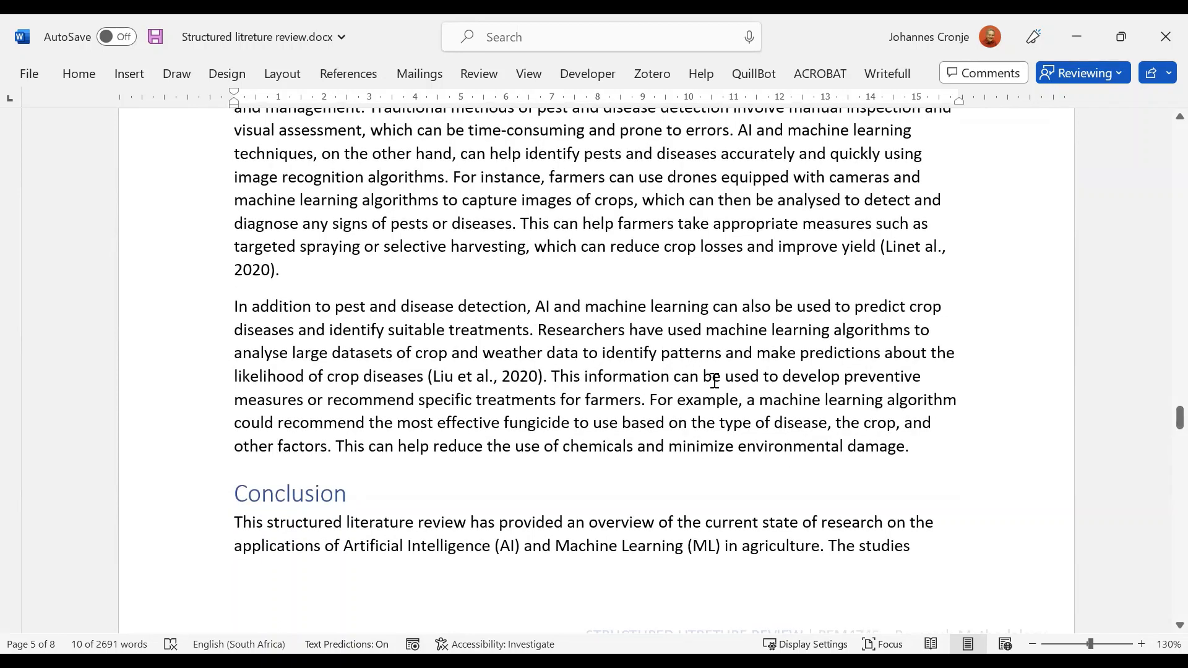
scroll("down", 3)
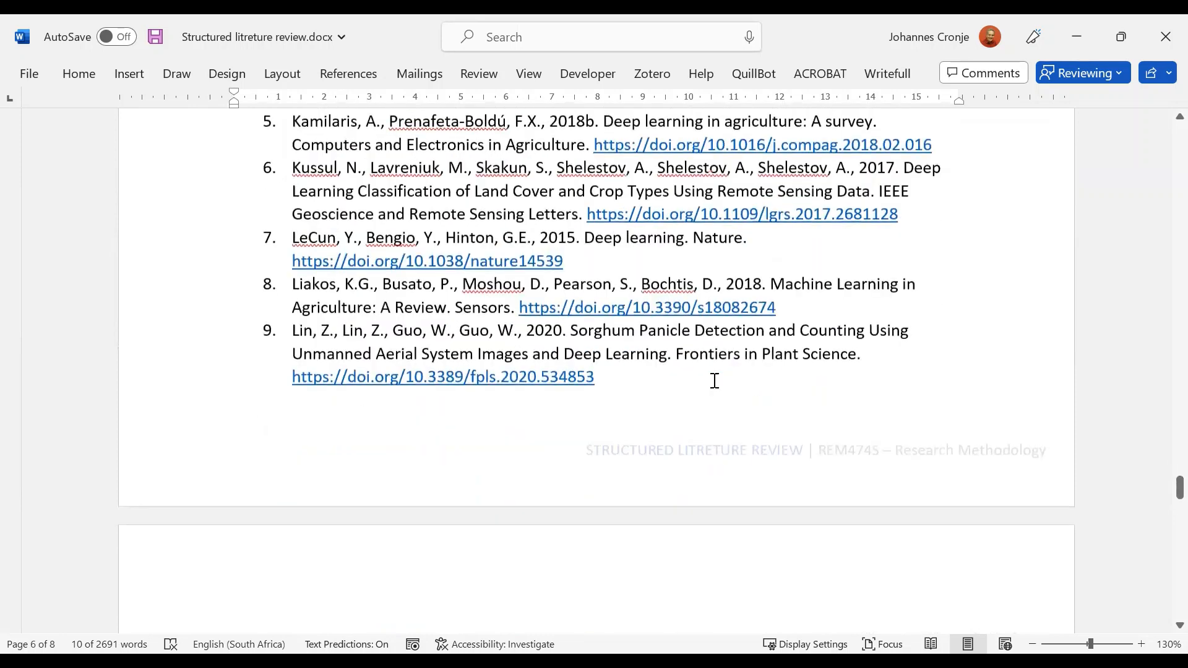
scroll("down", 3)
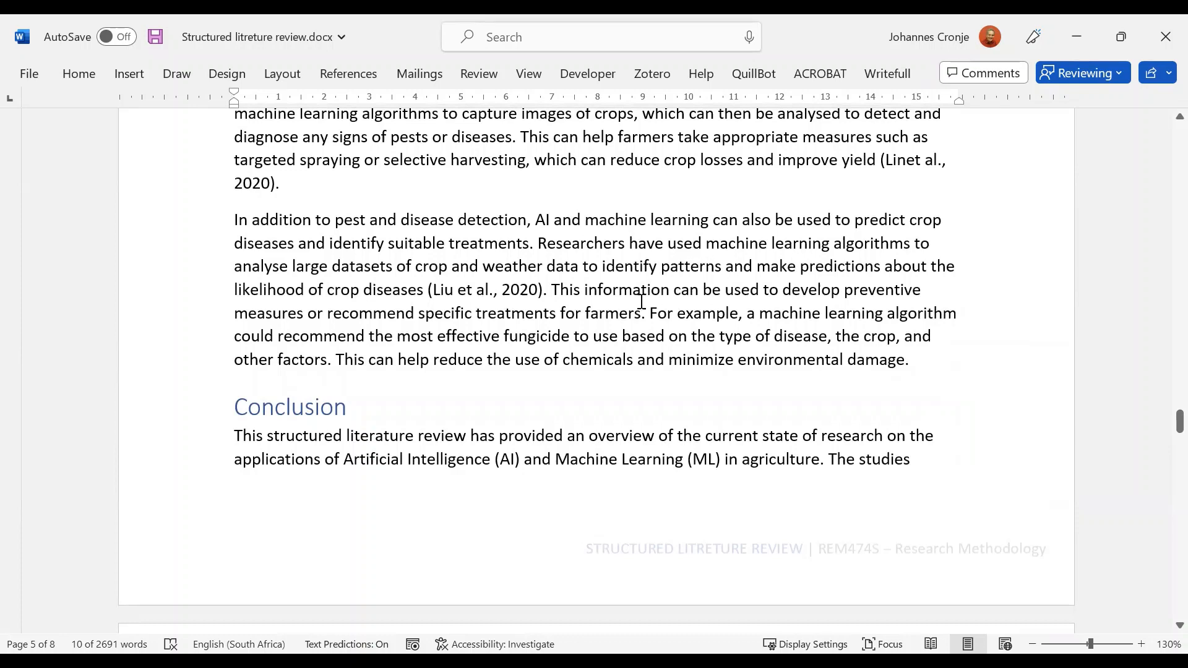
scroll("down", 3)
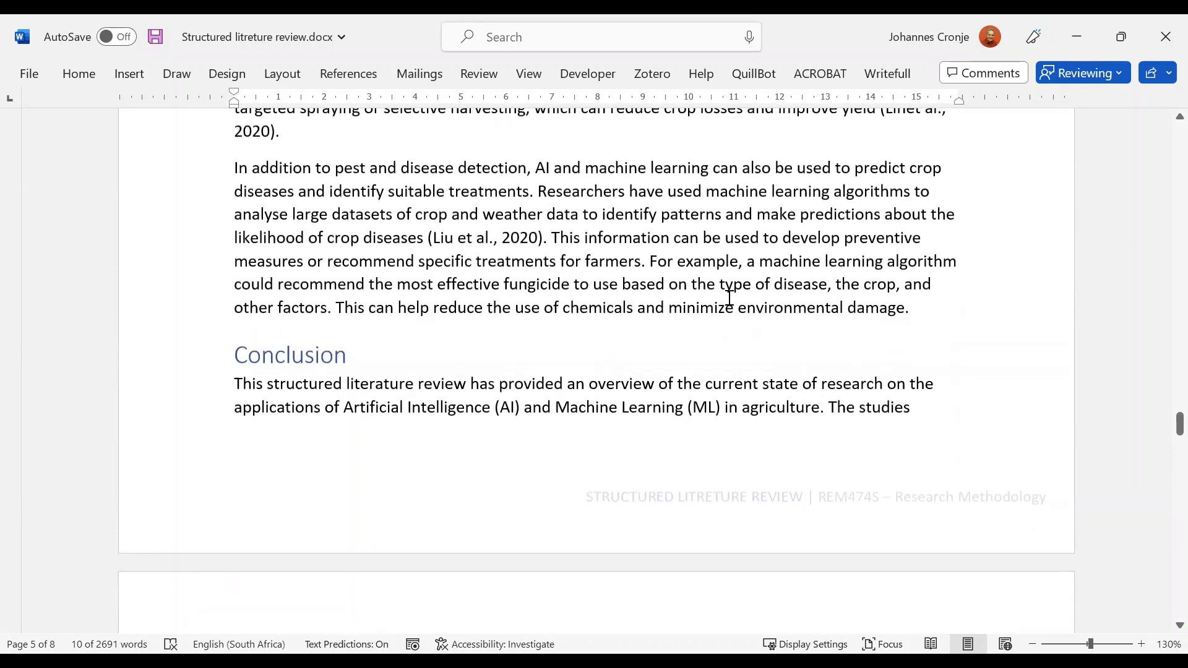
scroll("down", 3)
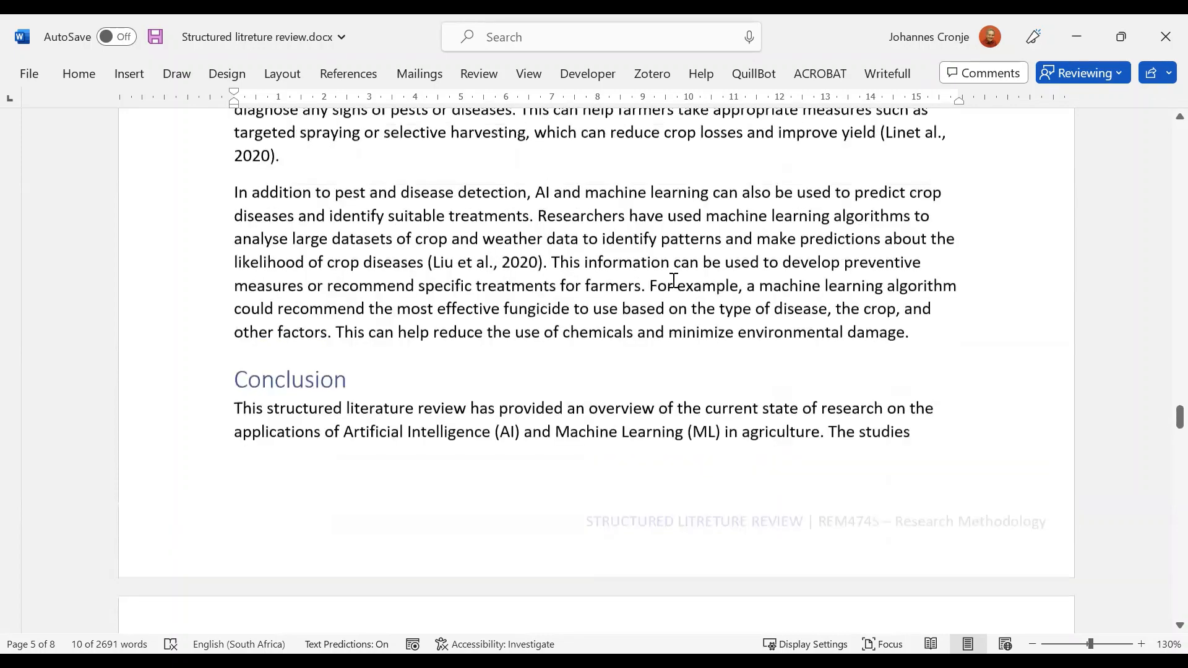
scroll("down", 3)
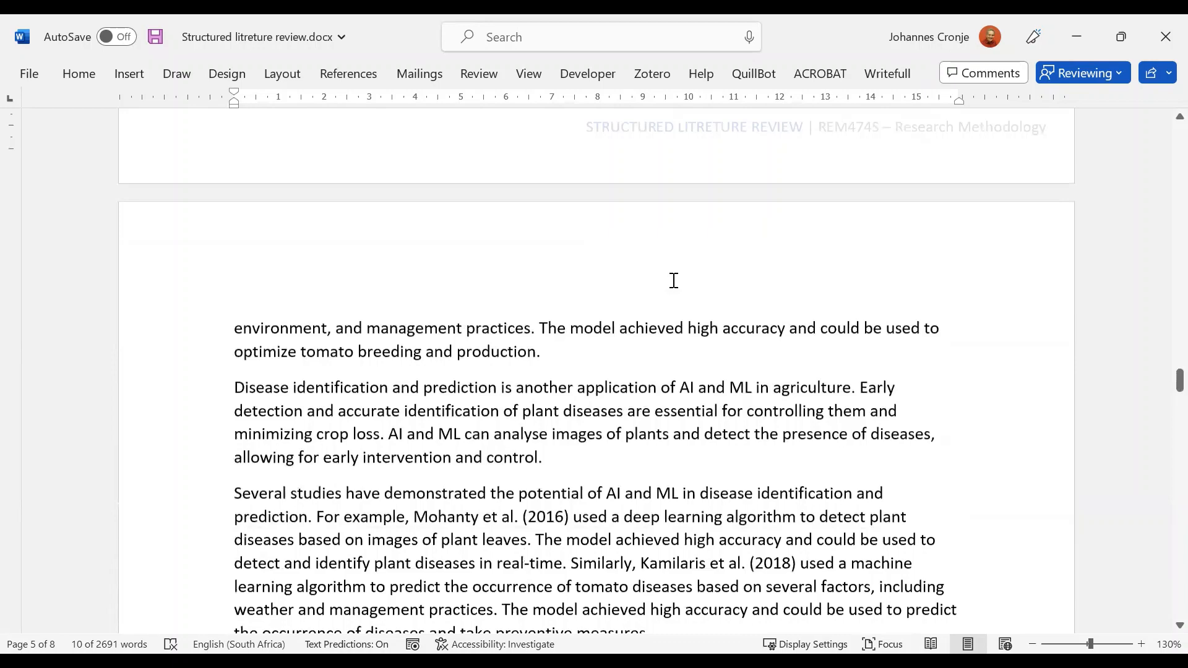
scroll("down", 3)
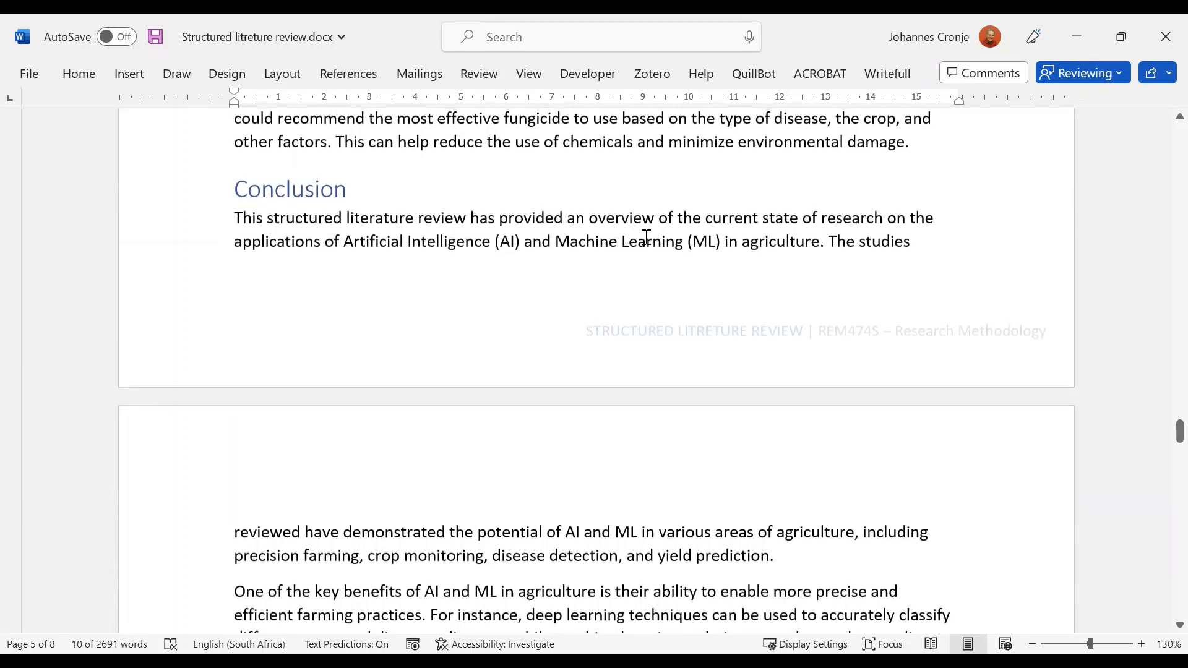
scroll("down", 3)
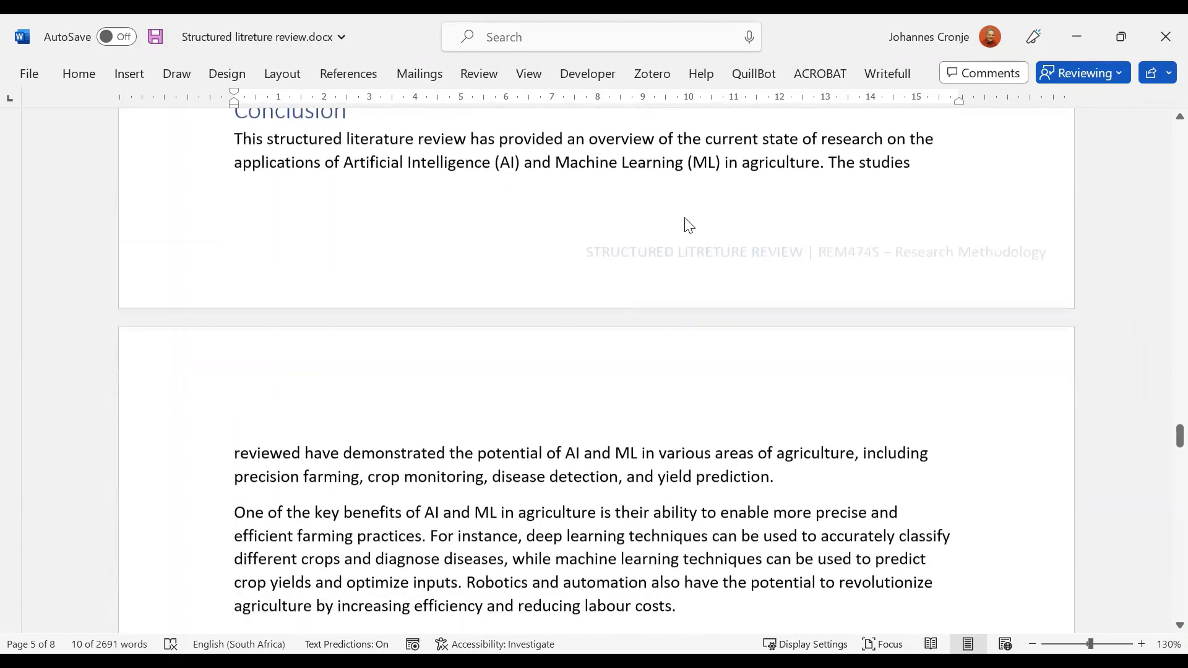
scroll("down", 3)
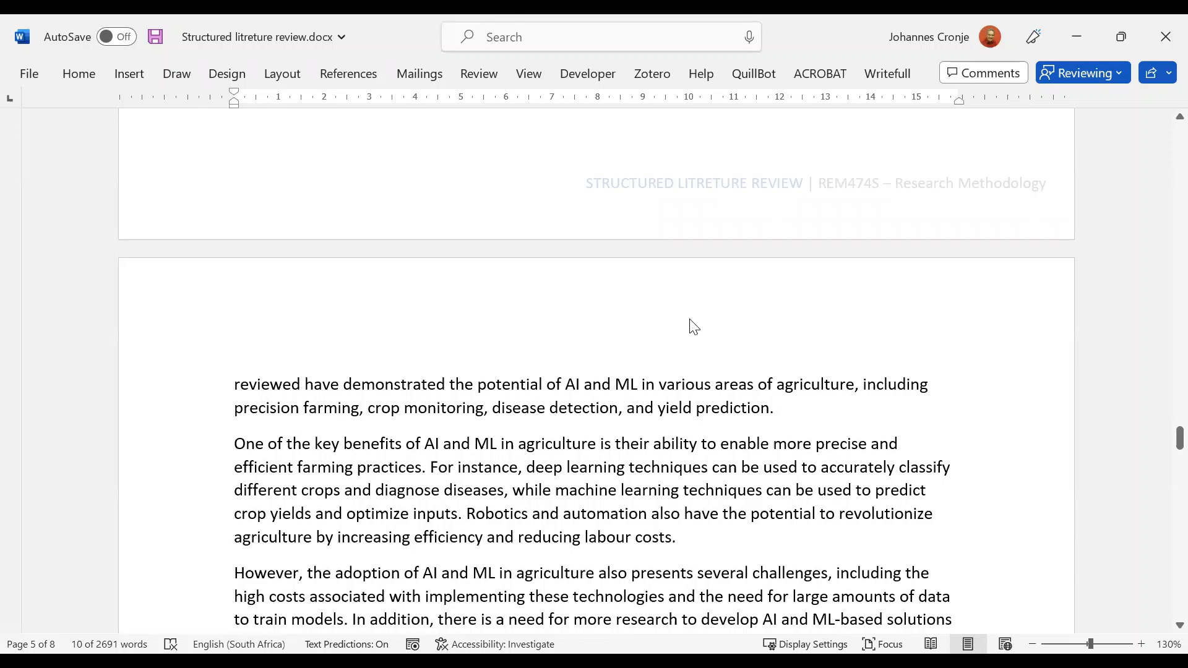
scroll("down", 3)
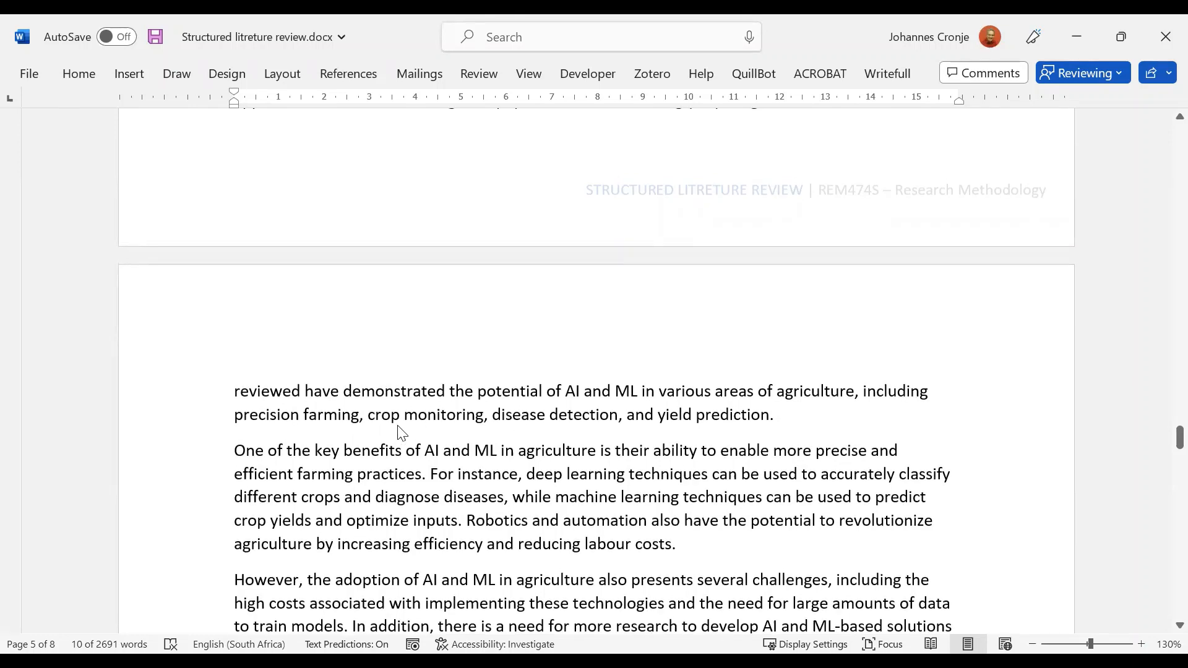
mouse_move(681, 272)
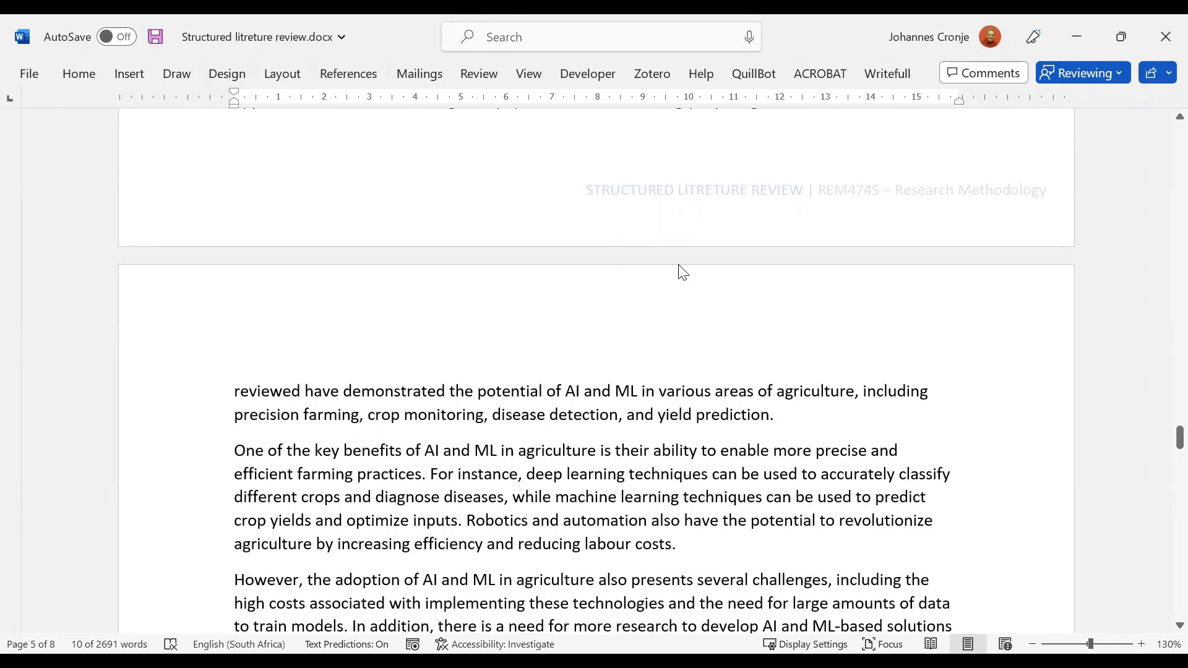
scroll("down", 3)
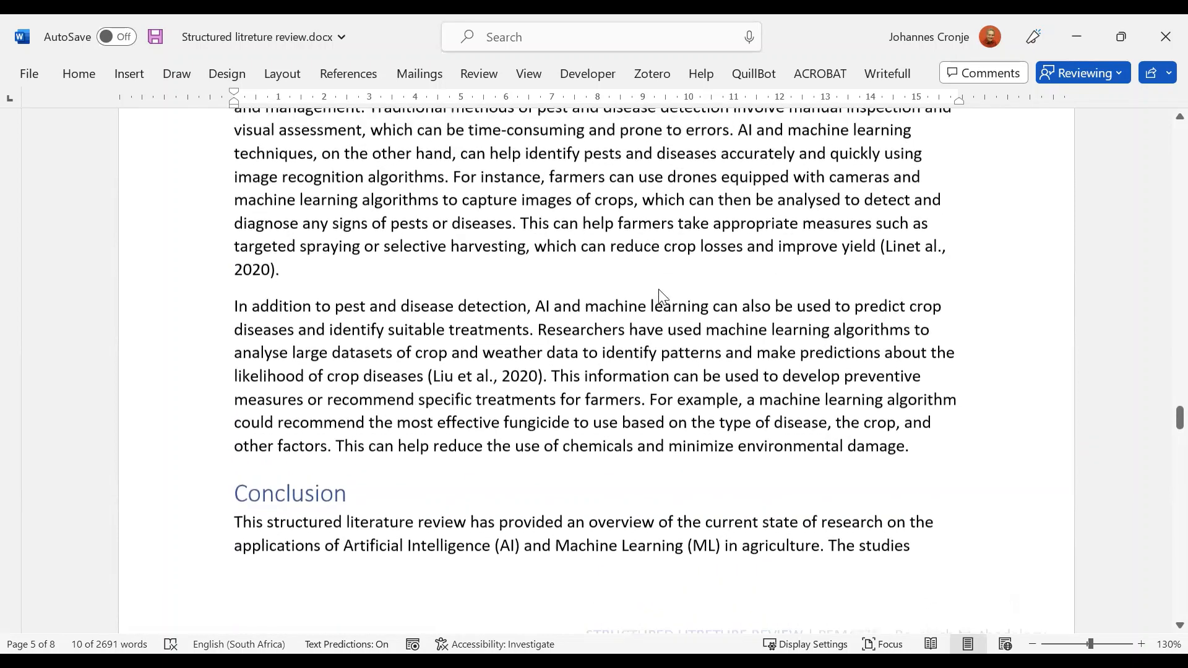
scroll("up", 3)
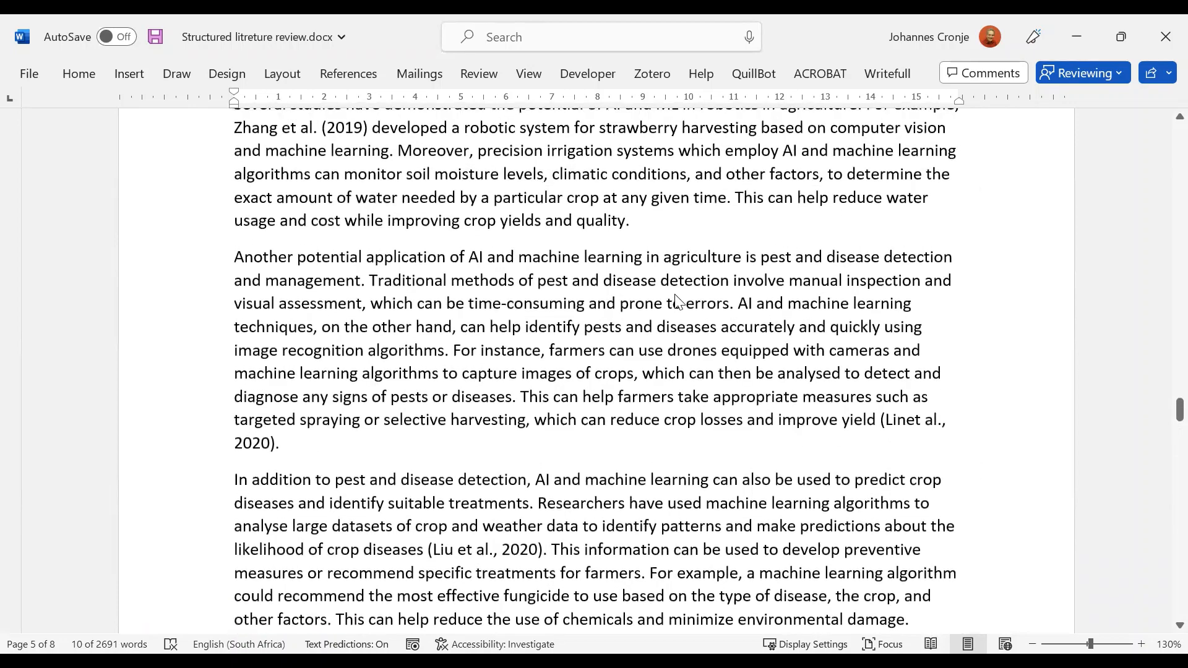
scroll("up", 3)
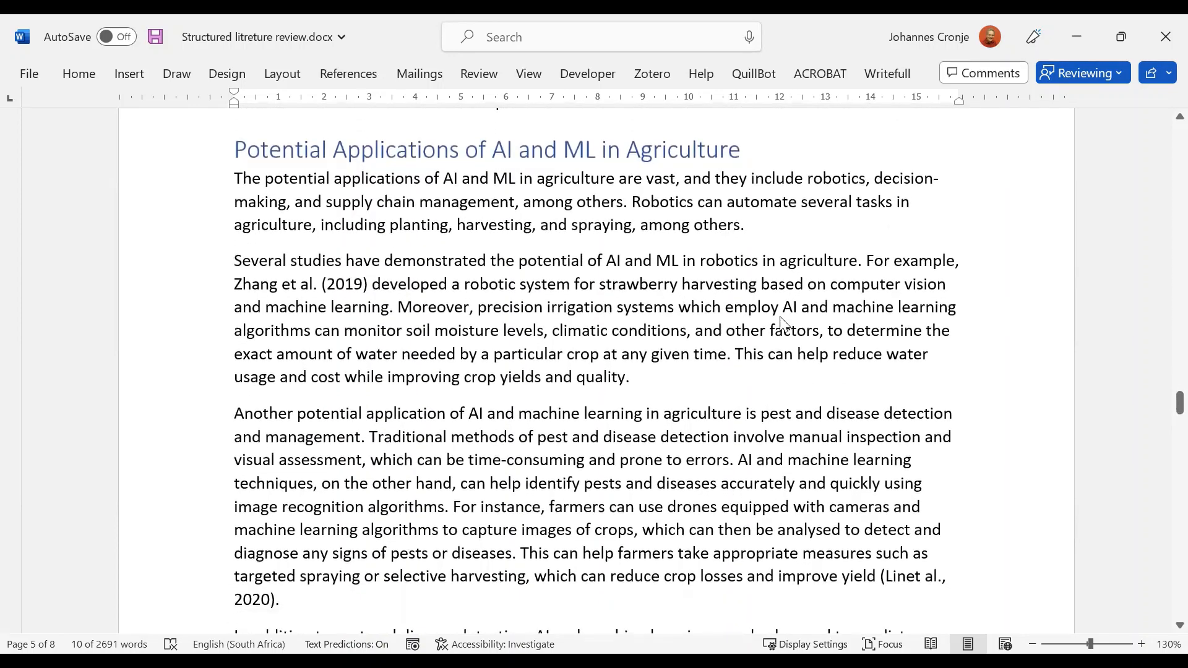
scroll("down", 3)
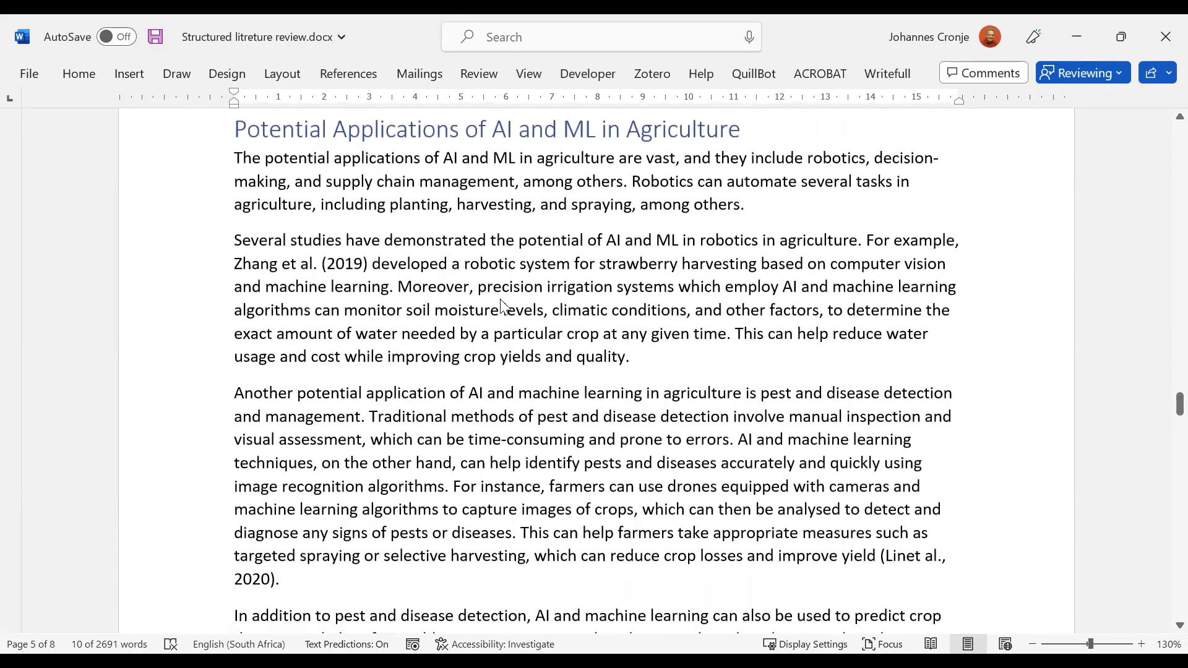
scroll("down", 3)
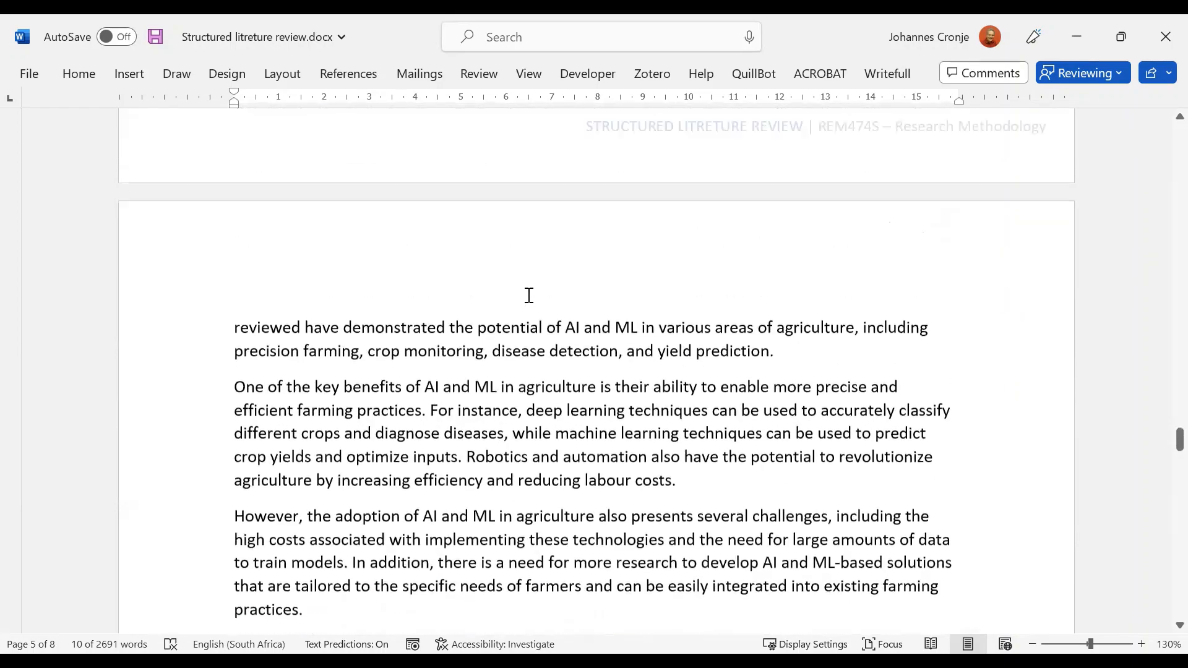
scroll("down", 3)
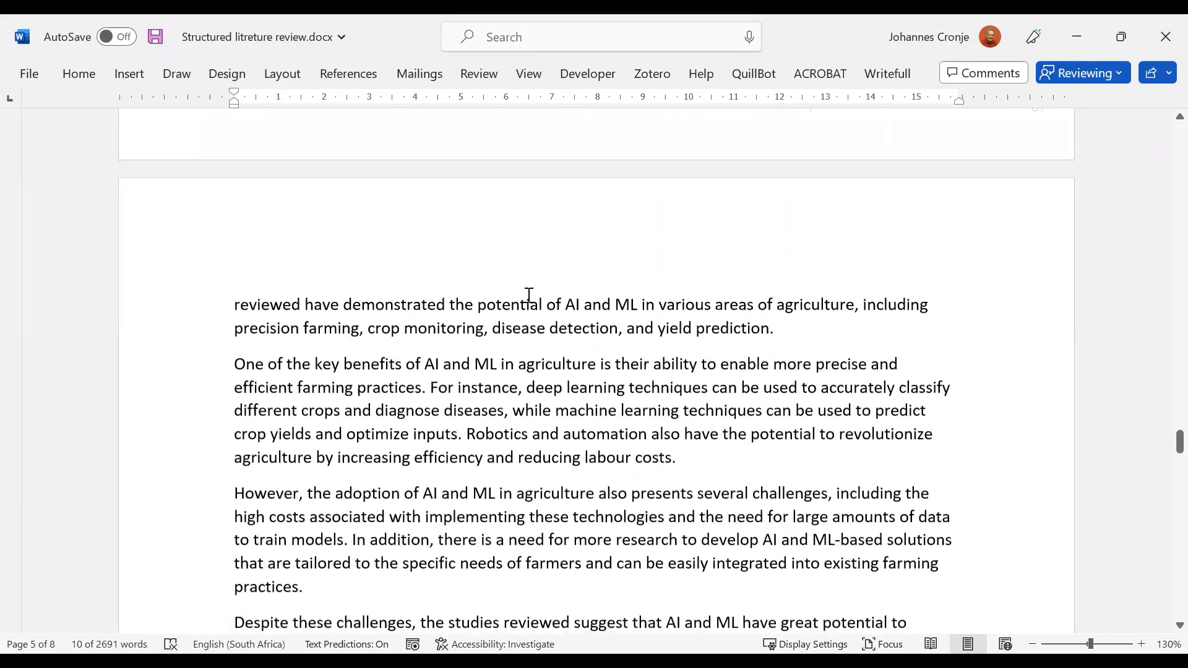
scroll("down", 3)
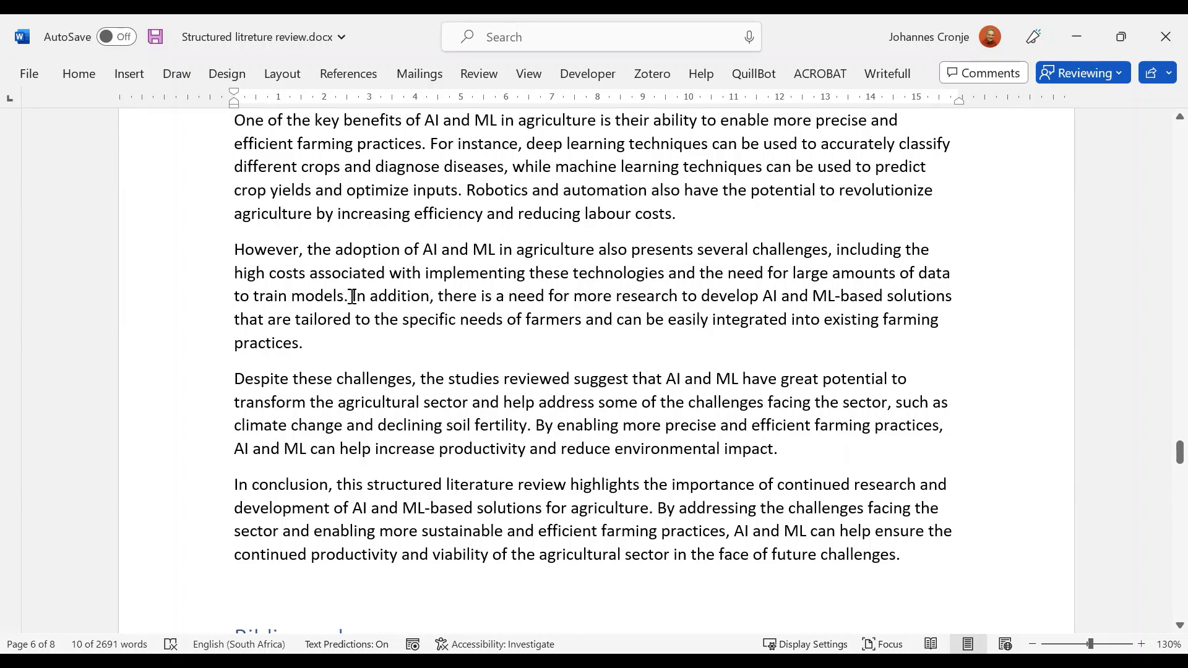
left_click_drag(234, 249, 347, 296)
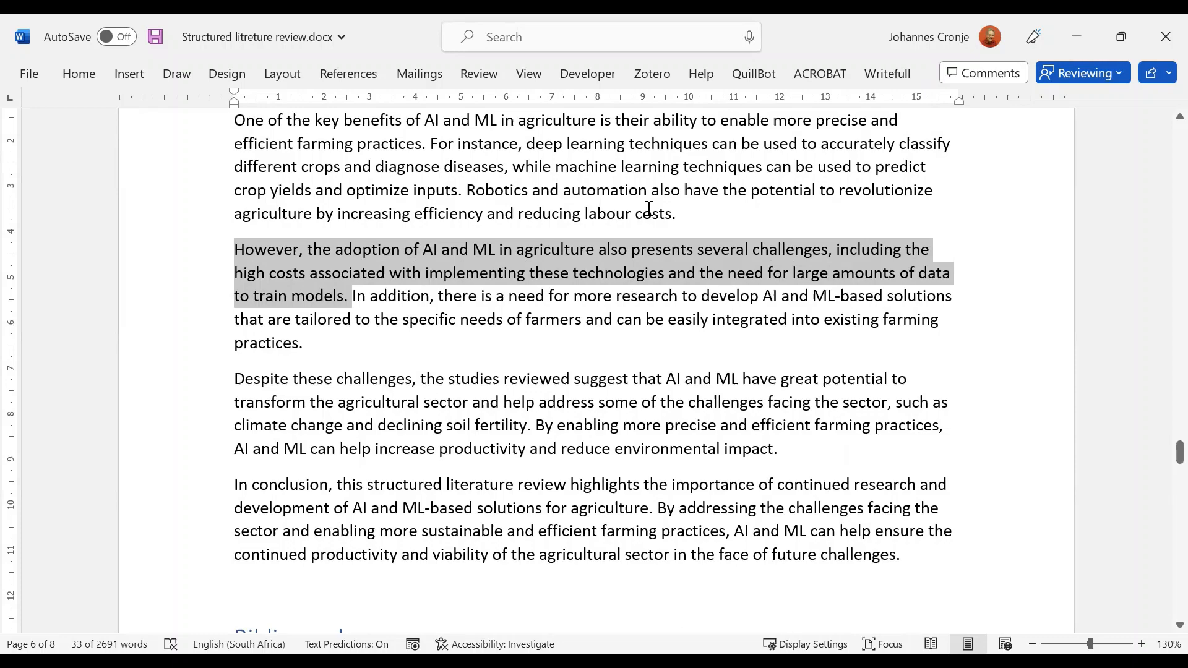
scroll("up", 3)
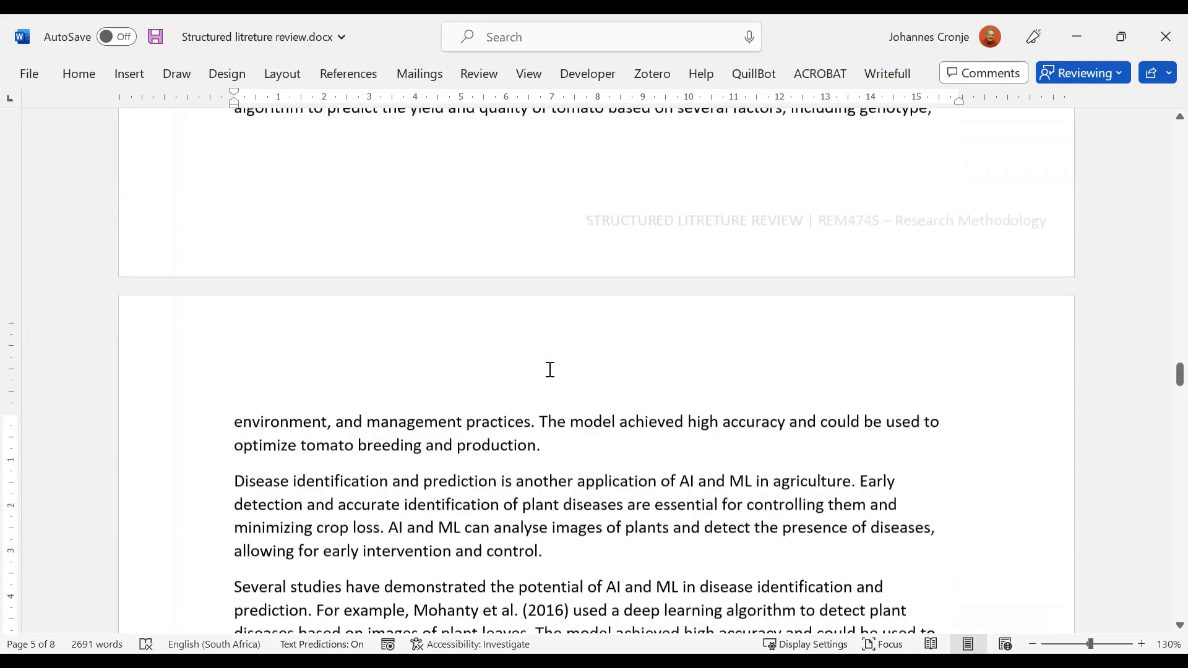
scroll("down", 3)
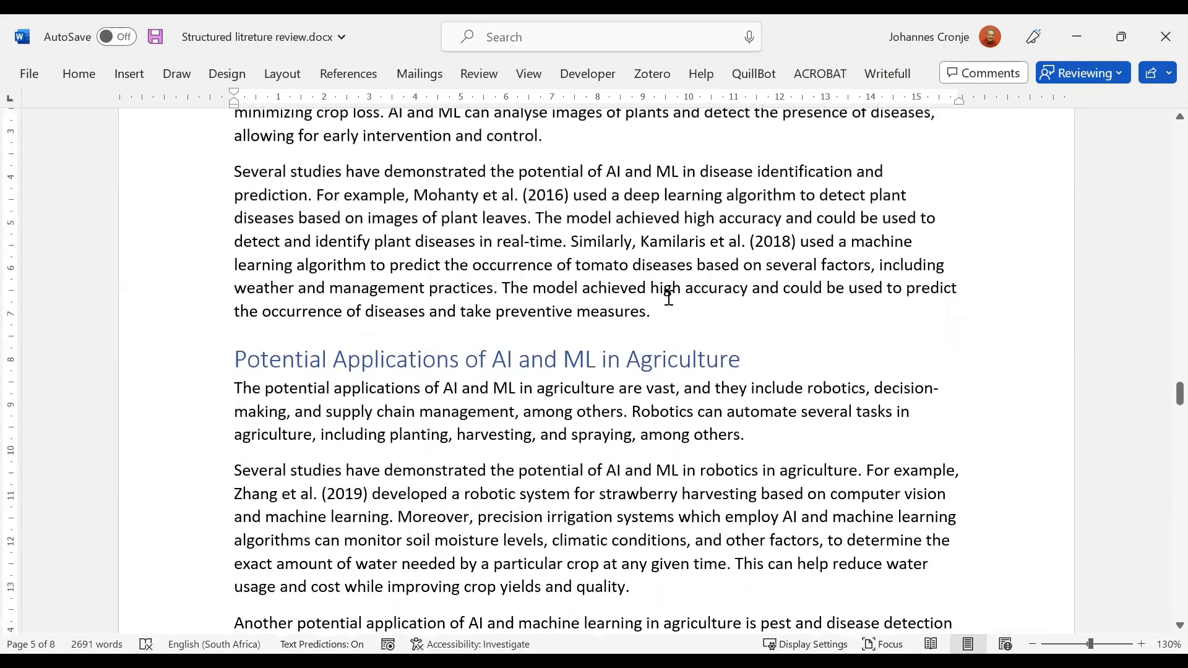
scroll("down", 3)
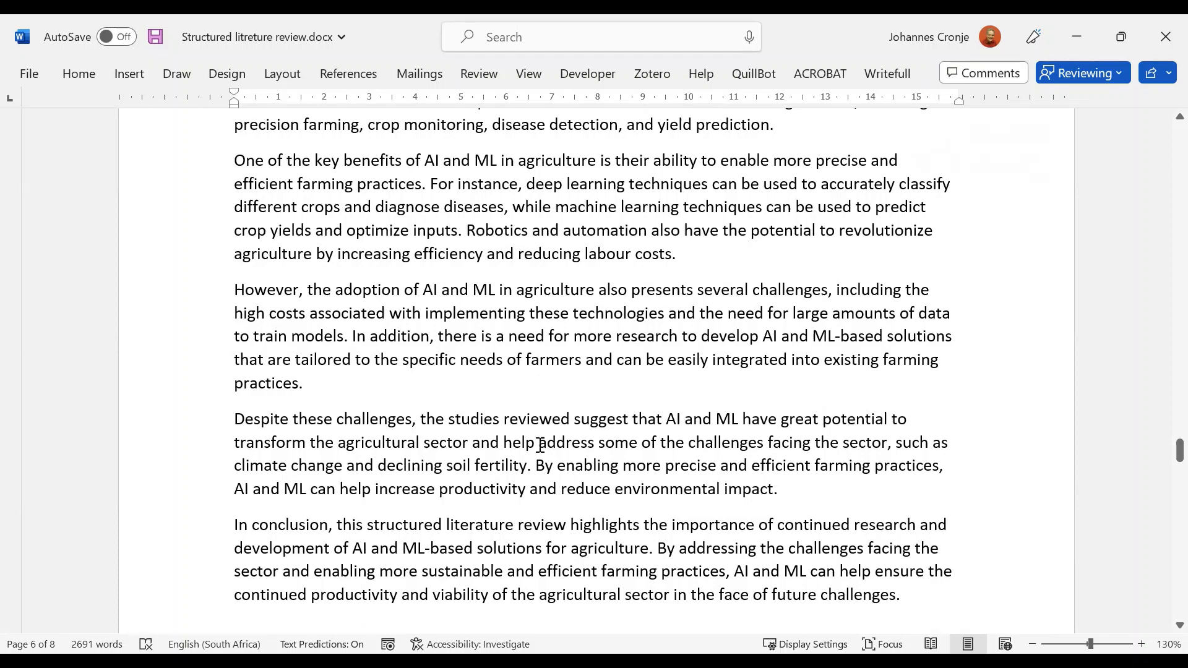
mouse_move(638, 447)
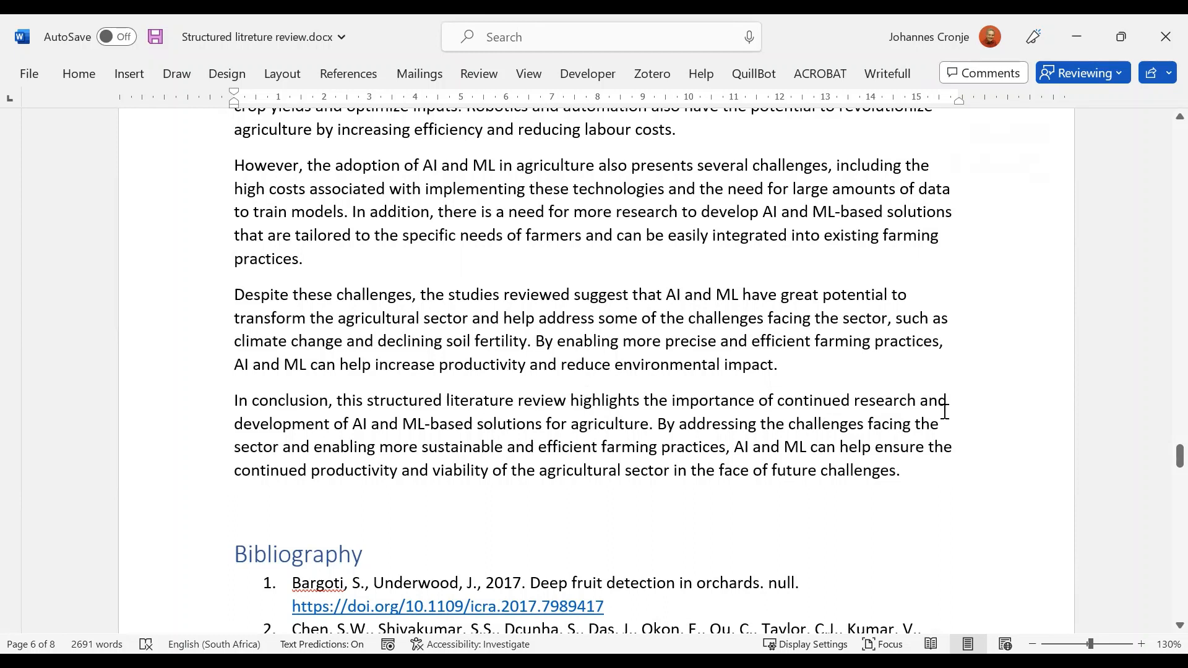
mouse_move(551, 399)
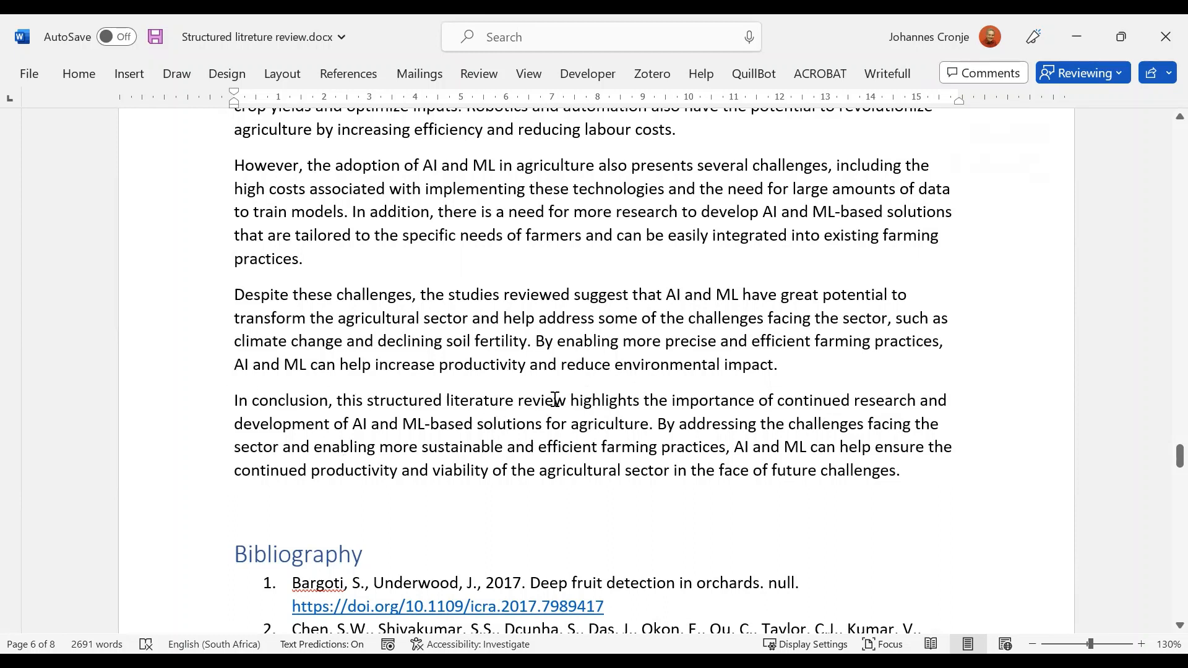
Highlight the conclusion's claim about the review's importance and continued research, then move down to the ChatGPT Prompts page
left_click_drag(567, 399, 755, 400)
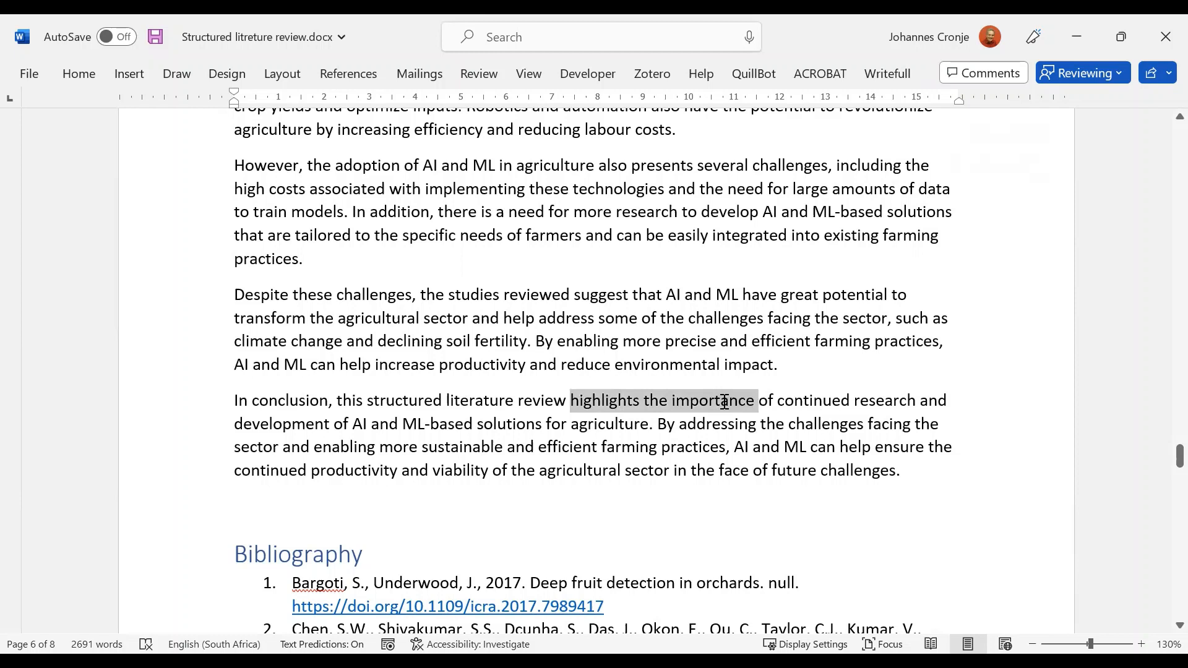
left_click_drag(753, 400, 916, 401)
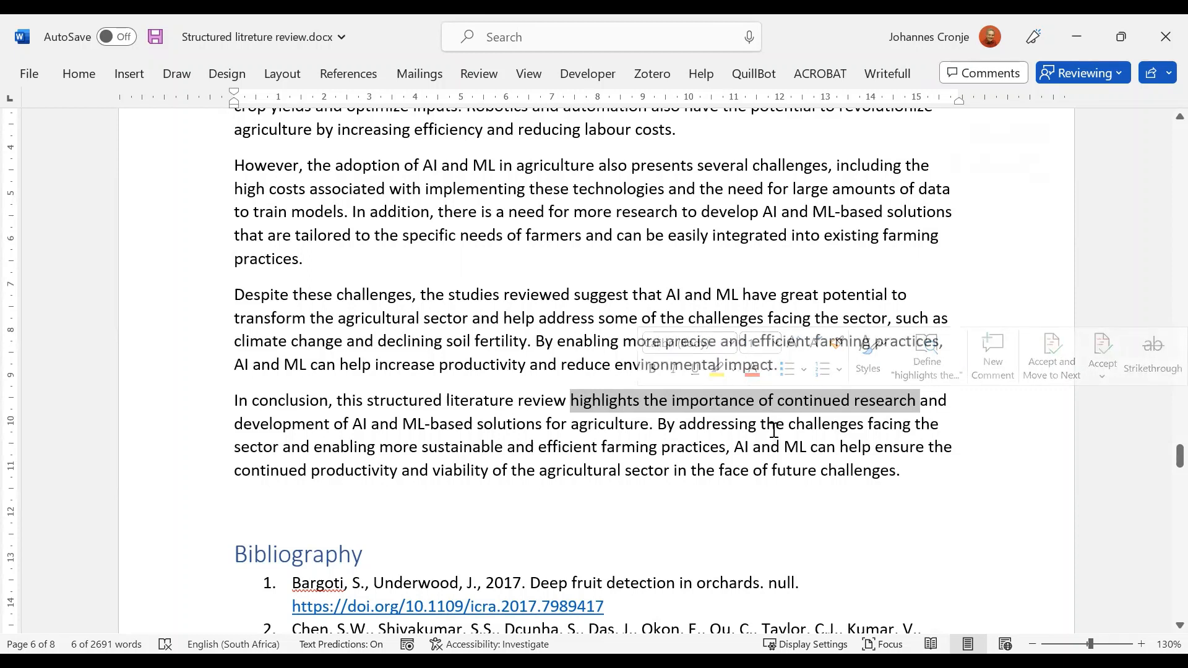
left_click(660, 423)
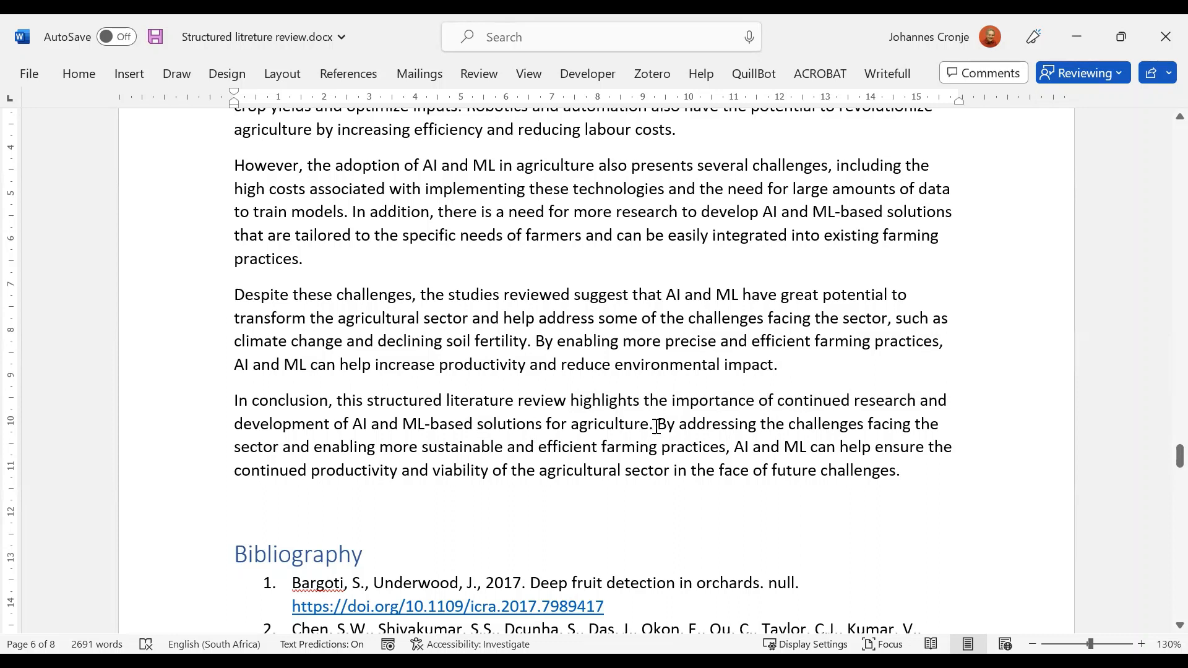
left_click_drag(655, 423, 665, 447)
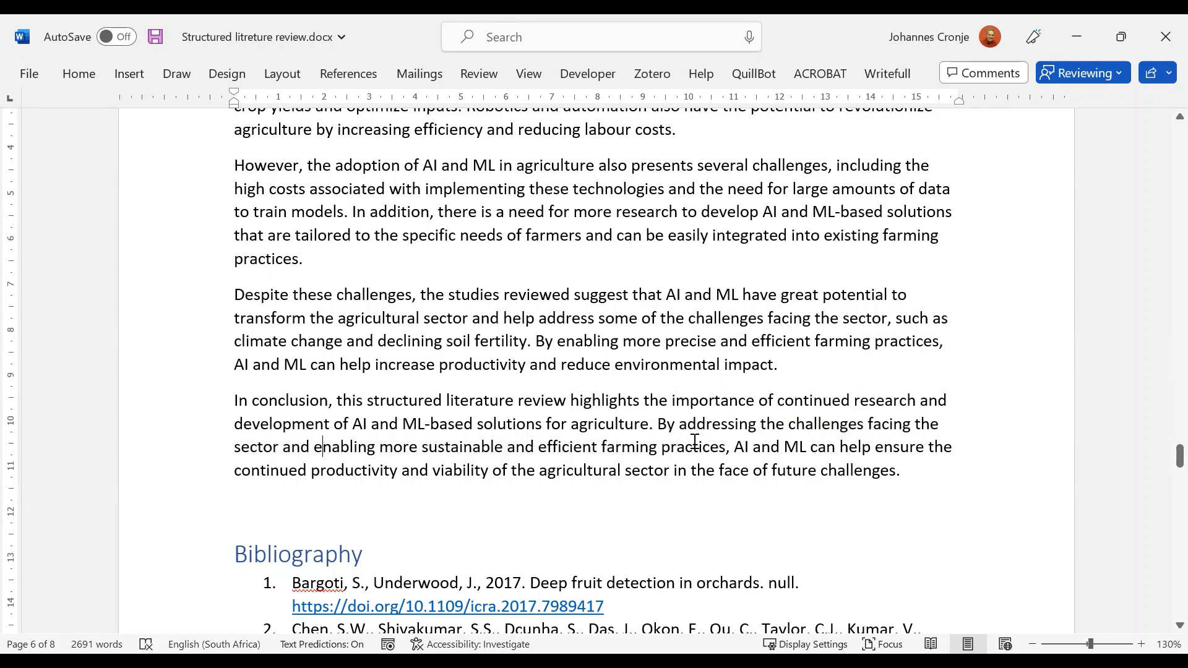
mouse_move(761, 461)
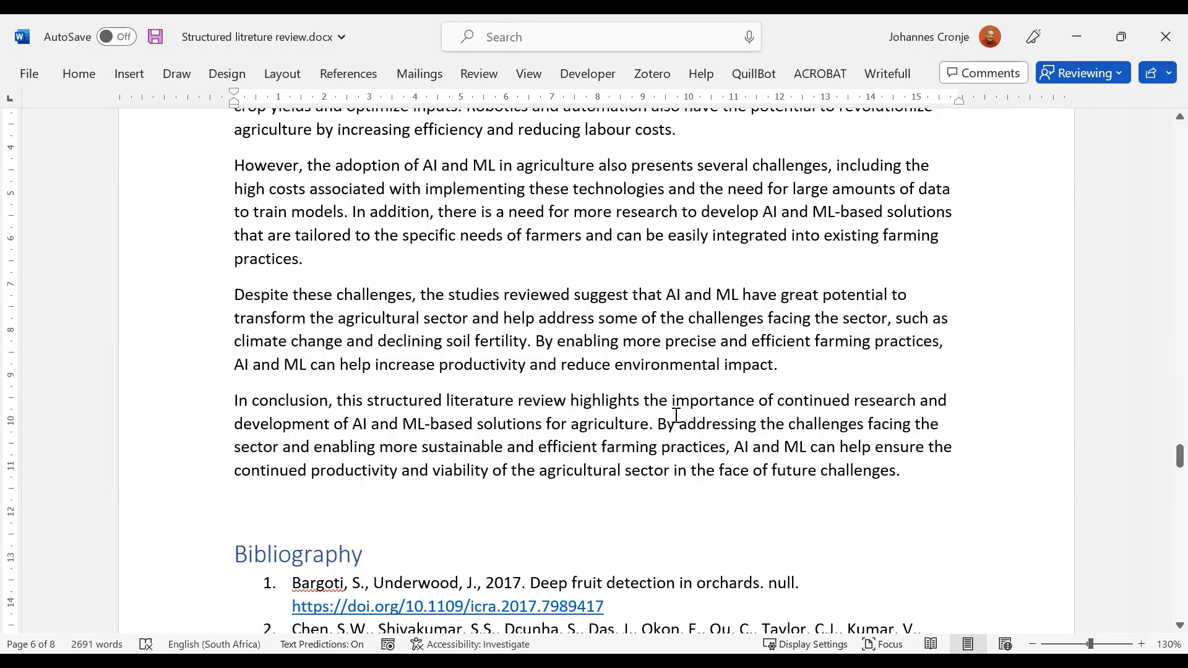
scroll("down", 3)
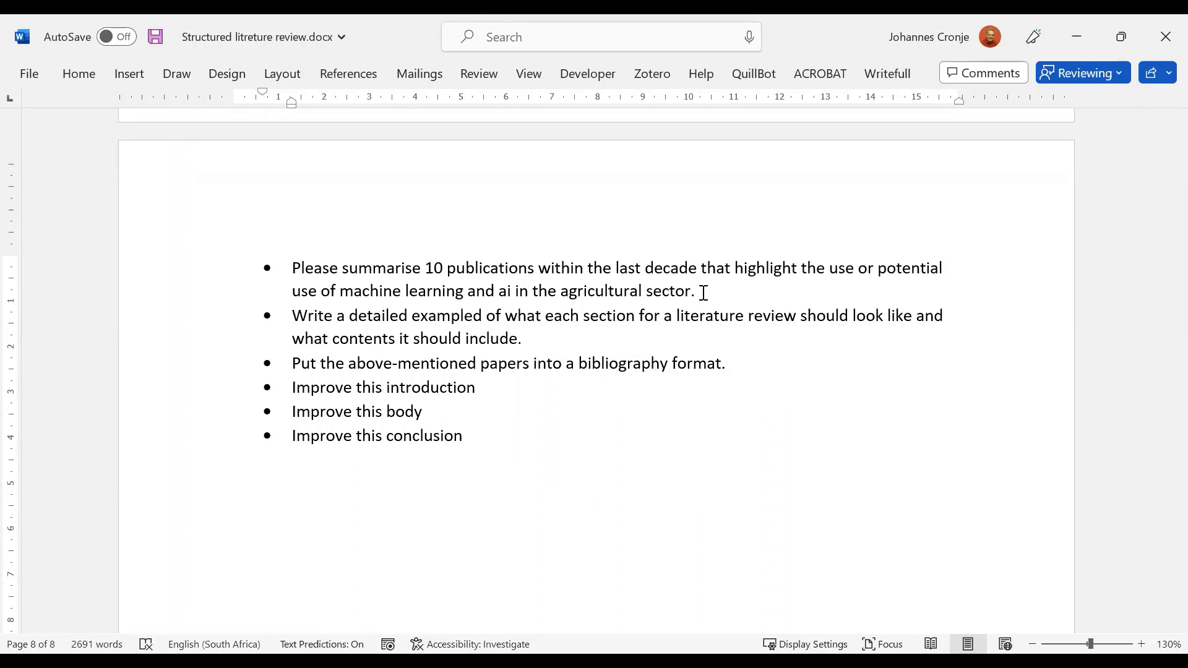
Scroll back up from the ChatGPT prompts page to the table of contents
left_click(693, 291)
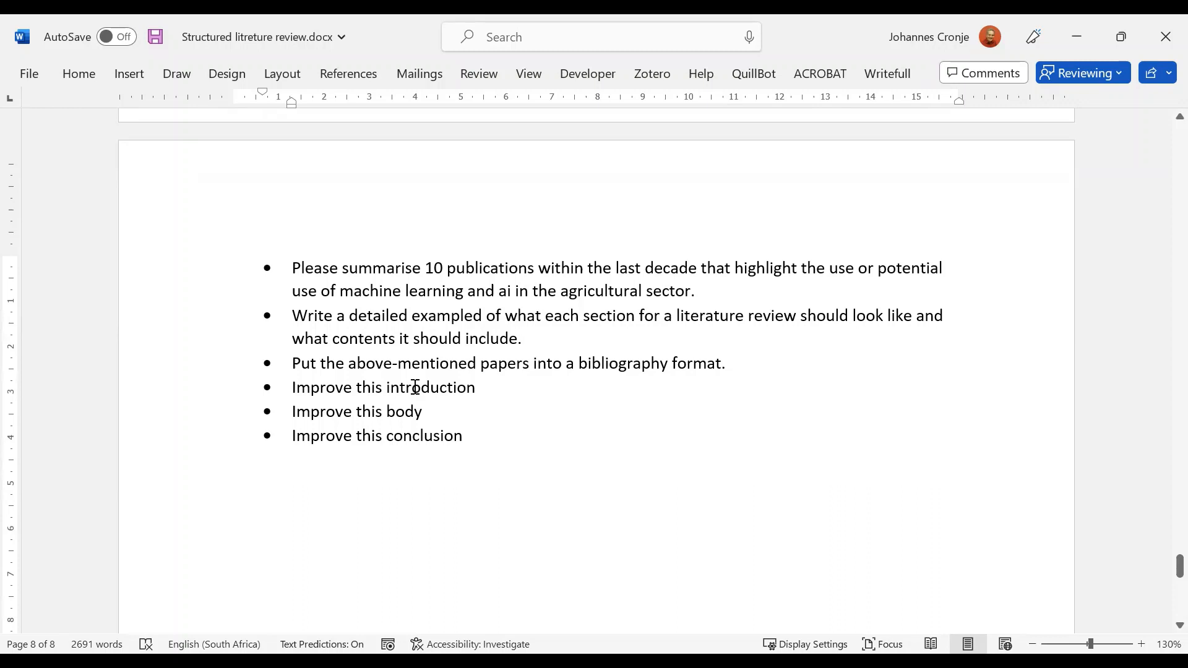
mouse_move(416, 442)
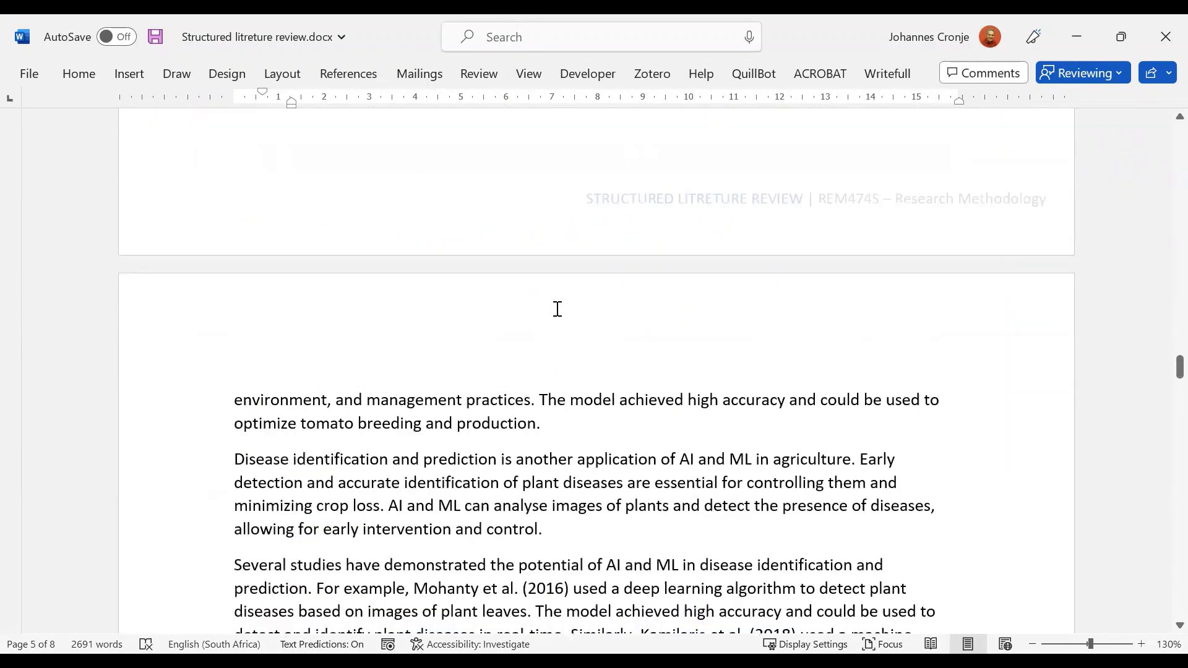
scroll("up", 3)
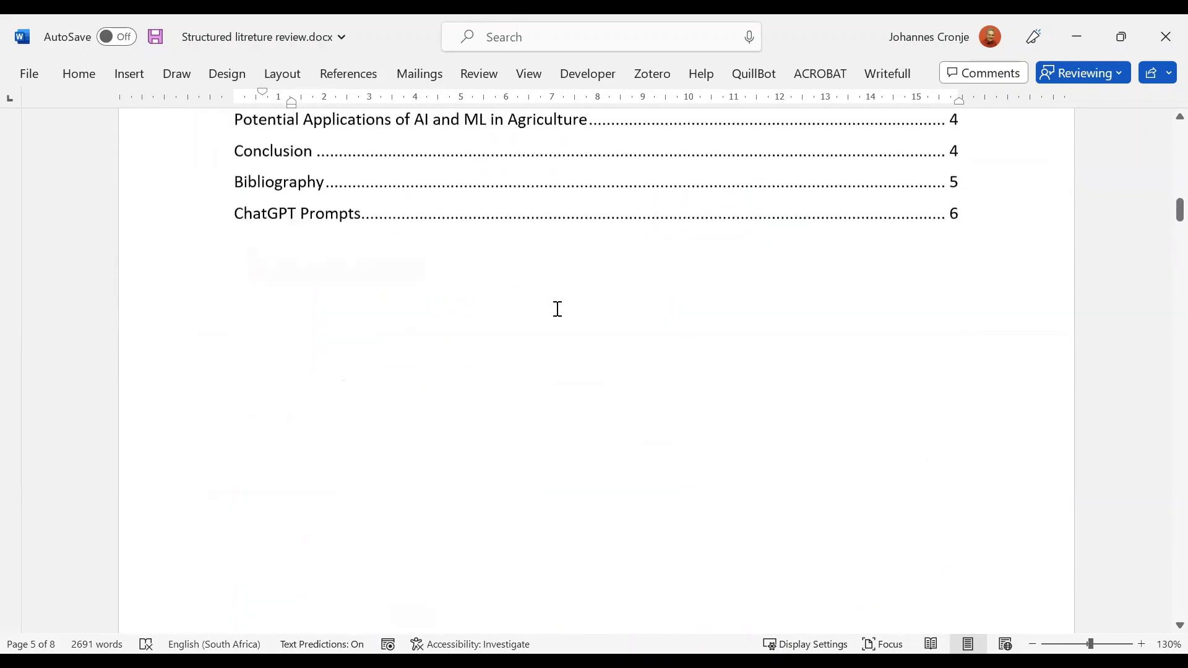
Scroll down past the contents to the Abstract and the Introduction's cited studies and research question
scroll("down", 3)
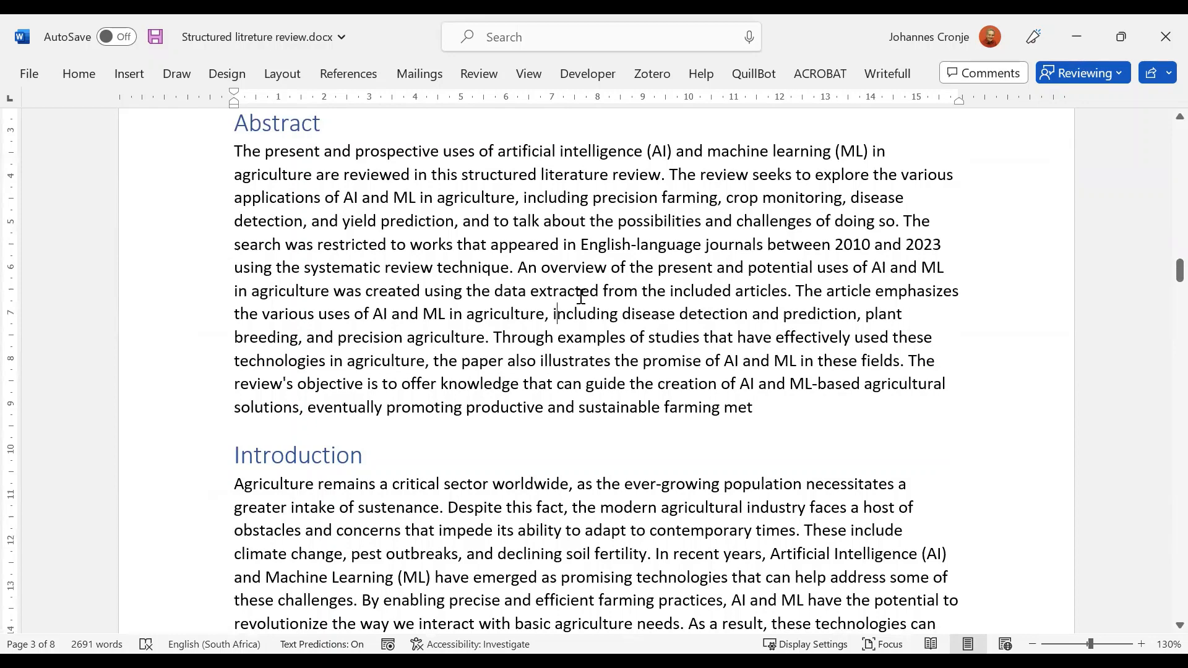
scroll("down", 3)
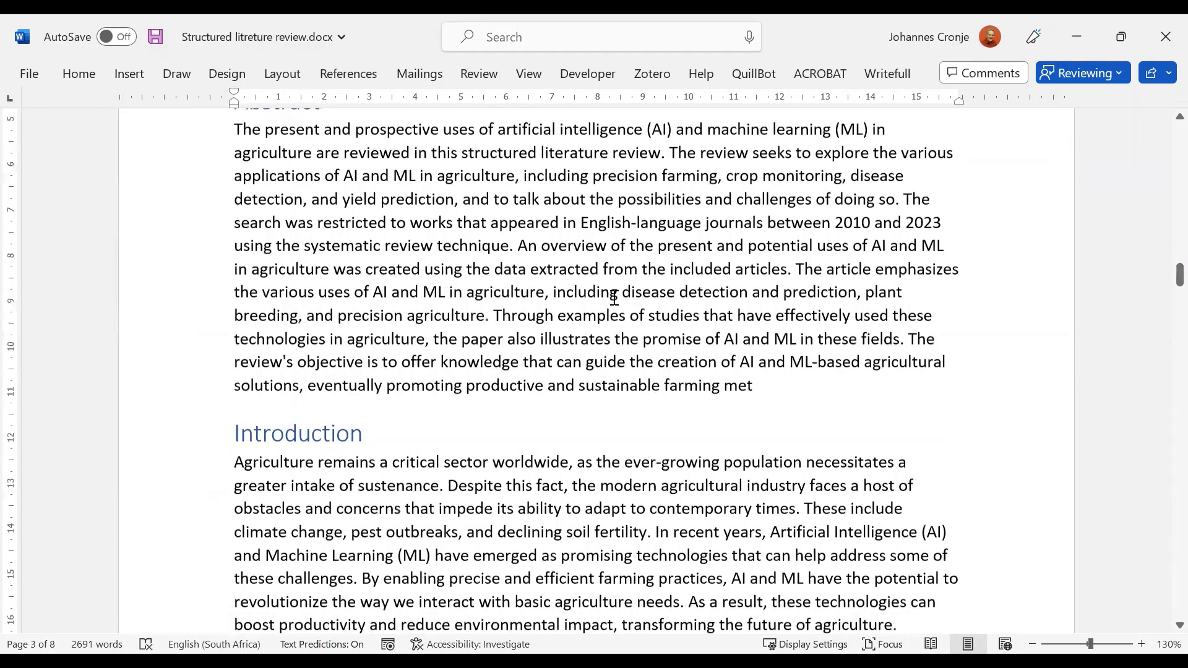
scroll("down", 3)
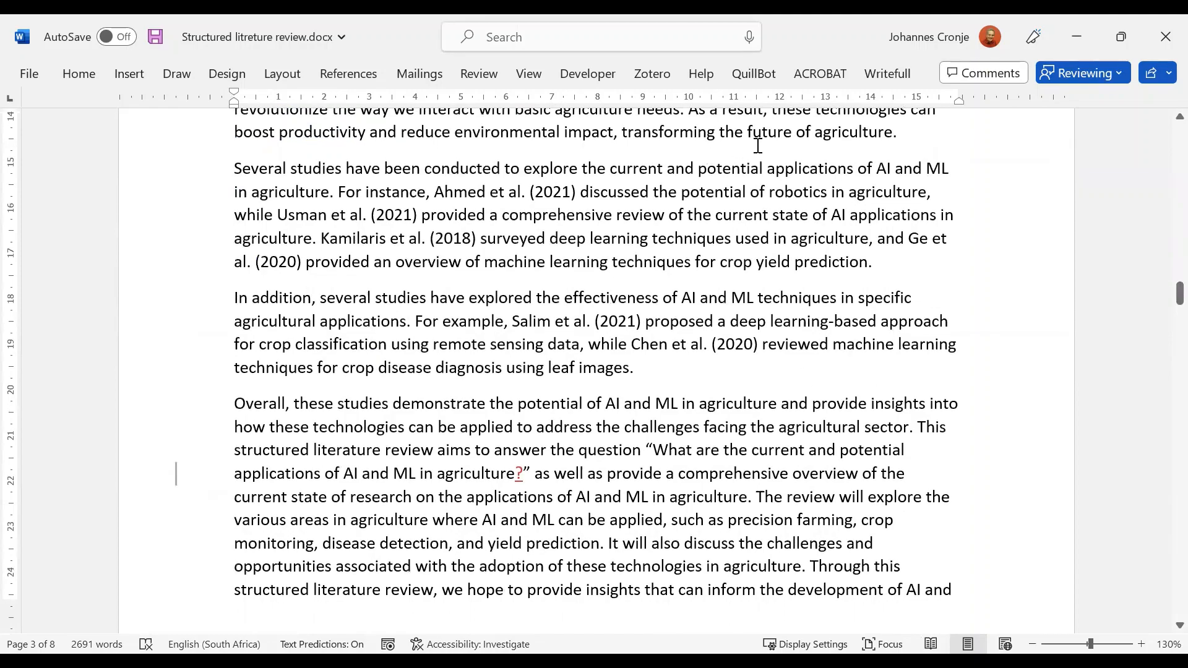